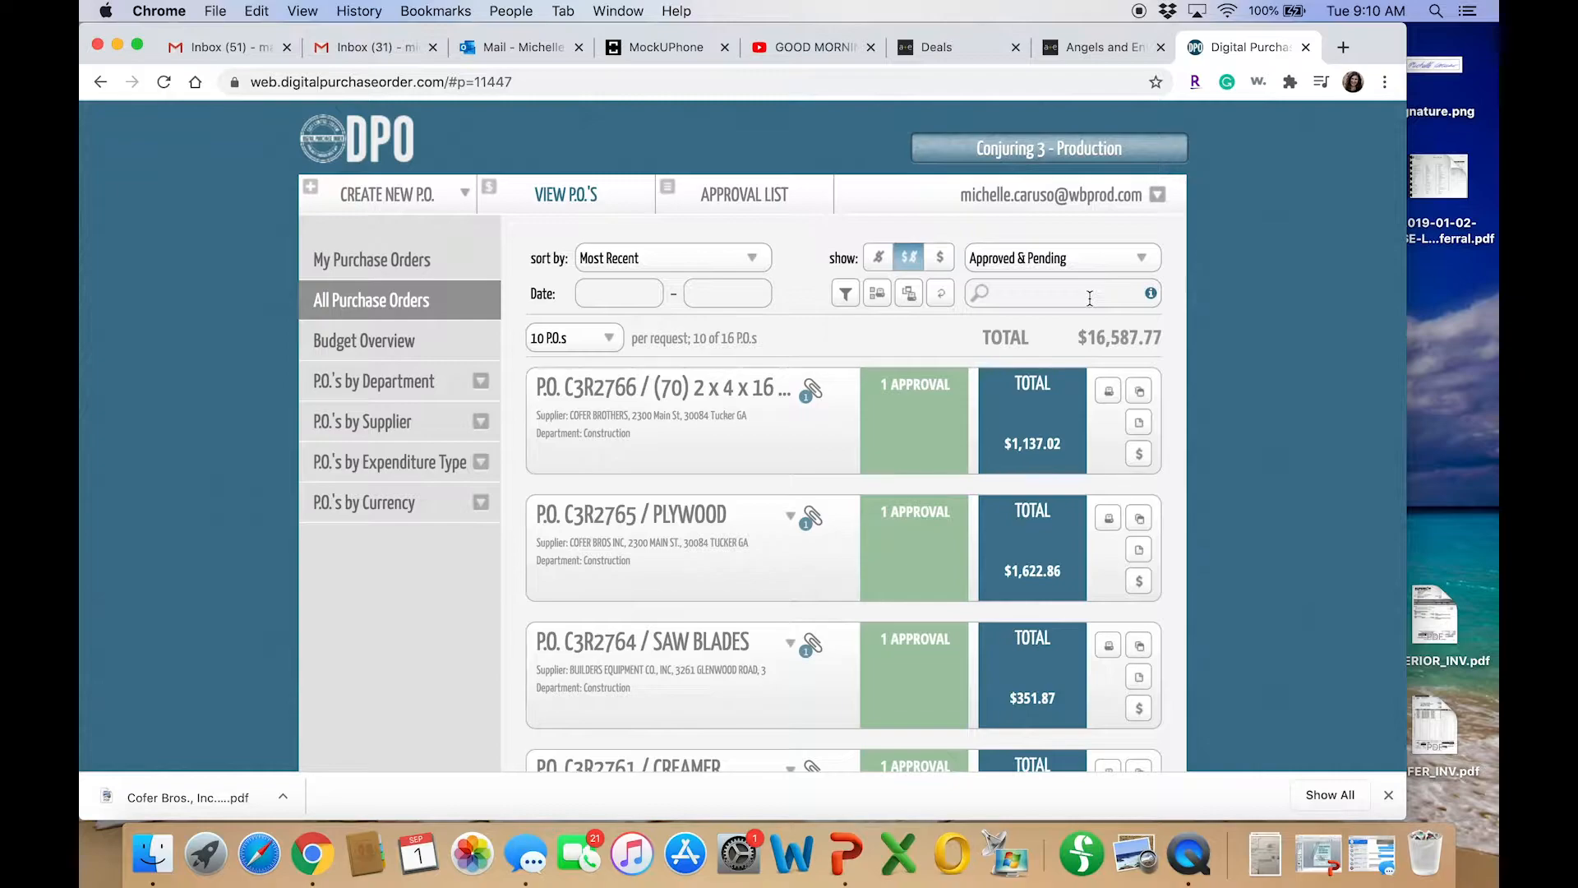
{"action": "mouse_move", "coordinate": [433, 193]}
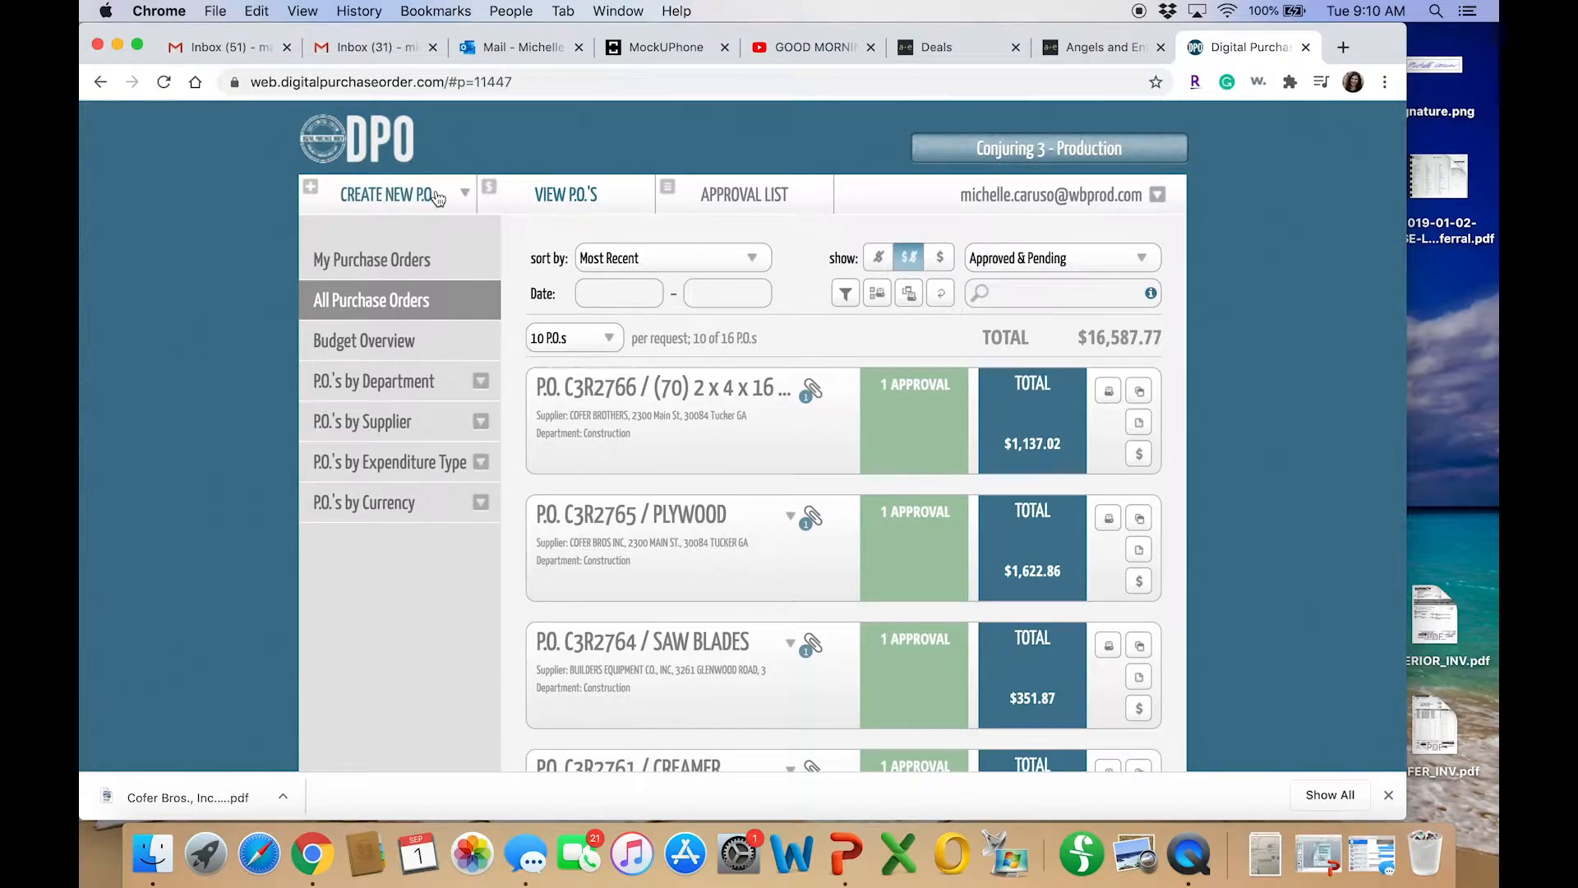
Create a new Construction PO with supplier Cofer Brothers and begin adding its first item
{"action": "left_click", "coordinate": [386, 193]}
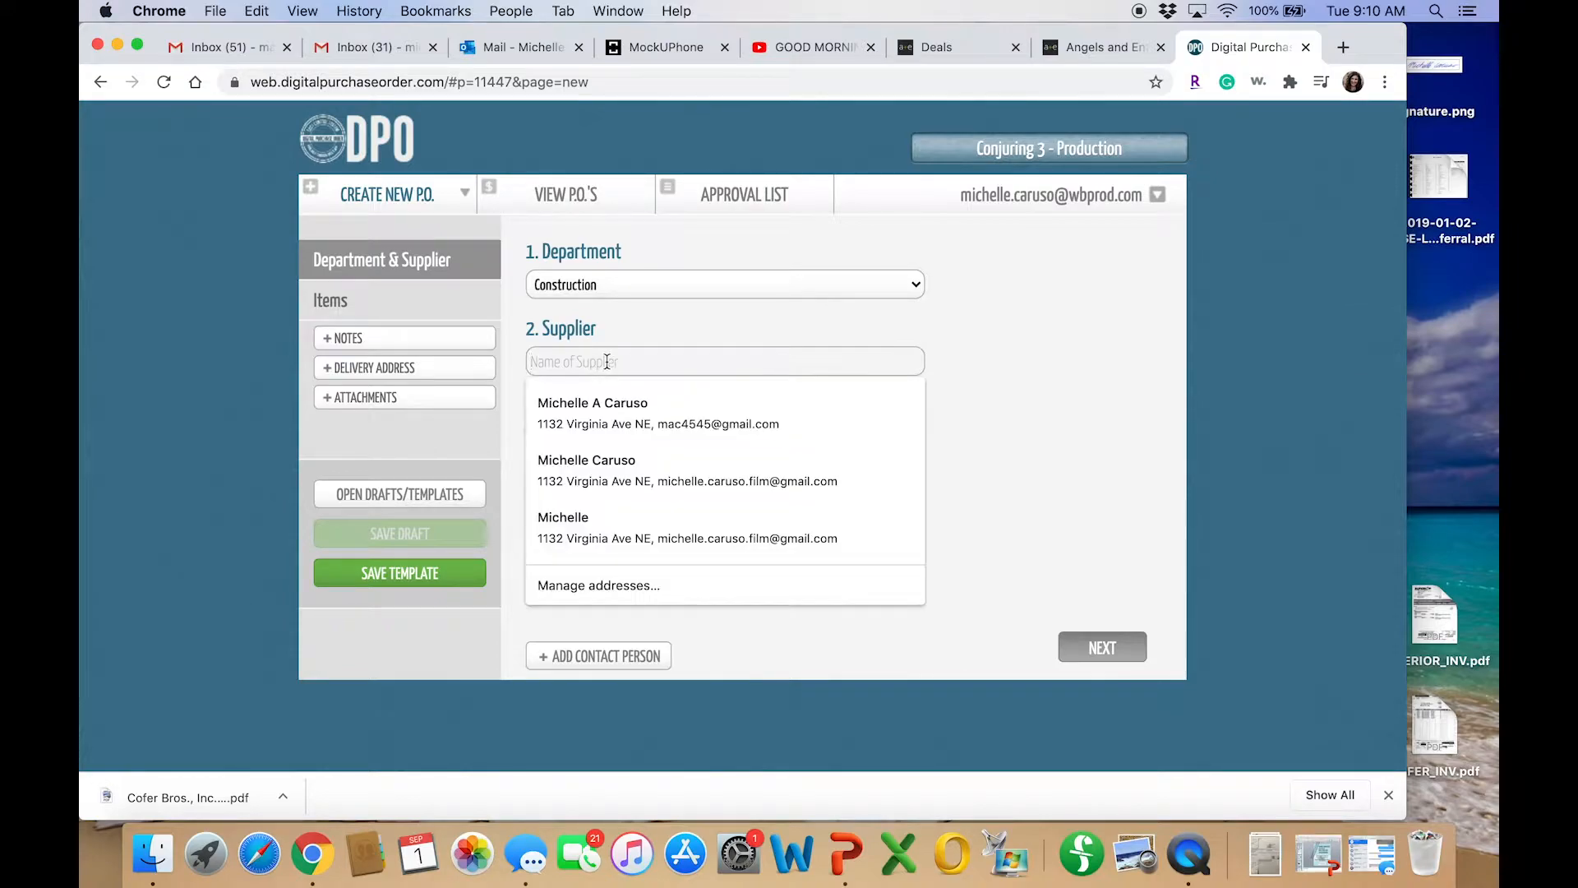
{"action": "type", "text": "COFER BROTHERS"}
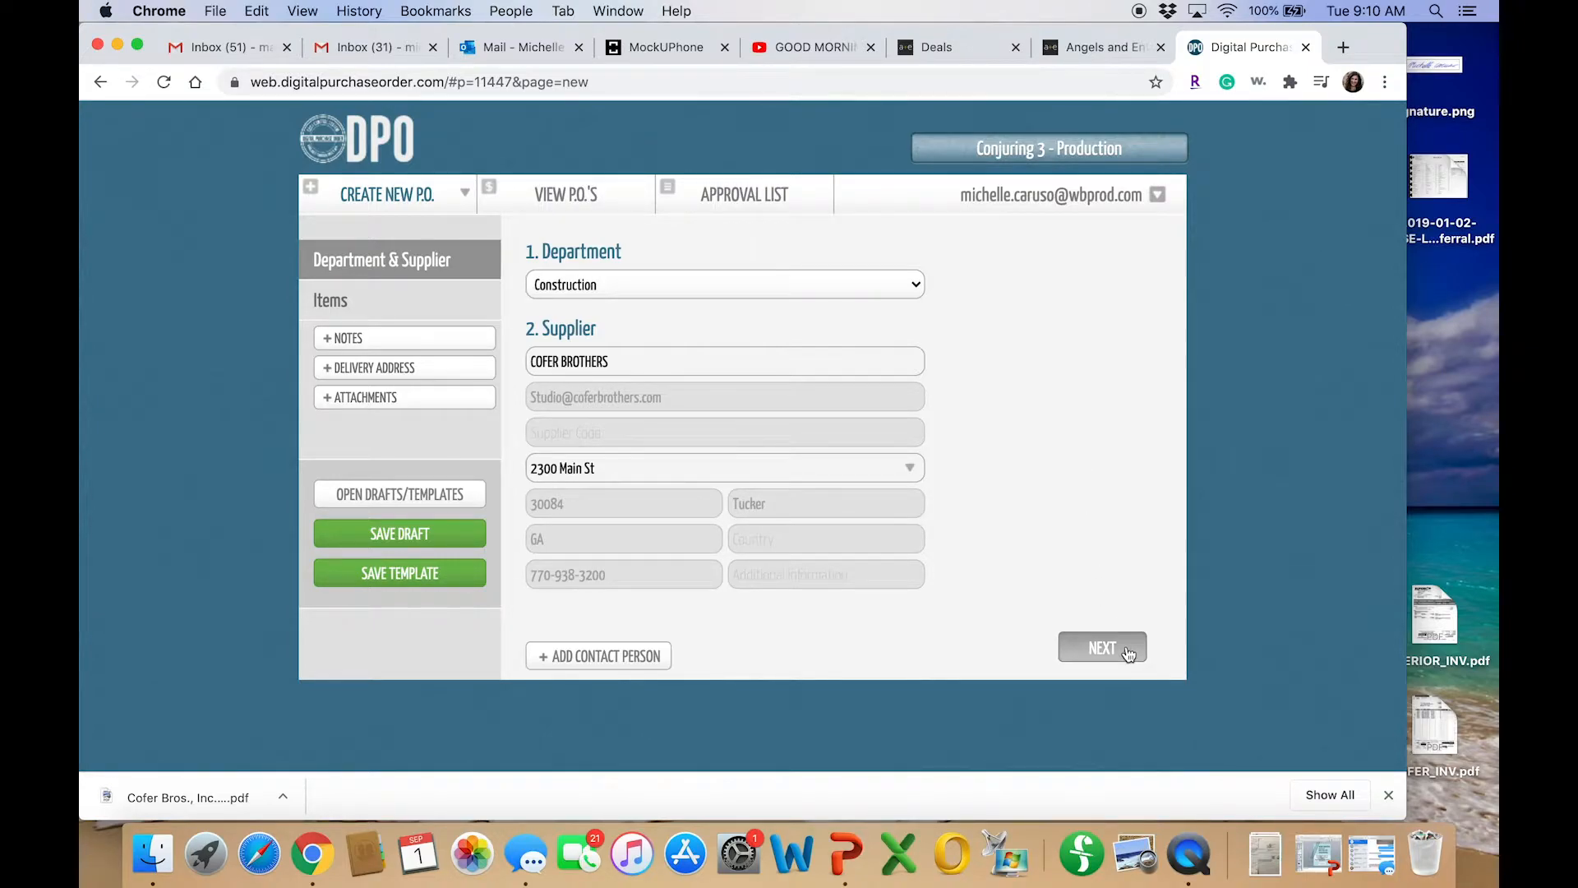
{"action": "left_click", "coordinate": [1102, 647]}
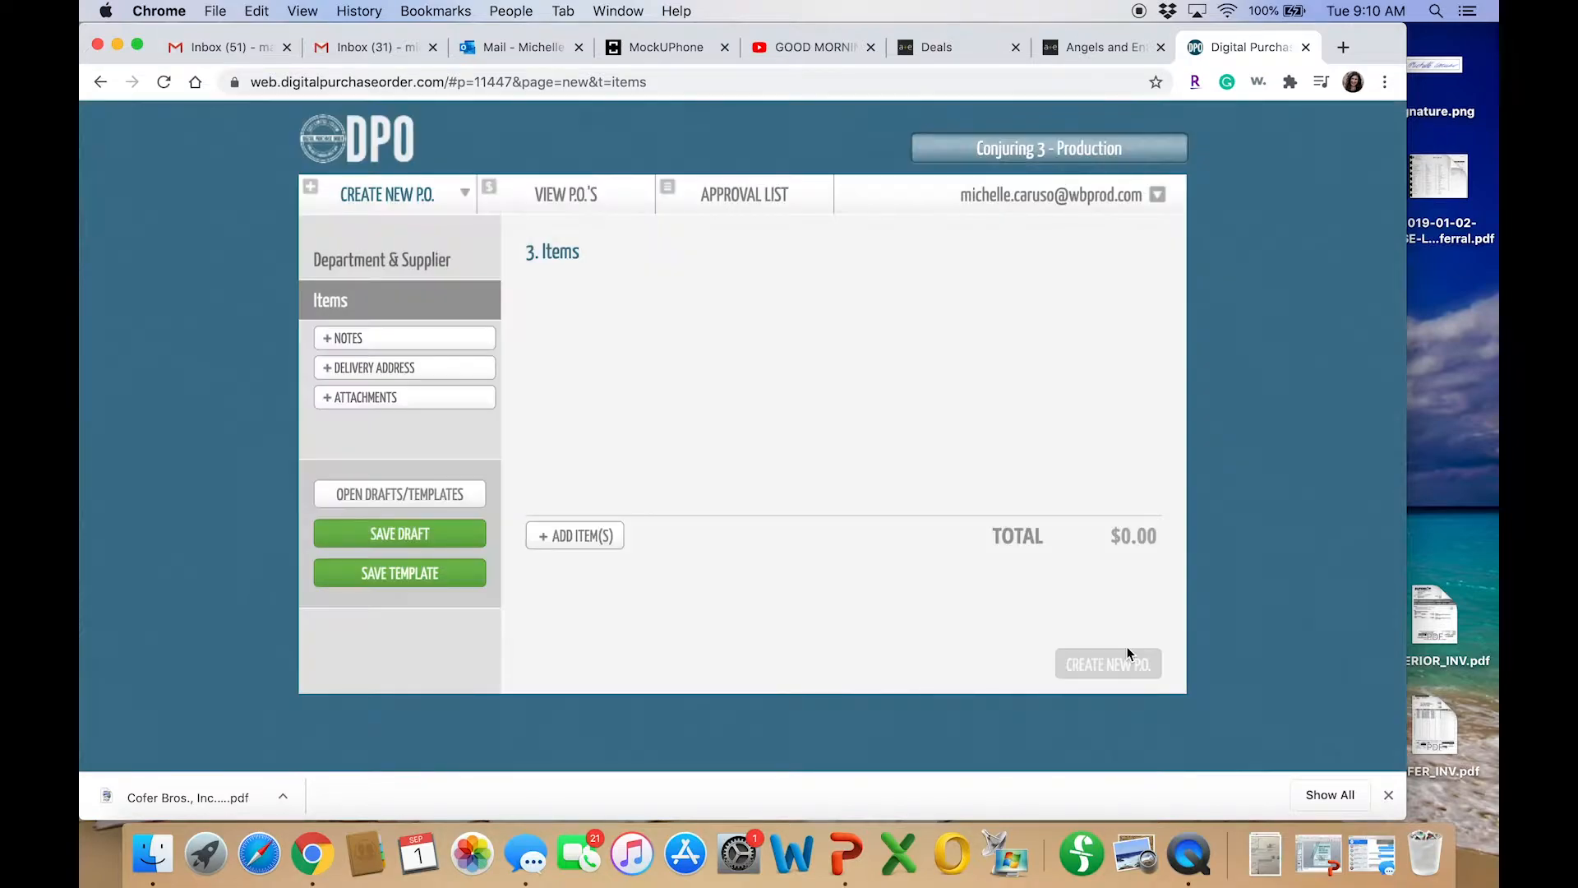
{"action": "mouse_move", "coordinate": [606, 477]}
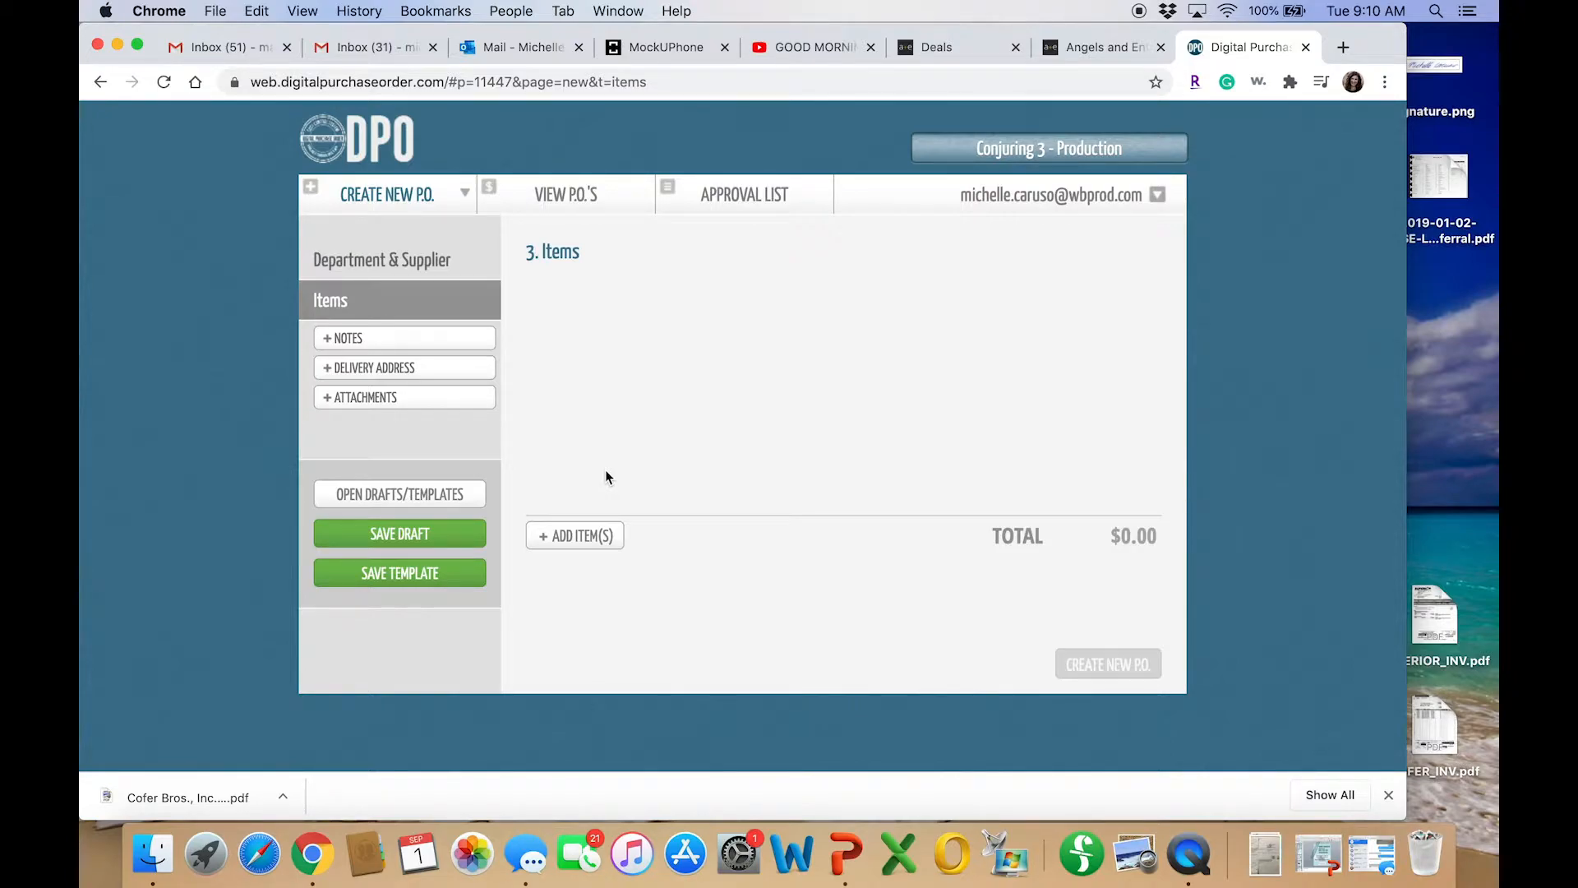
{"action": "left_click", "coordinate": [573, 534]}
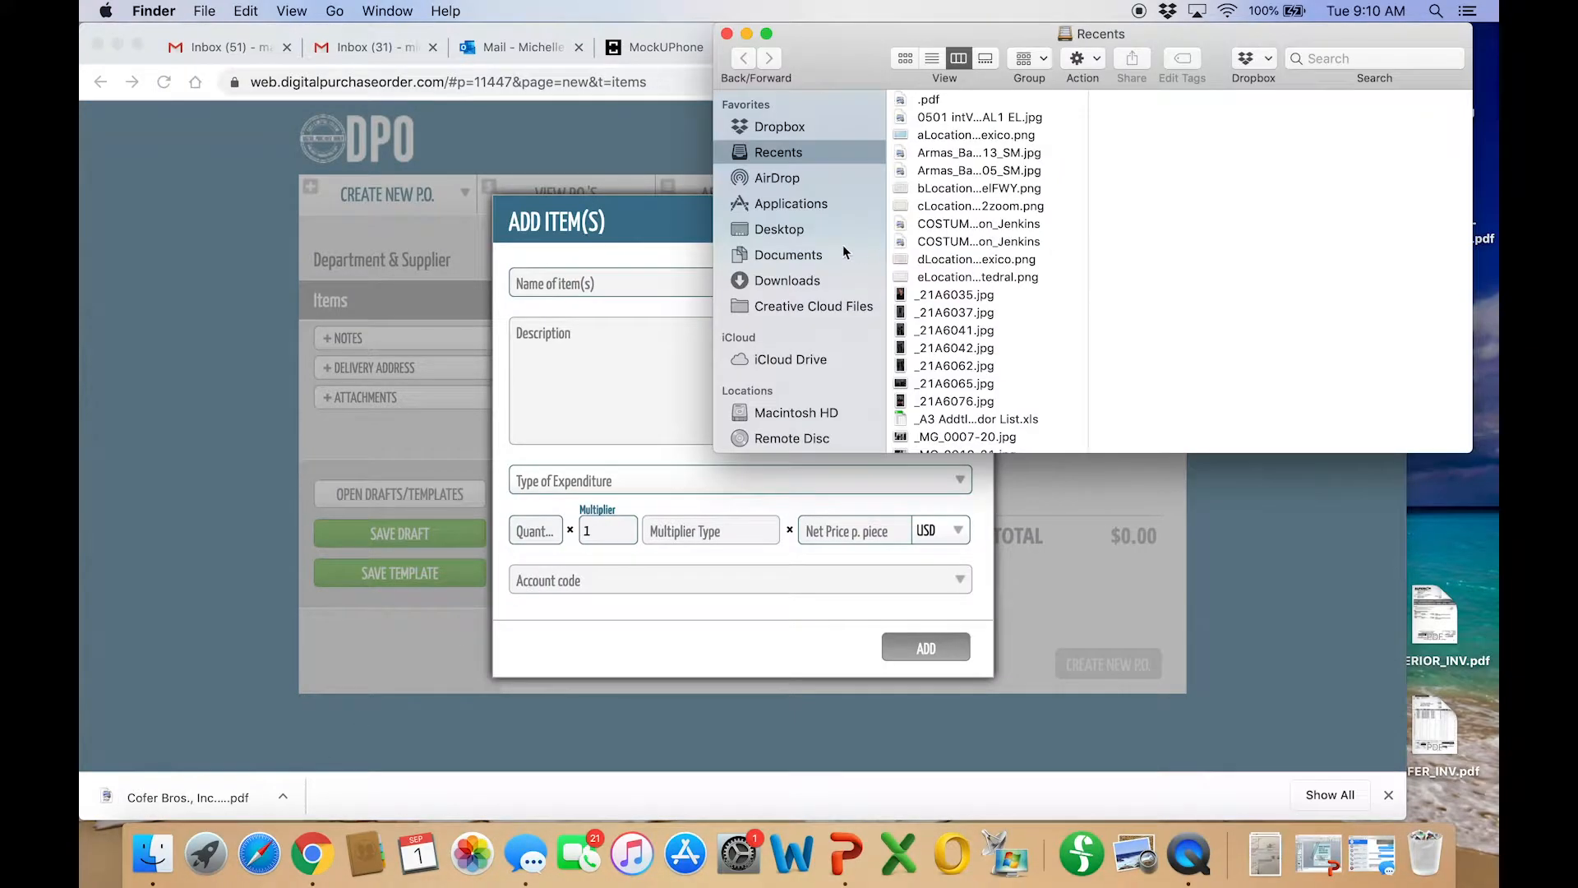
Open the Cofer Bros., Inc. estimate PDF from the Desktop in Preview
{"action": "left_click", "coordinate": [779, 229]}
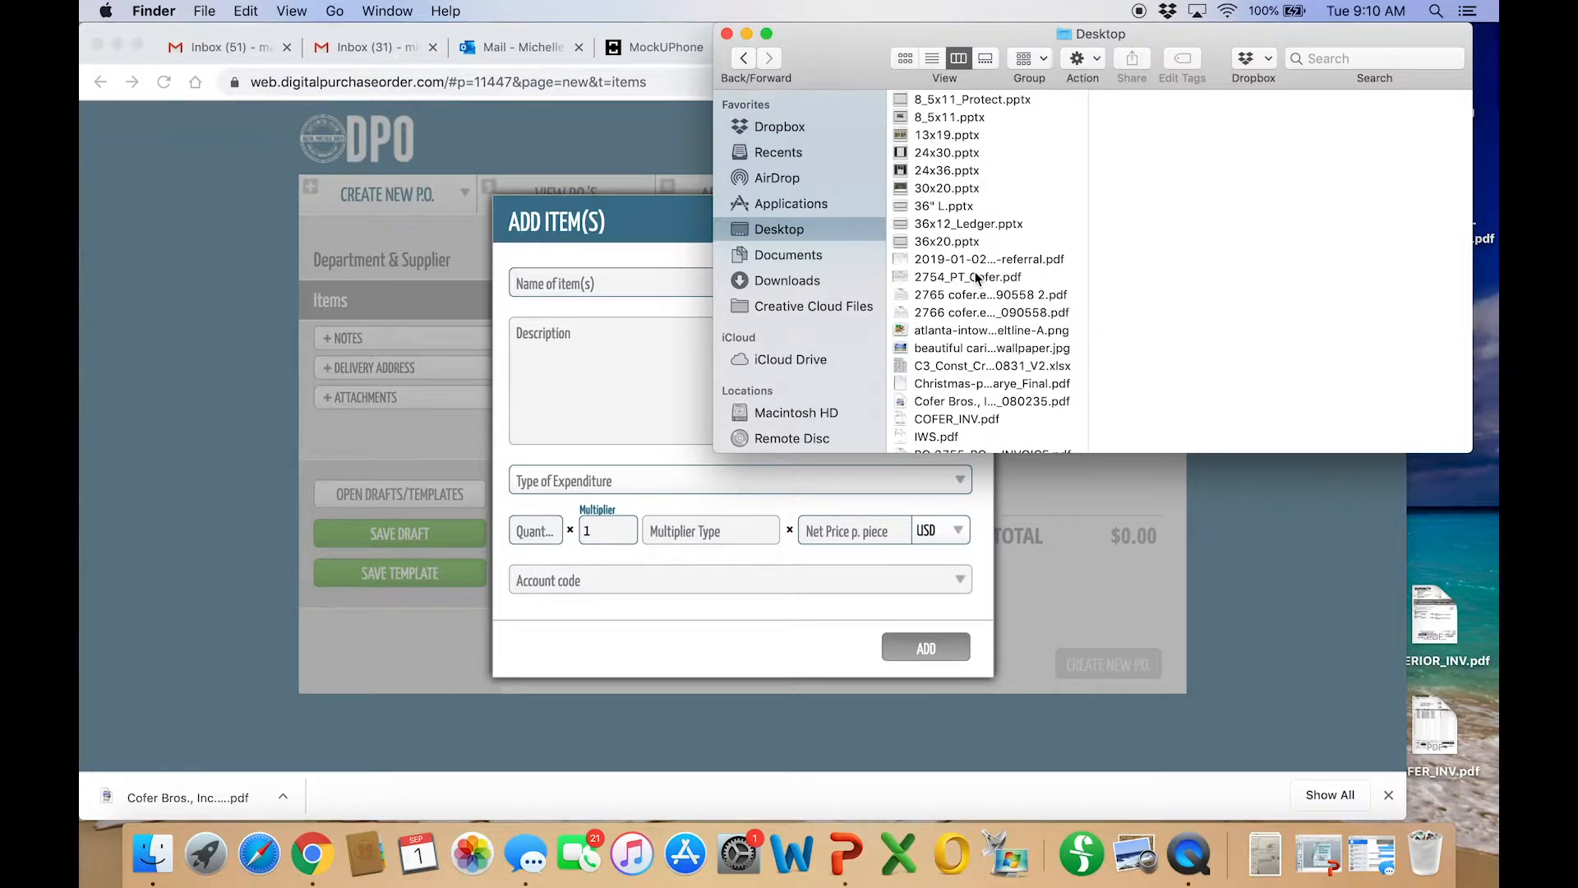
{"action": "scroll", "scroll_direction": "down", "scroll_amount": 3}
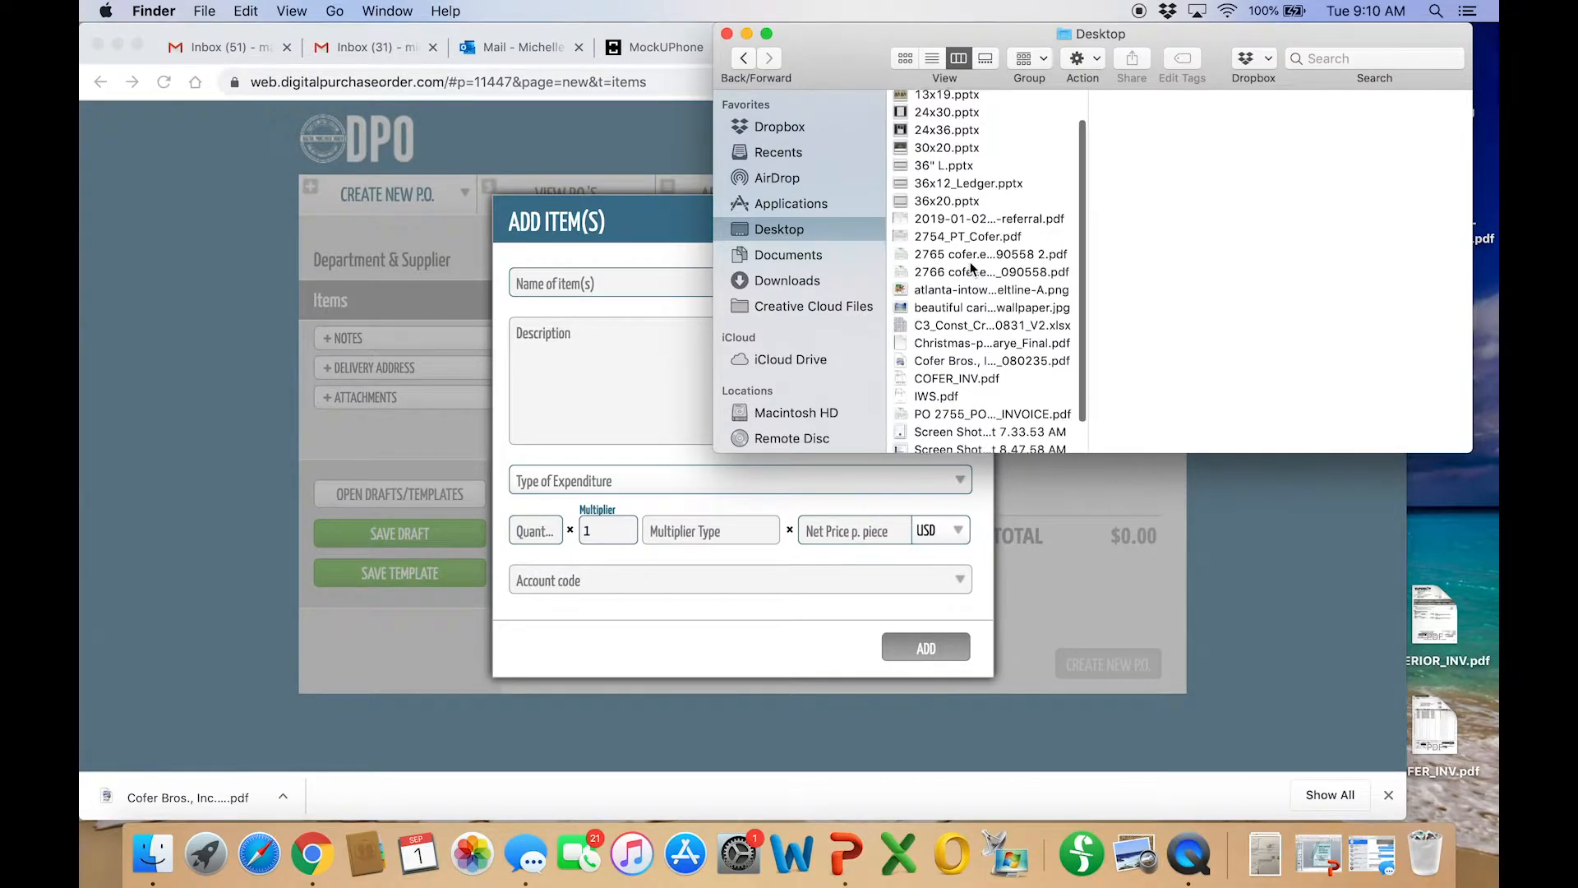
{"action": "left_click", "coordinate": [991, 330]}
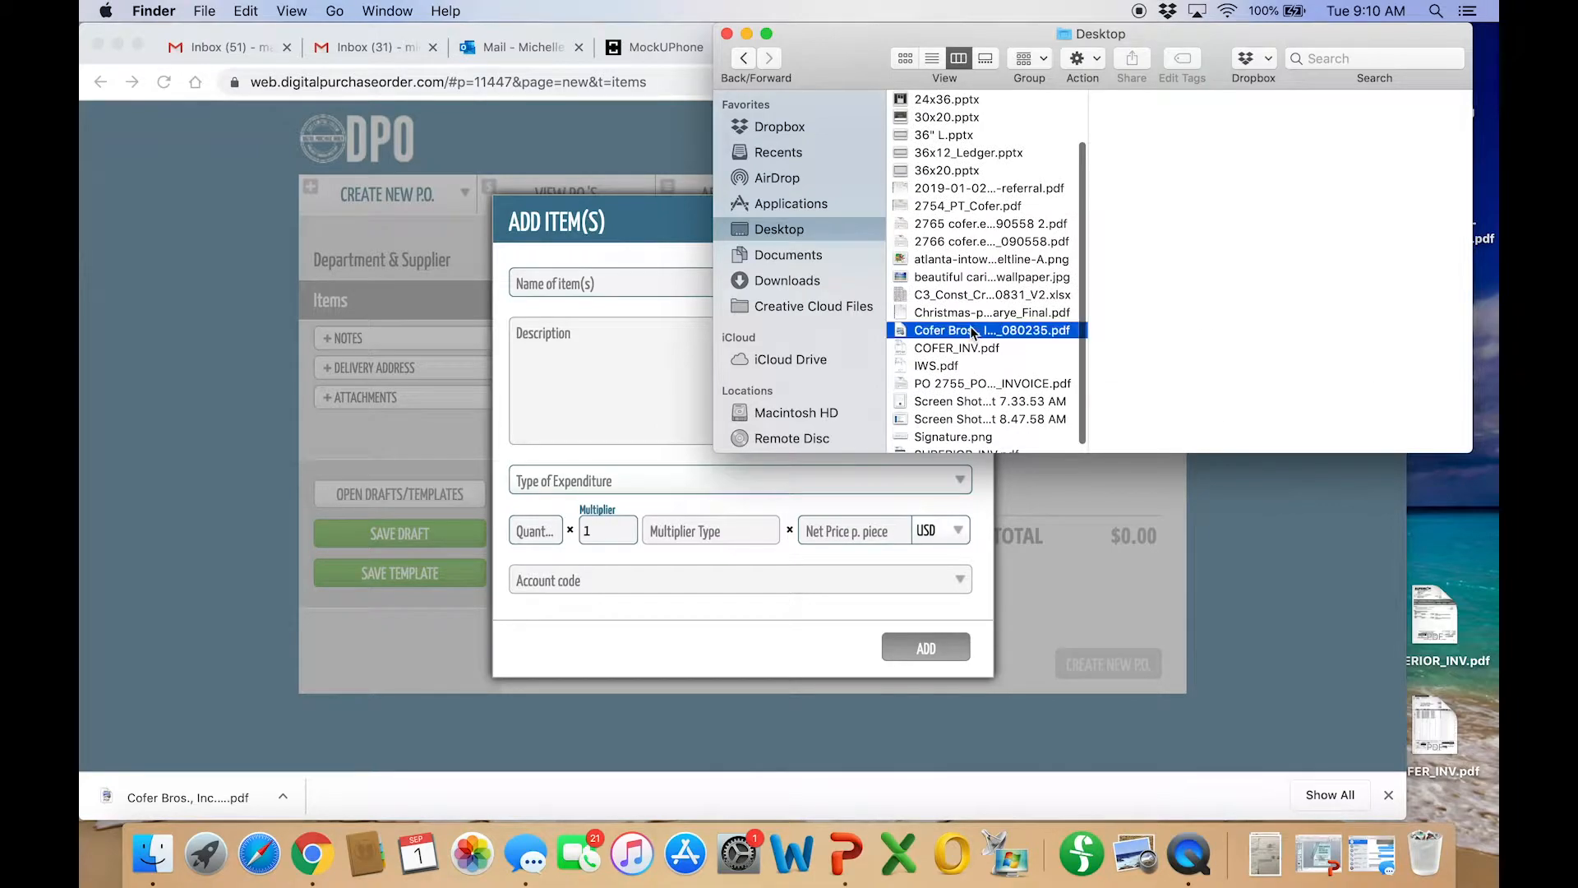
{"action": "double_click", "coordinate": [991, 331]}
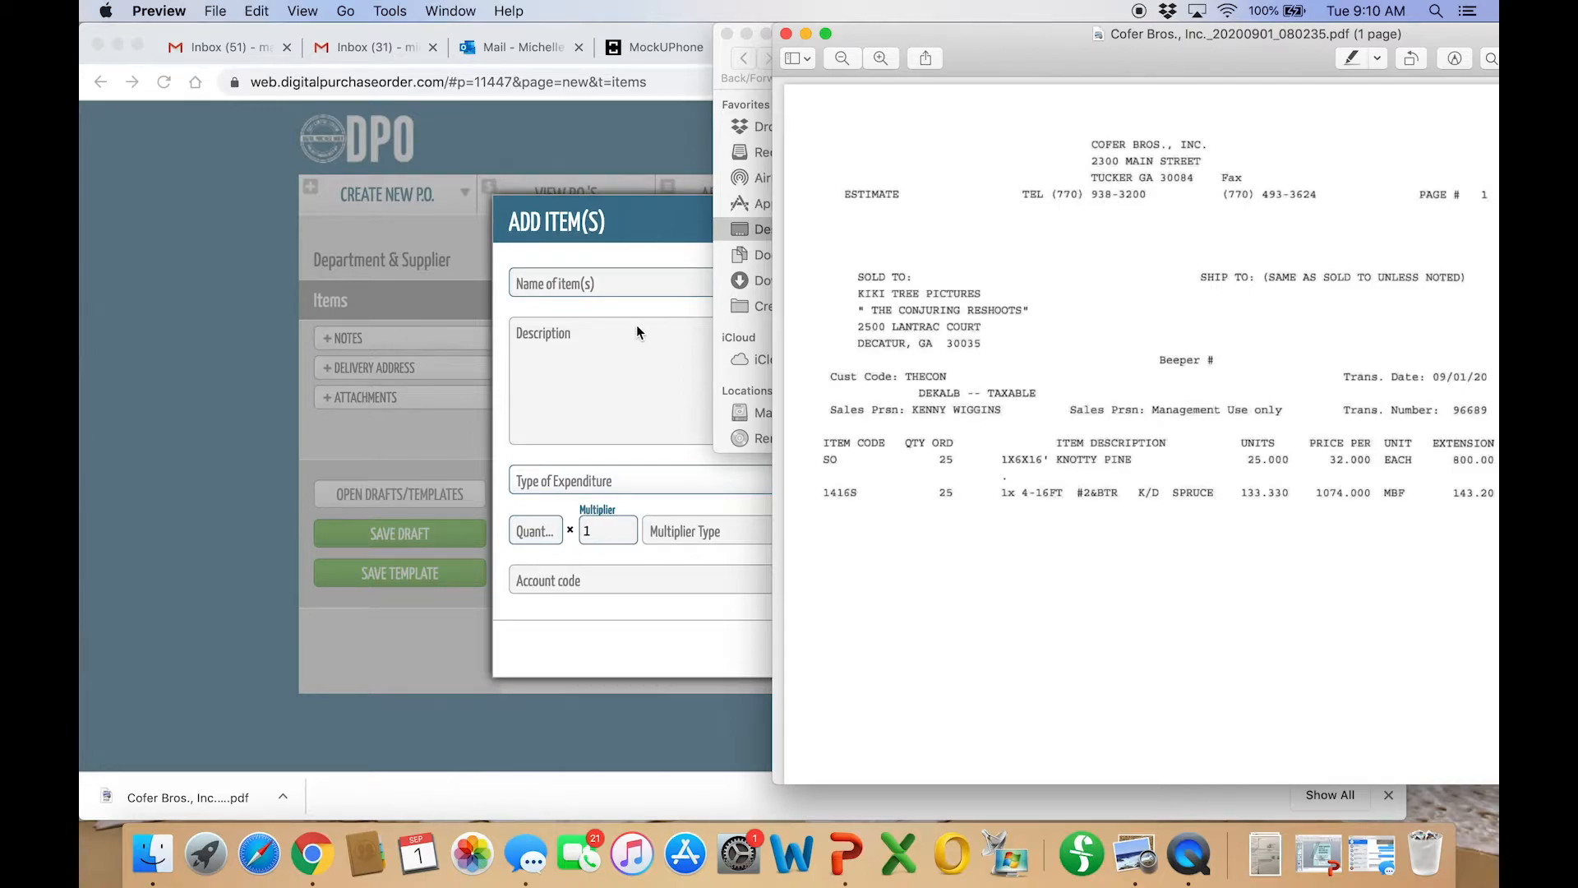
Name the item 'KNOTTY PINE, SPRUCE'
{"action": "type", "text": "K"}
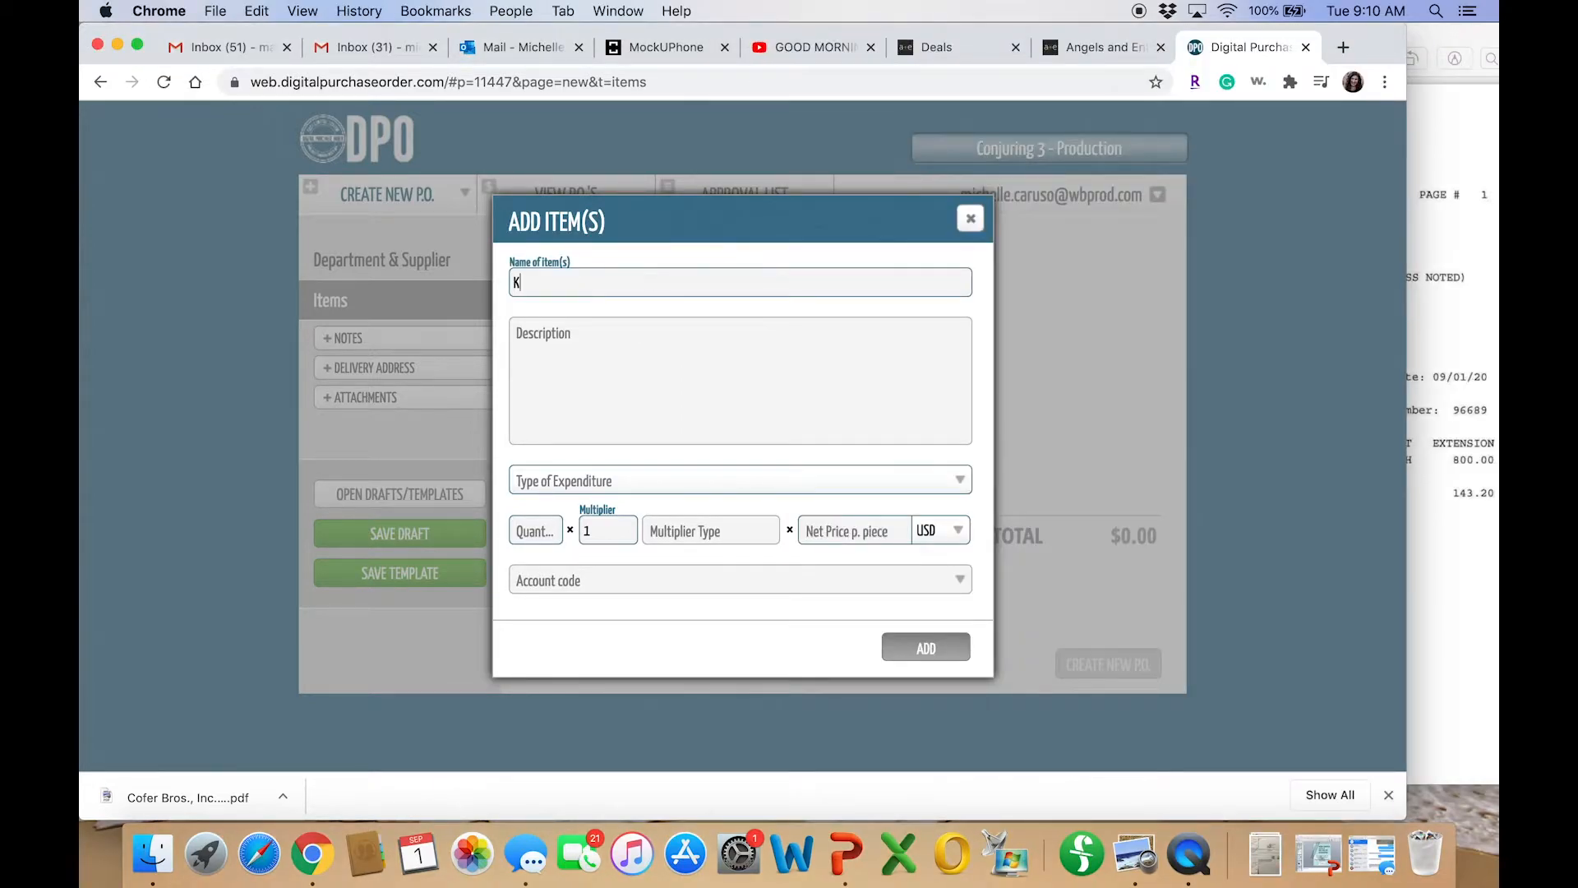
{"action": "type", "text": "NOTTY PINE, SP"}
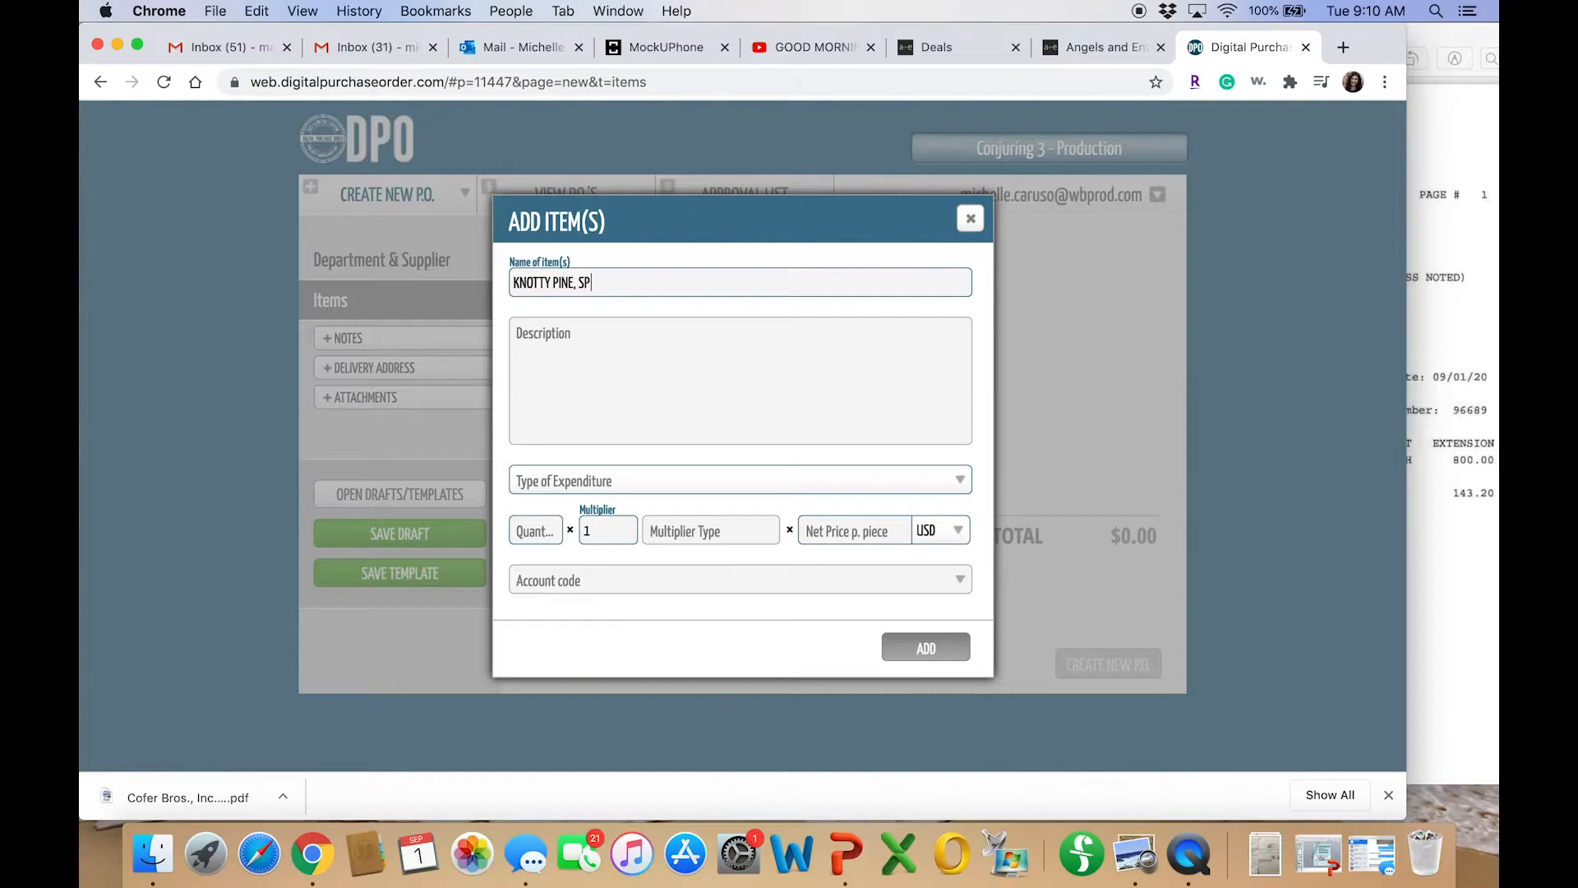
{"action": "type", "text": "RUCE"}
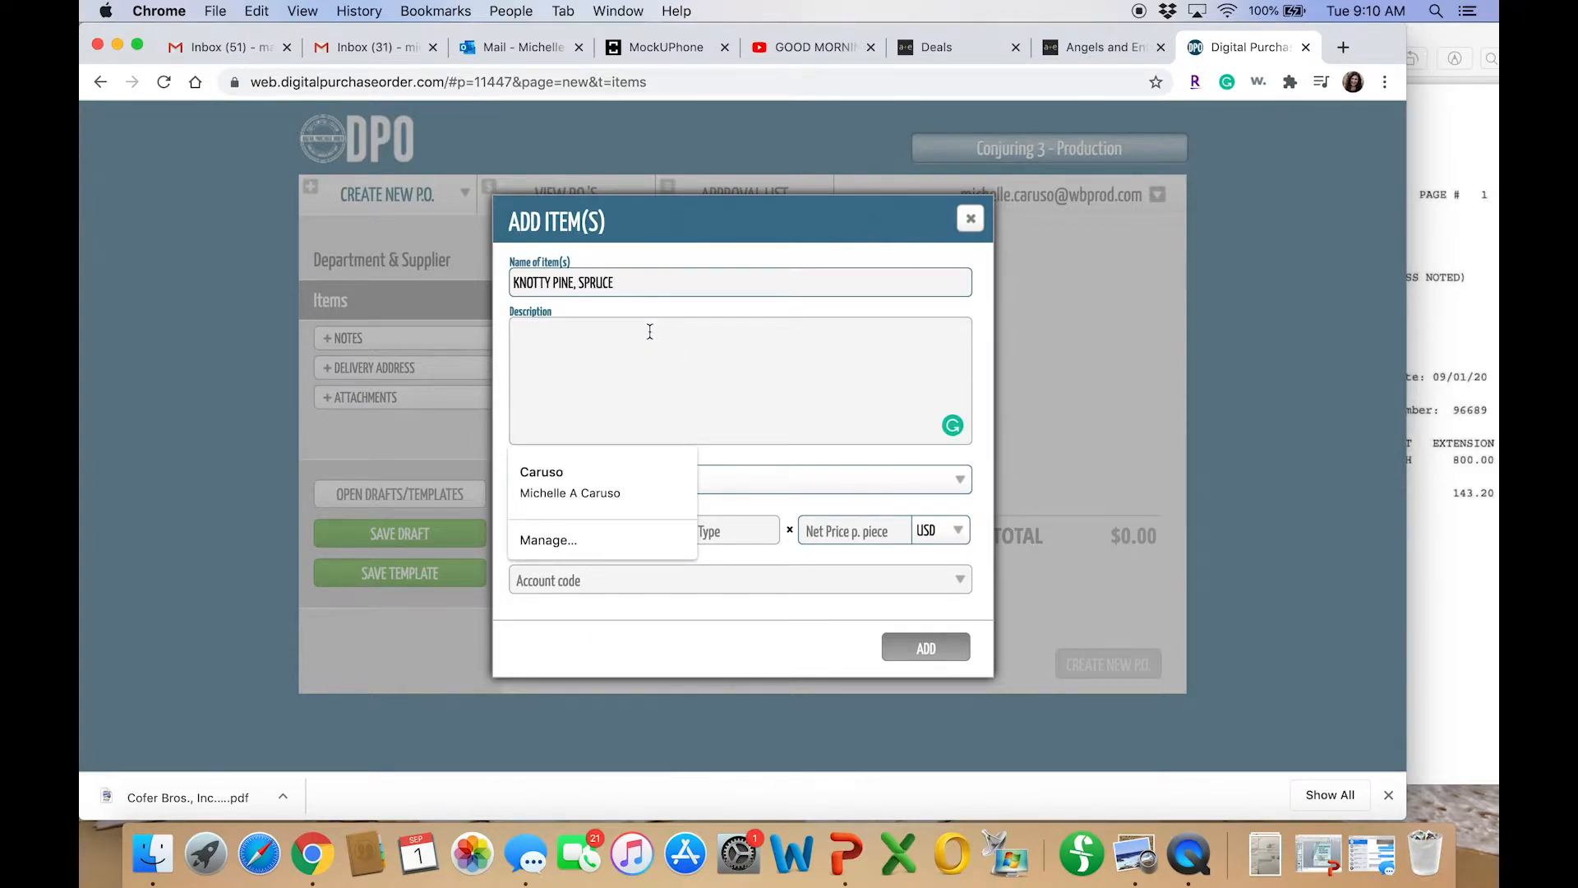
Describe it as (25) 1X6X16 KNOTTY PINE and (25) 1 X 4 X 16 SPRUCE
{"action": "type", "text": "(25)"}
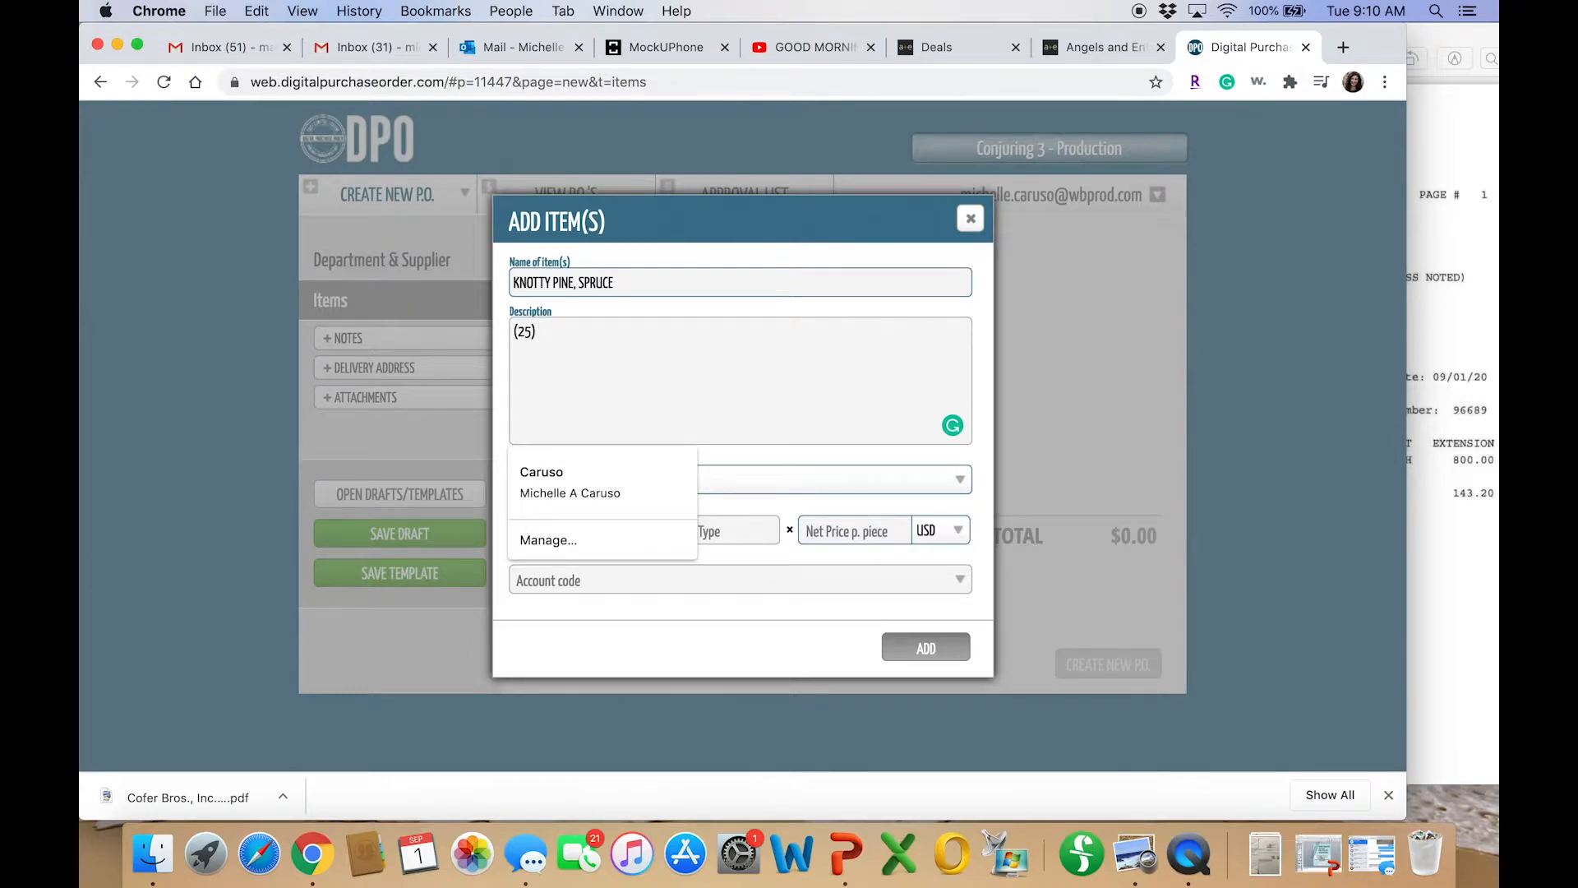
{"action": "type", "text": "1X6X"}
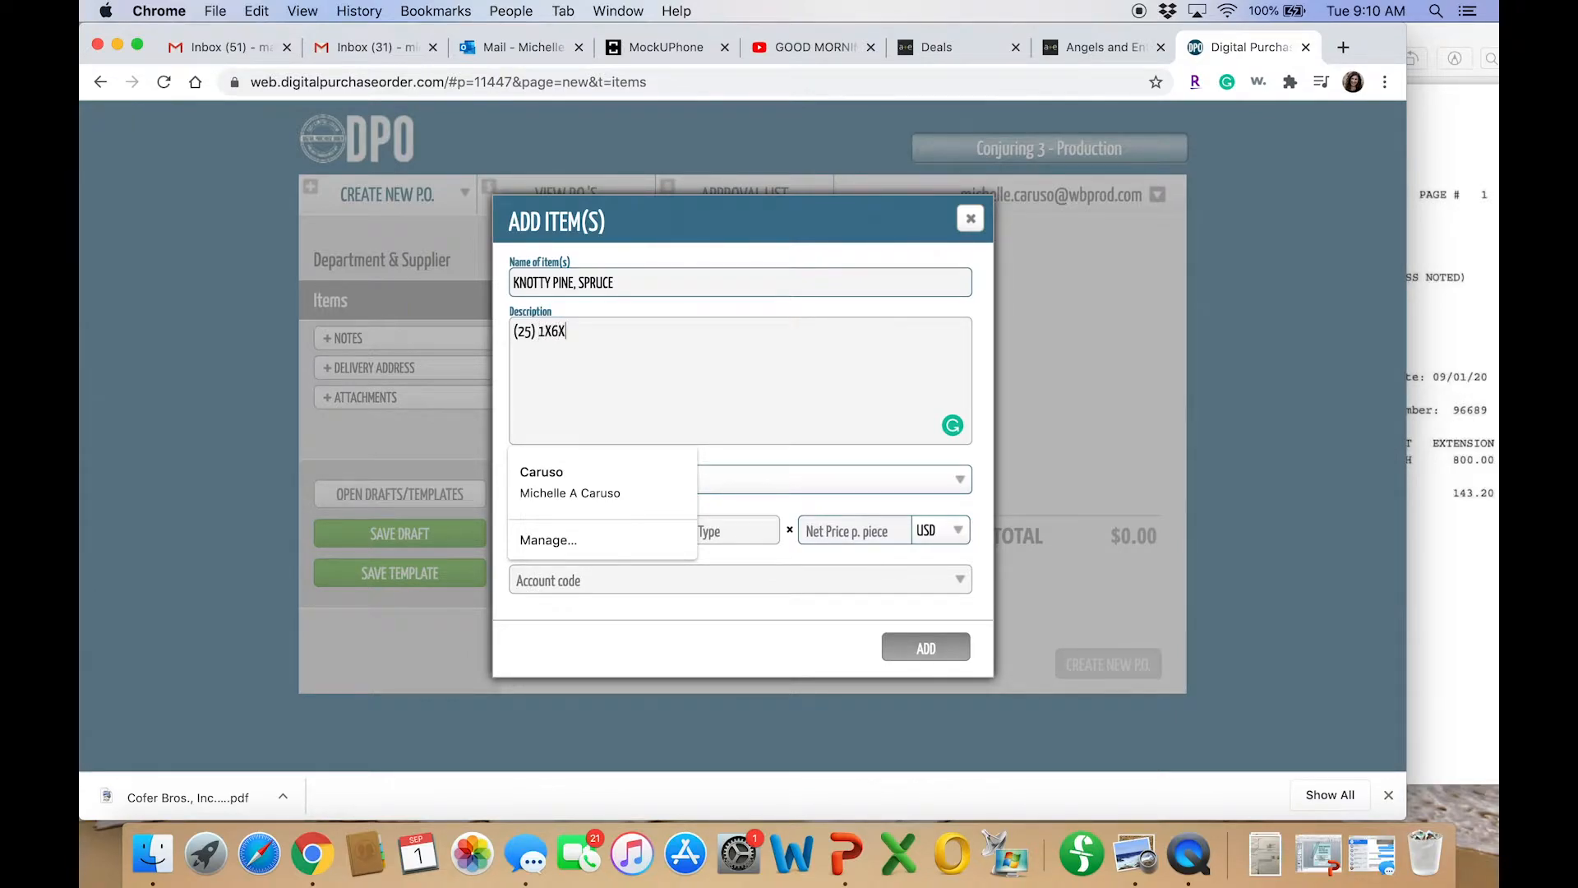
{"action": "type", "text": "16"}
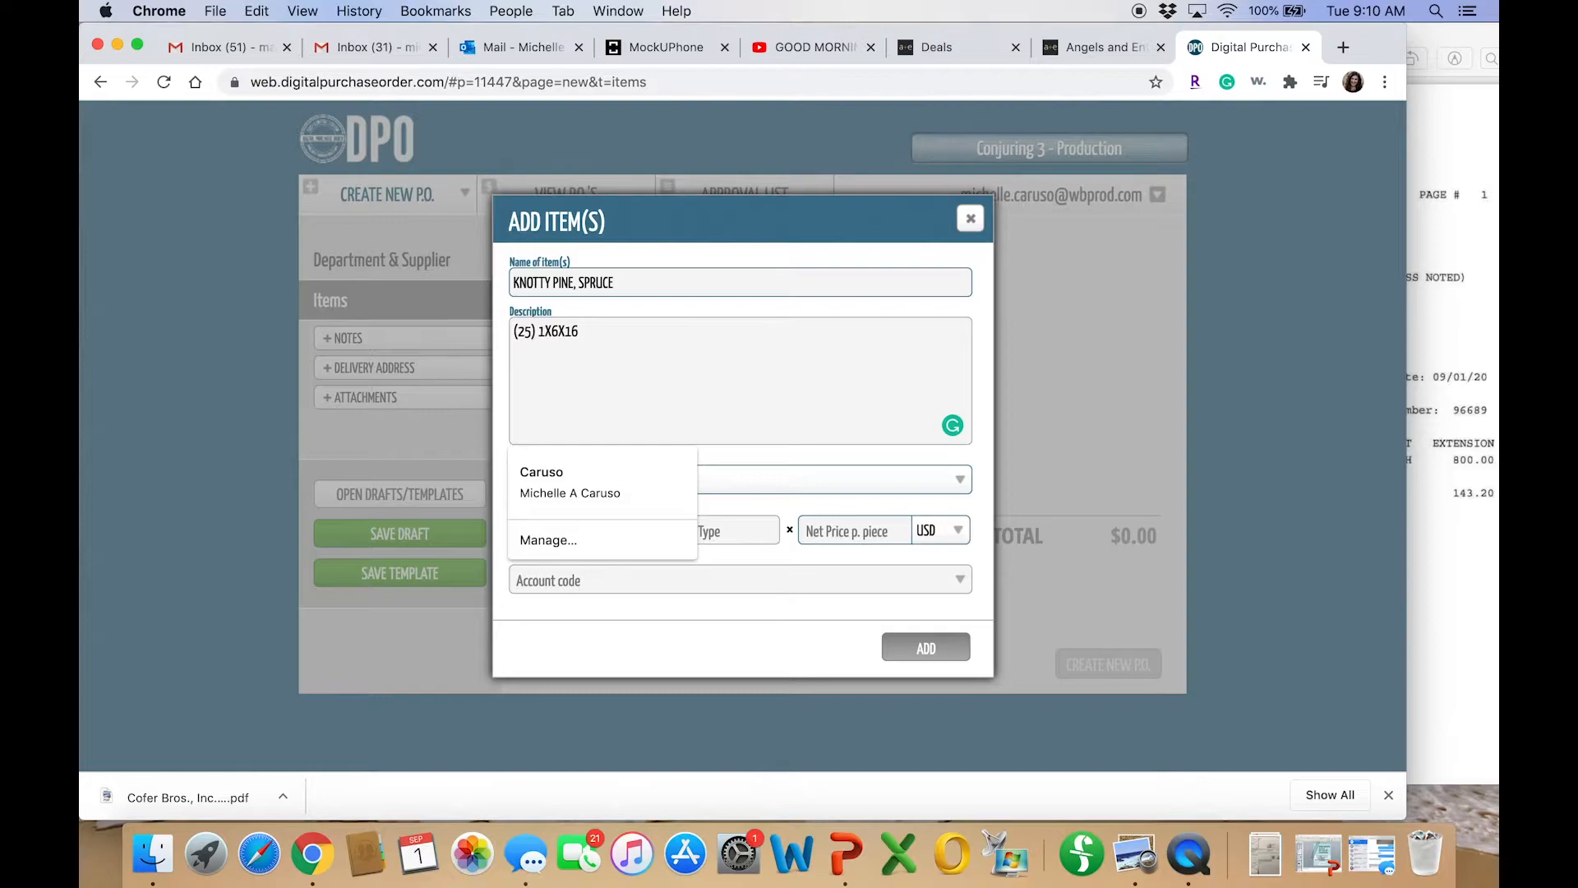
{"action": "type", "text": "KNOTTY"}
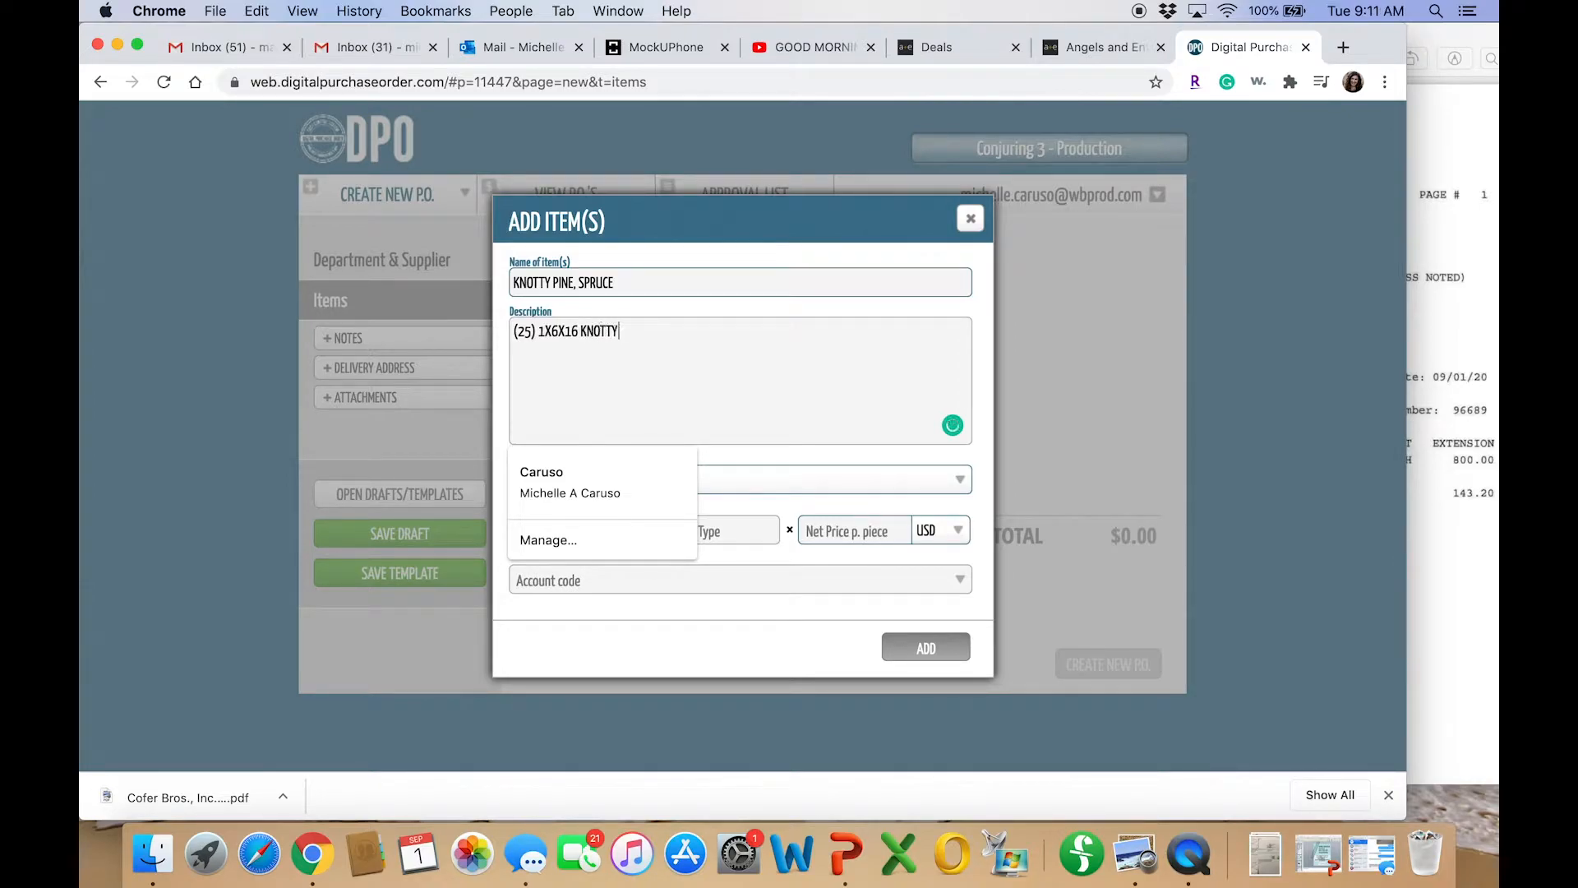
{"action": "type", "text": "PINE"}
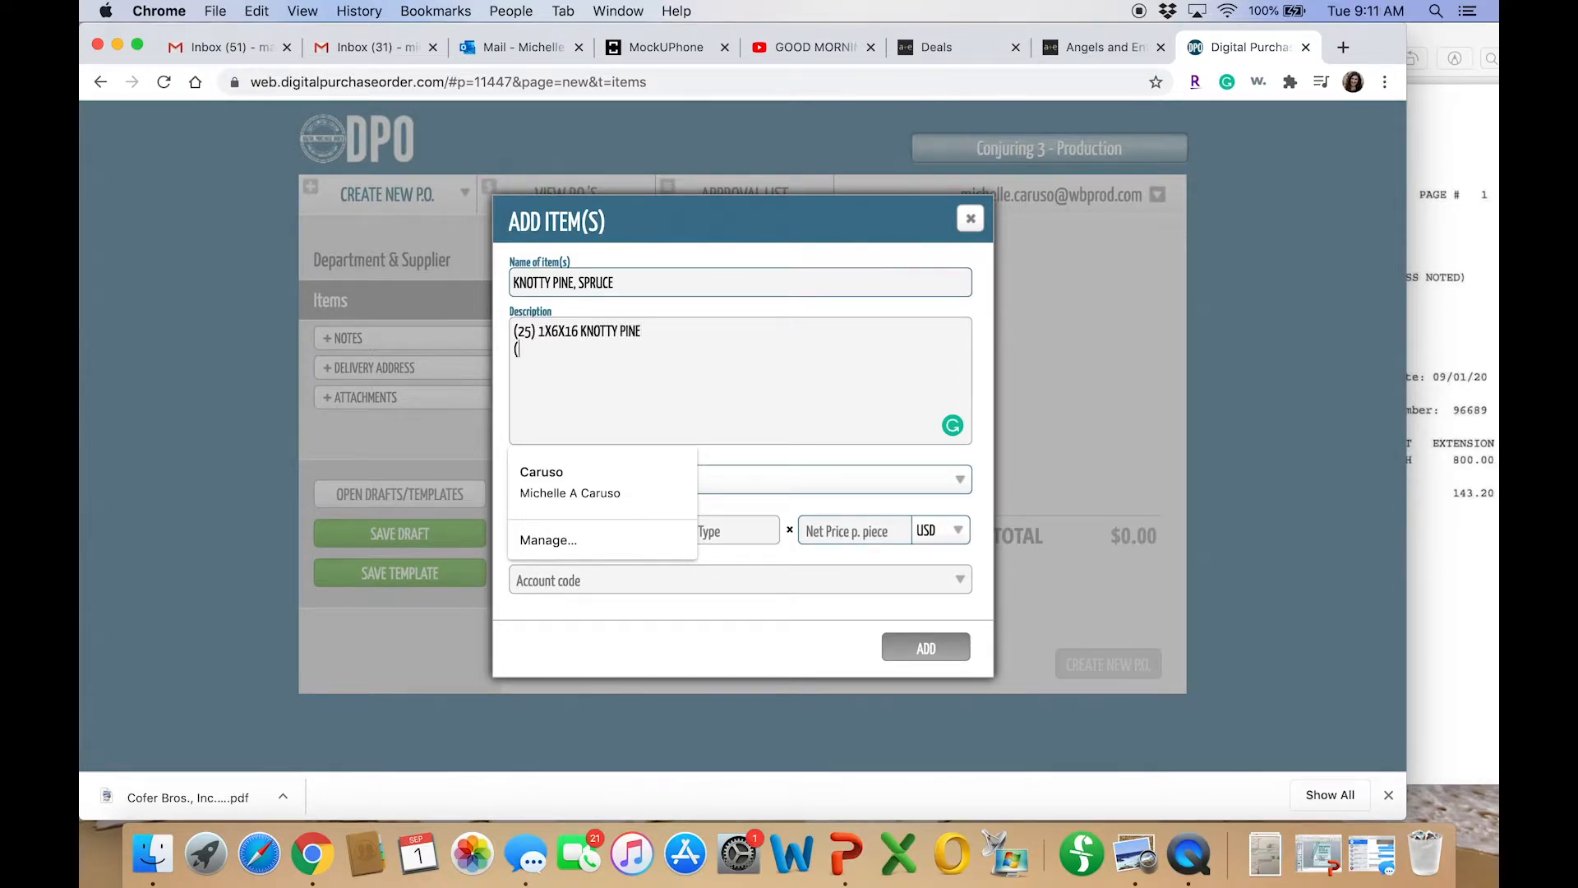
{"action": "type", "text": "25)"}
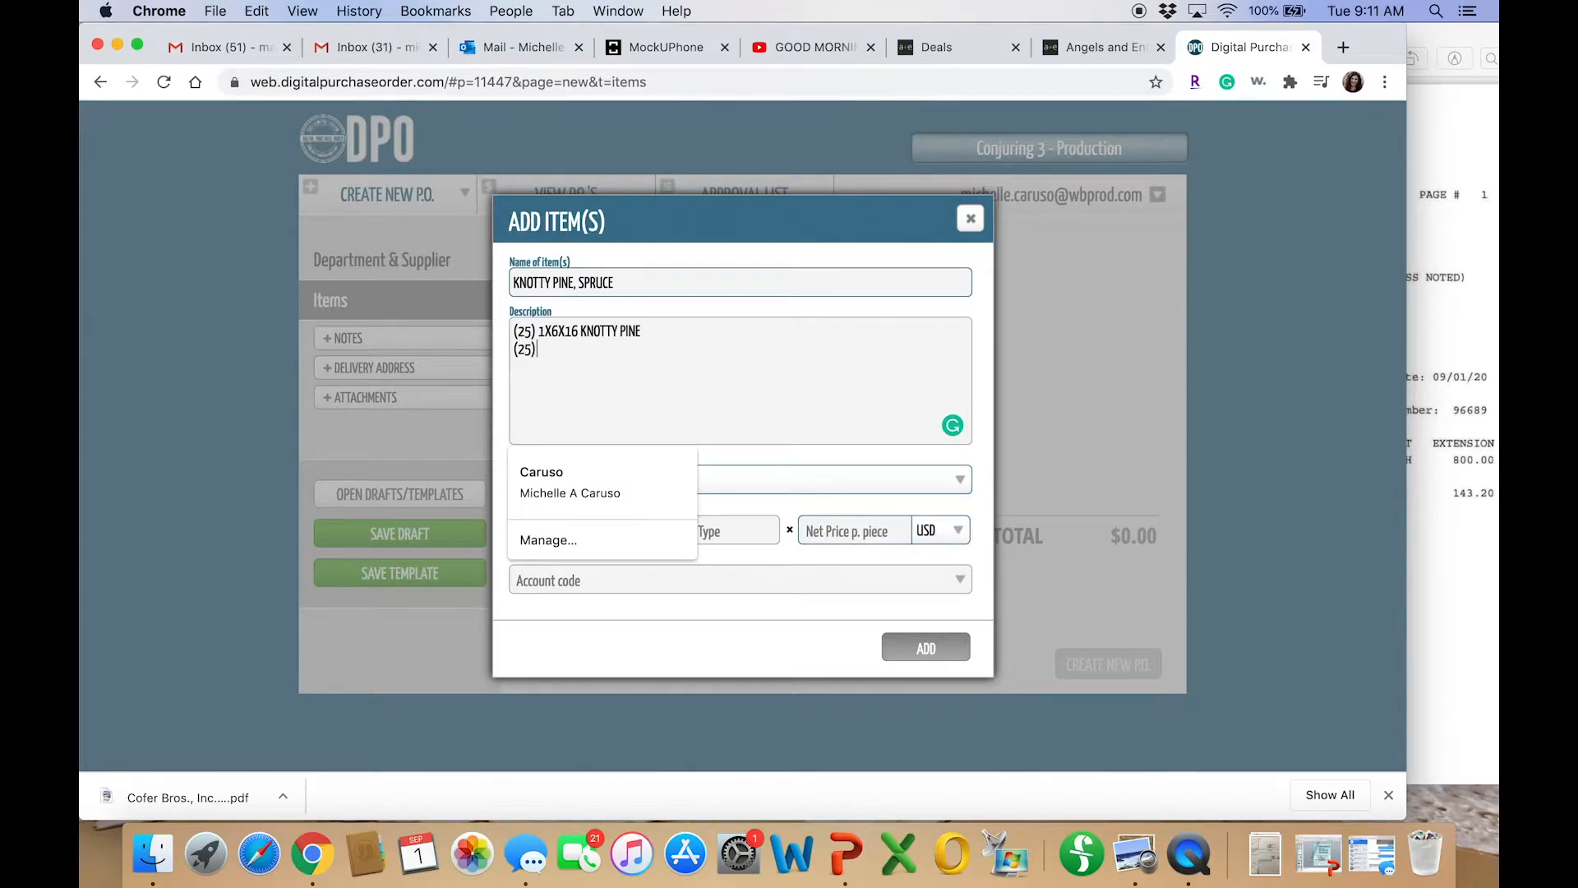
{"action": "type", "text": "1 X"}
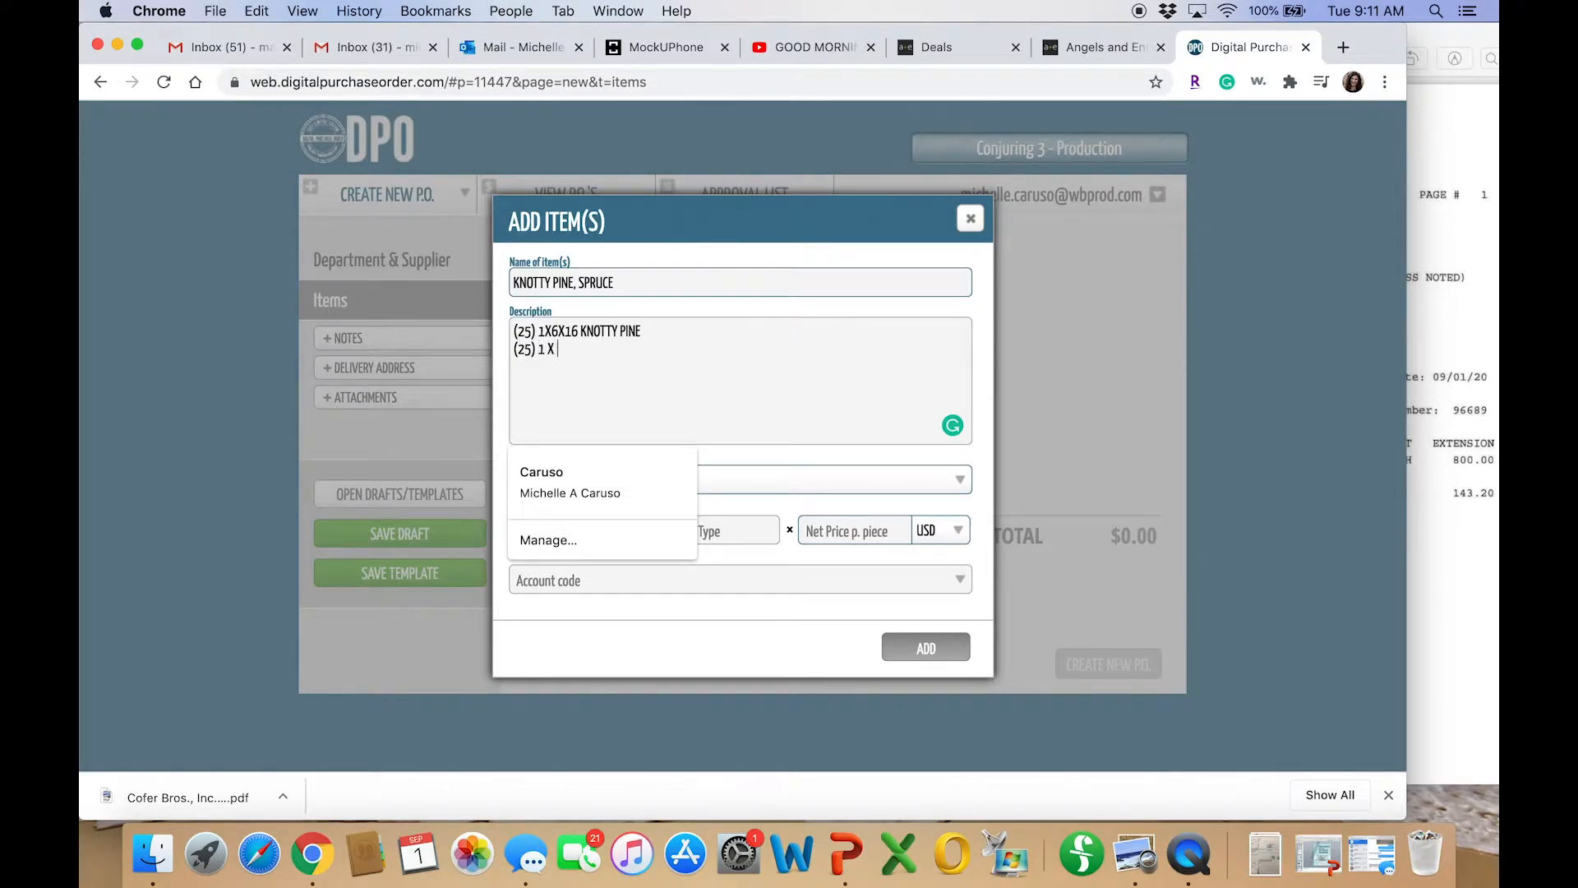
{"action": "type", "text": "4 X 16"}
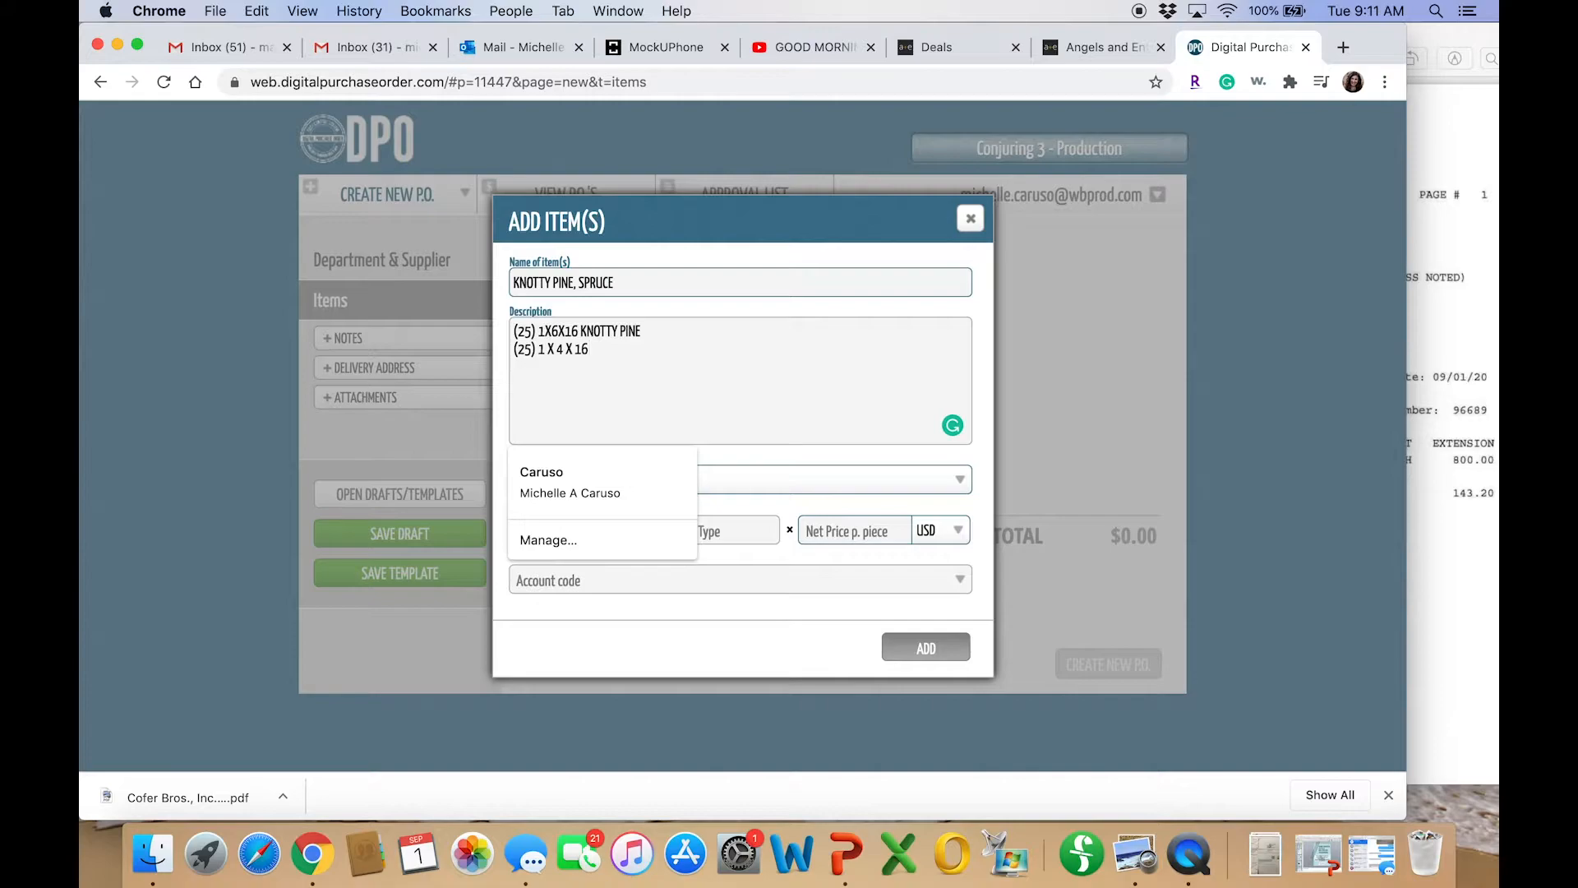
{"action": "type", "text": "SPRUCE"}
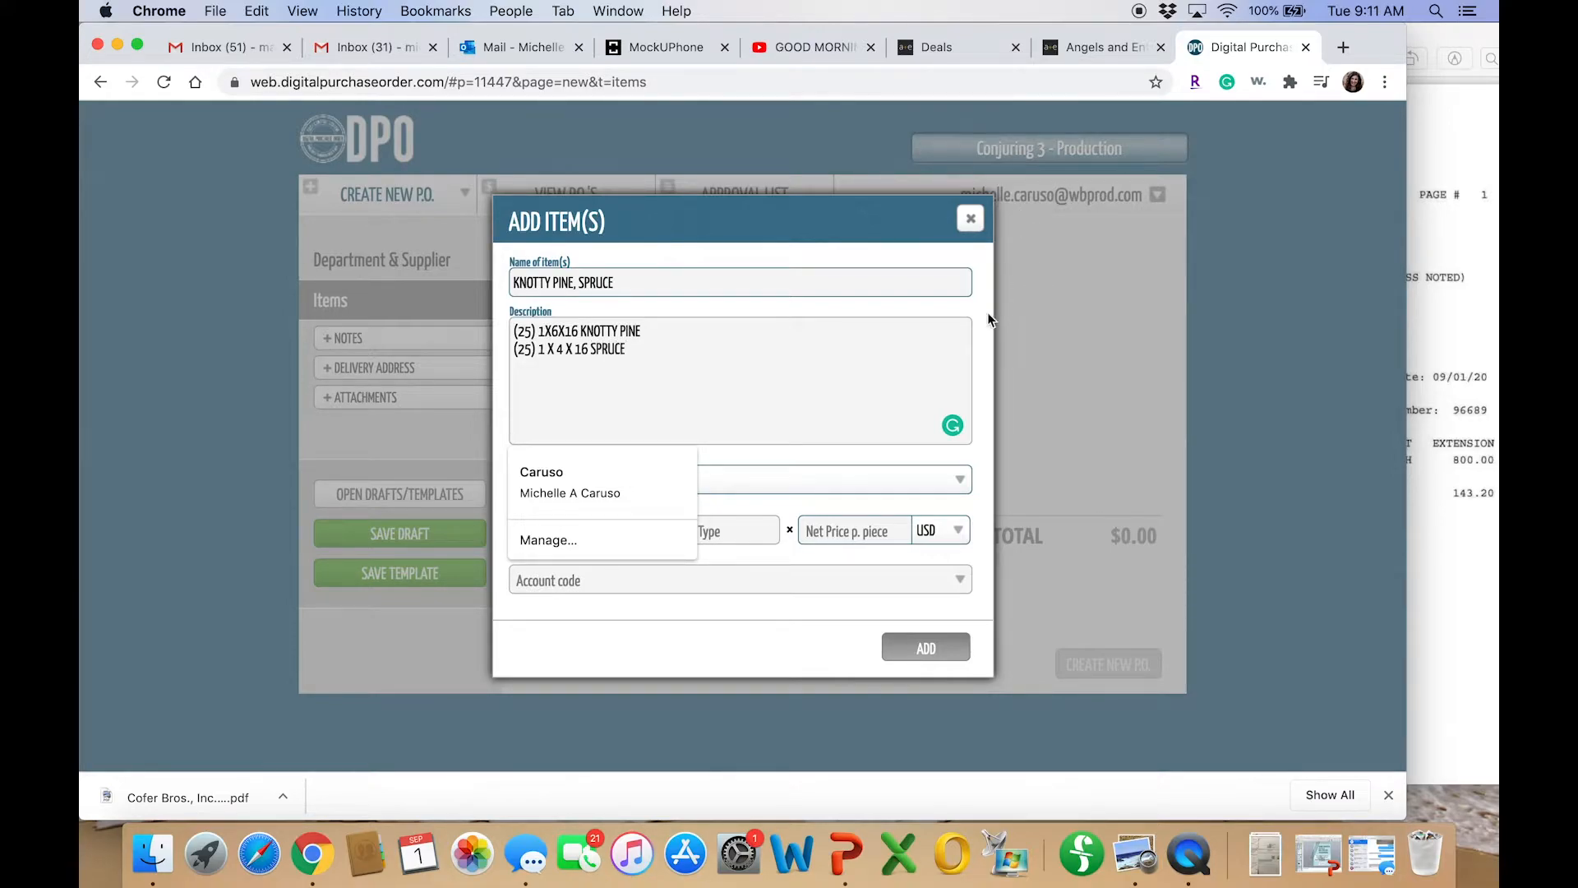
Set the item's type of expenditure to Purchase
{"action": "left_click", "coordinate": [740, 479]}
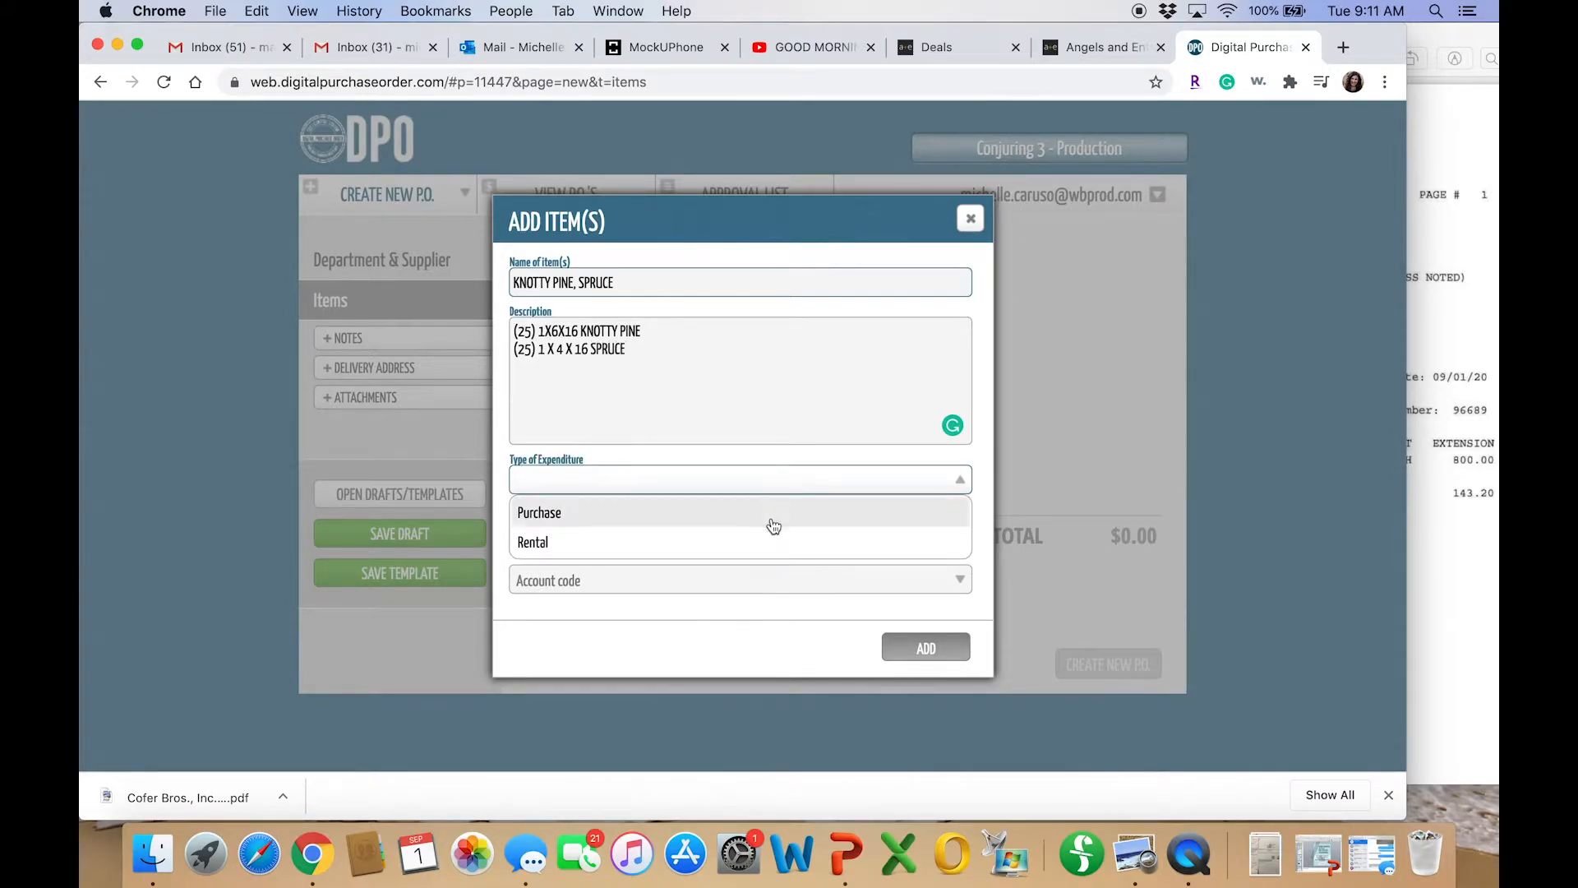
{"action": "left_click", "coordinate": [539, 512]}
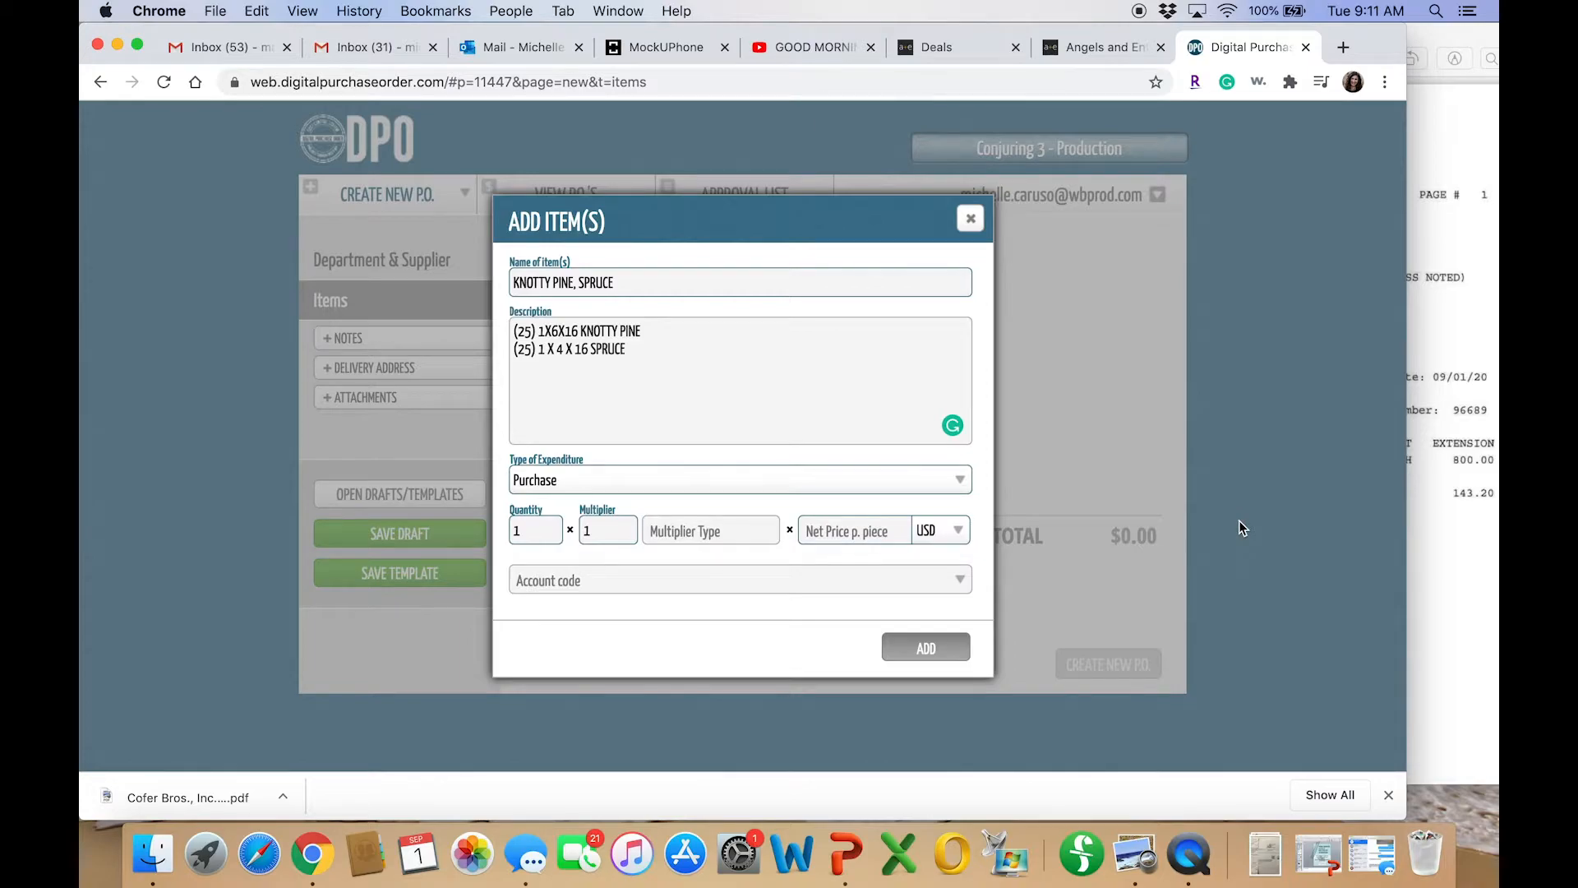
Enter the item's net price 1018.66 read from the estimate PDF
{"action": "left_click", "coordinate": [187, 797]}
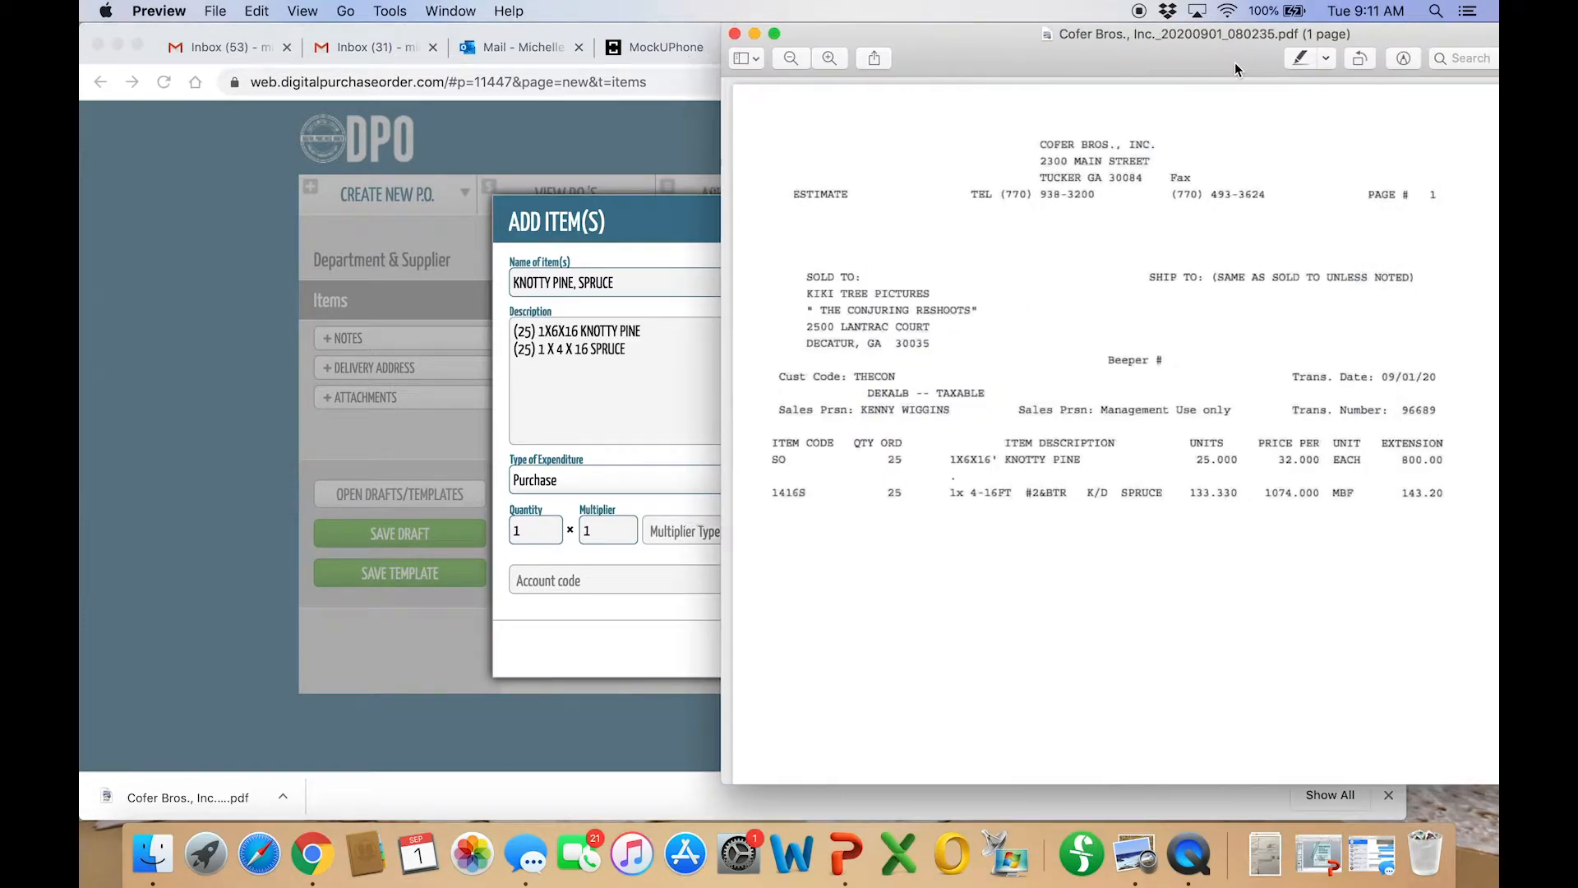
{"action": "scroll", "scroll_direction": "down", "scroll_amount": 3}
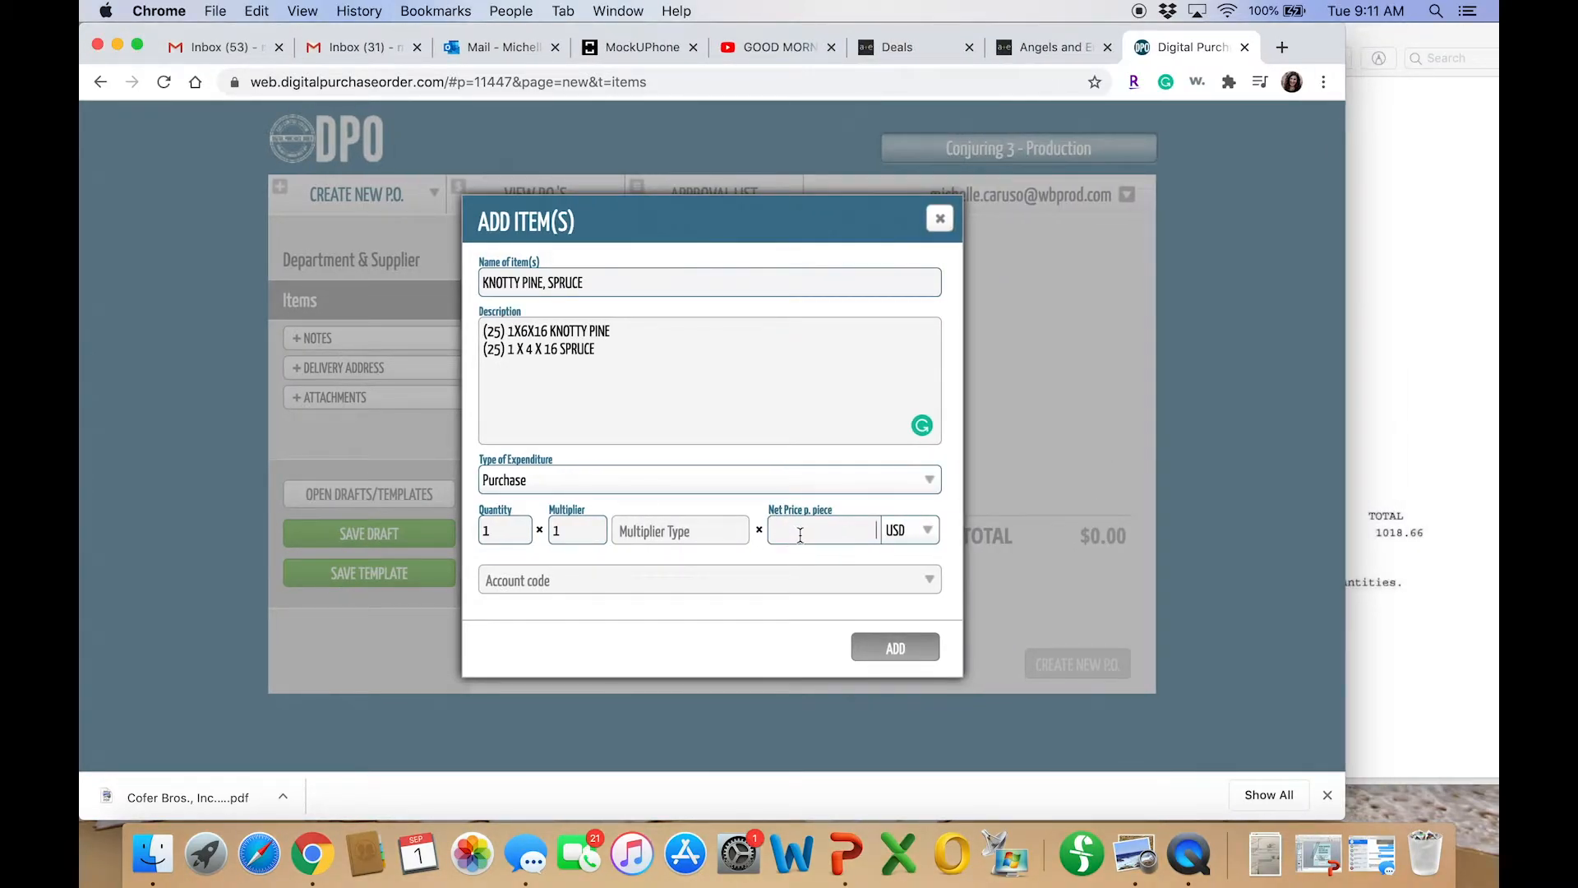
{"action": "type", "text": "1018.66"}
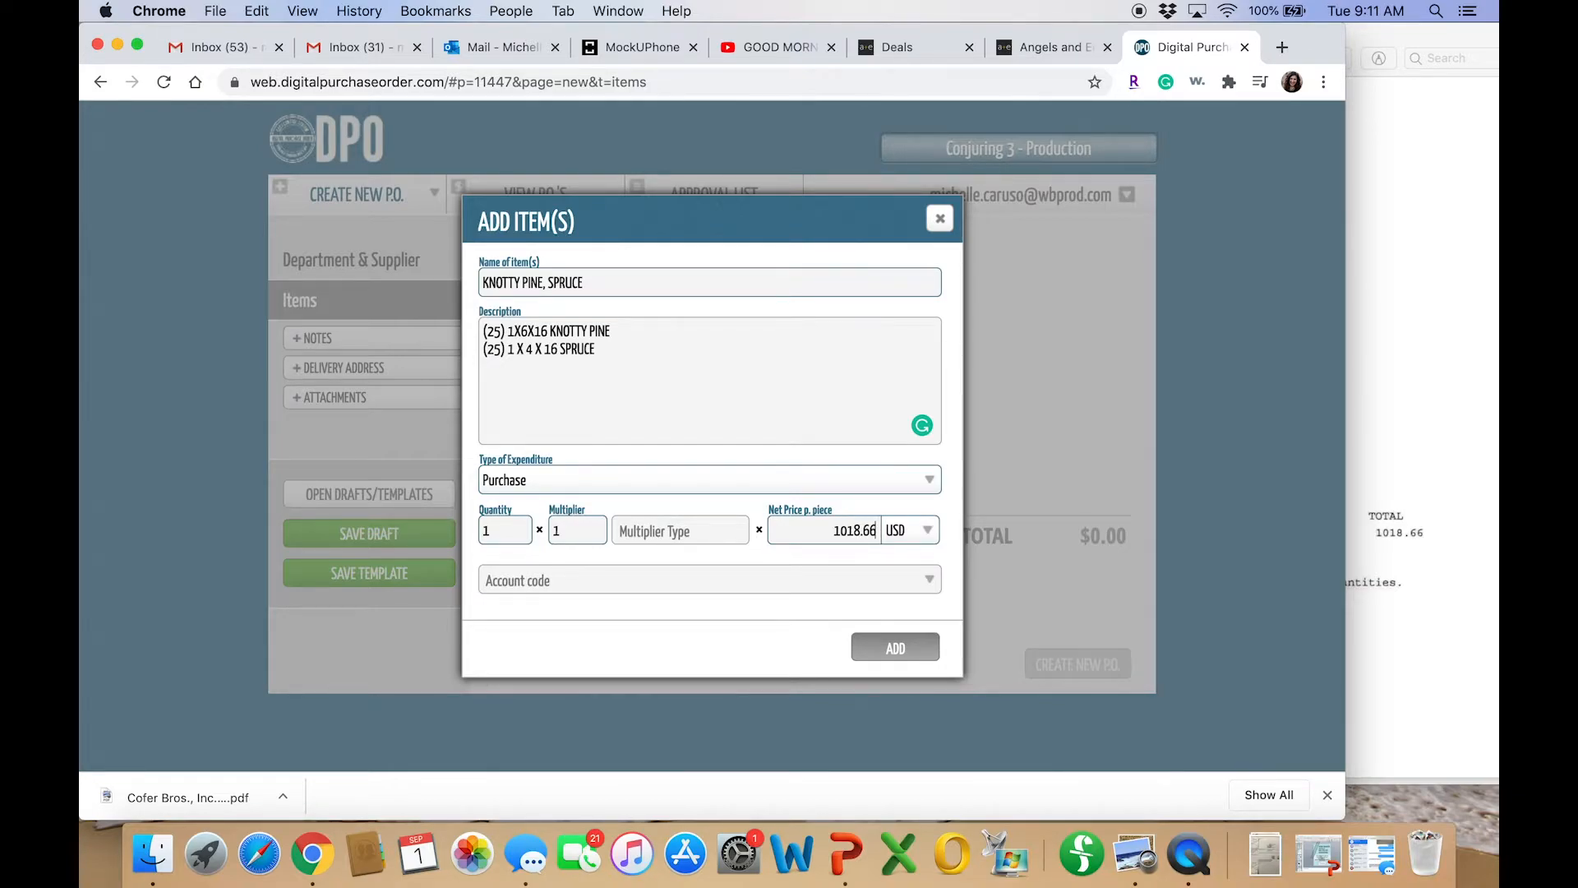
{"action": "mouse_move", "coordinate": [773, 581]}
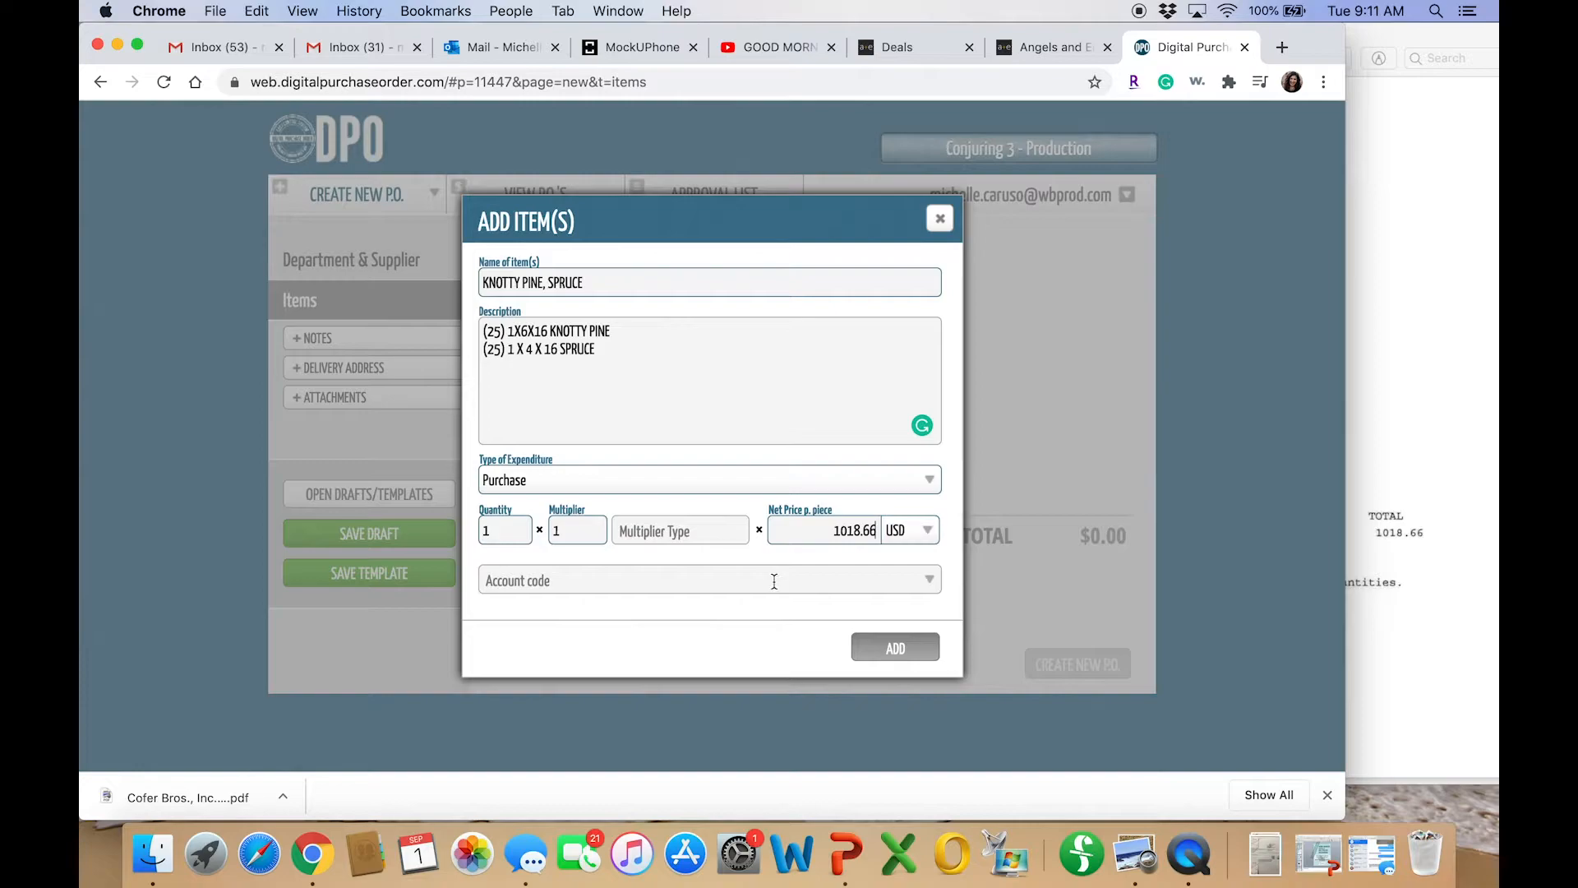
Assign account code 3823-01 SET CONSTRUCTION MATERIALS and add the item to the PO
{"action": "left_click", "coordinate": [709, 580]}
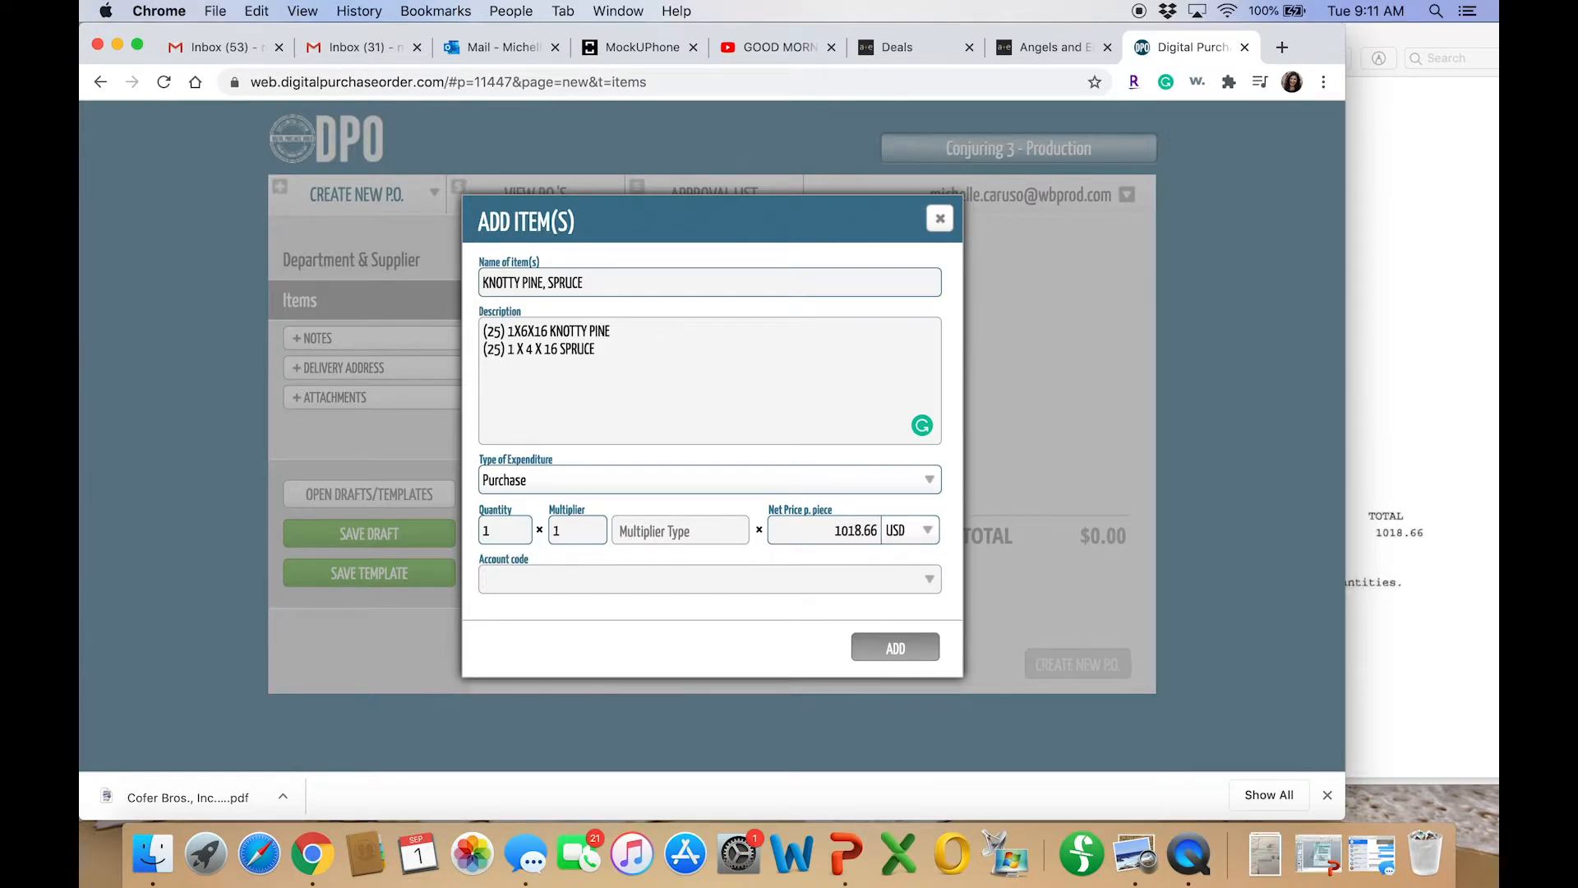
{"action": "type", "text": "3823"}
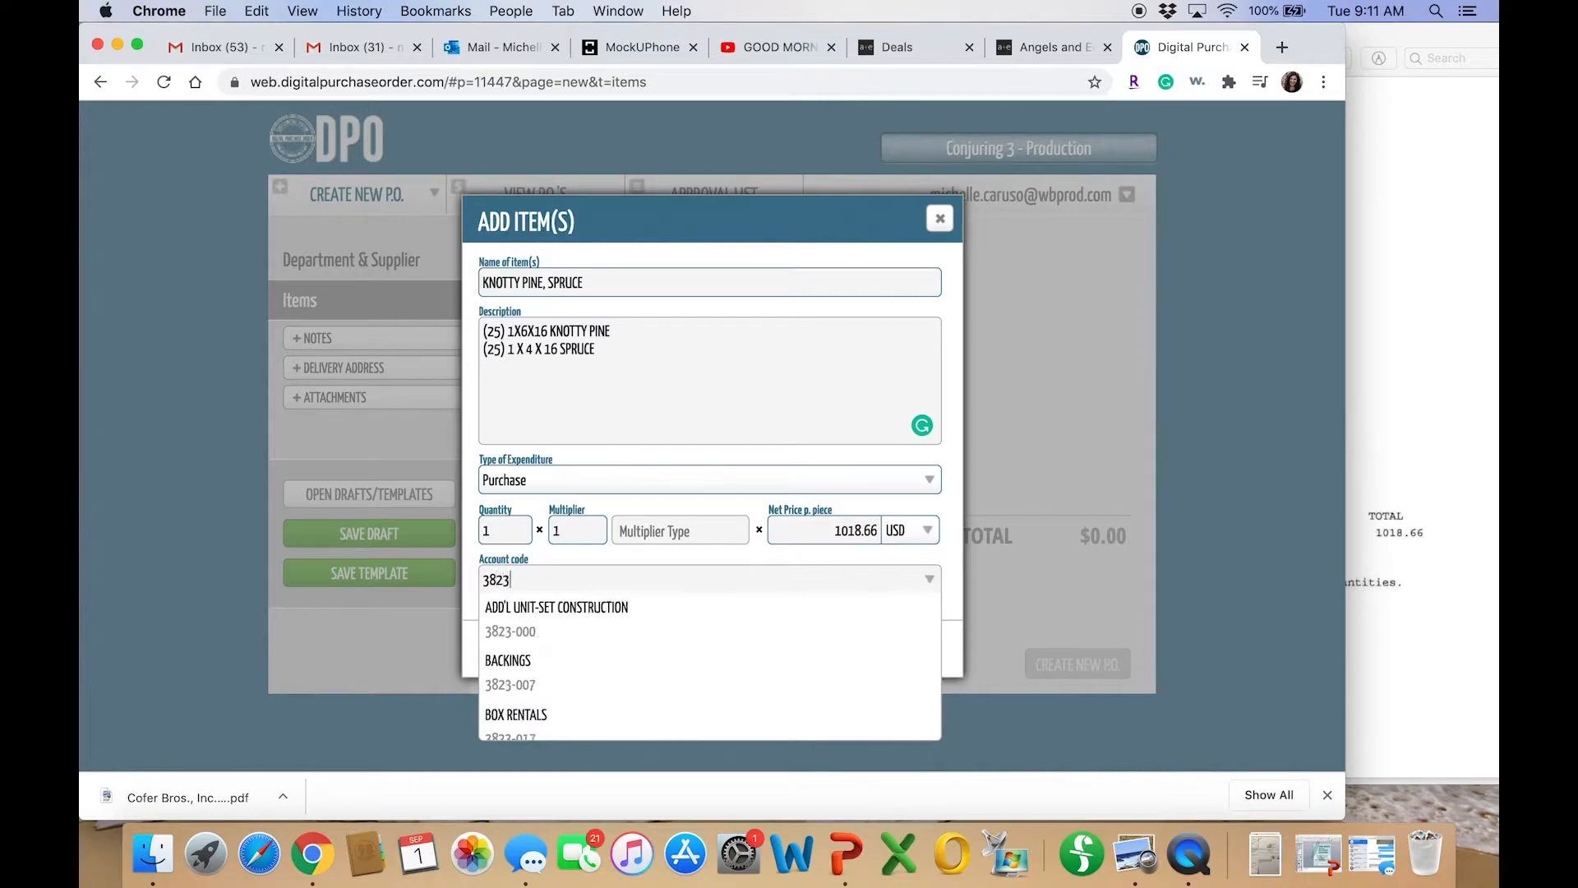
{"action": "type", "text": "-01"}
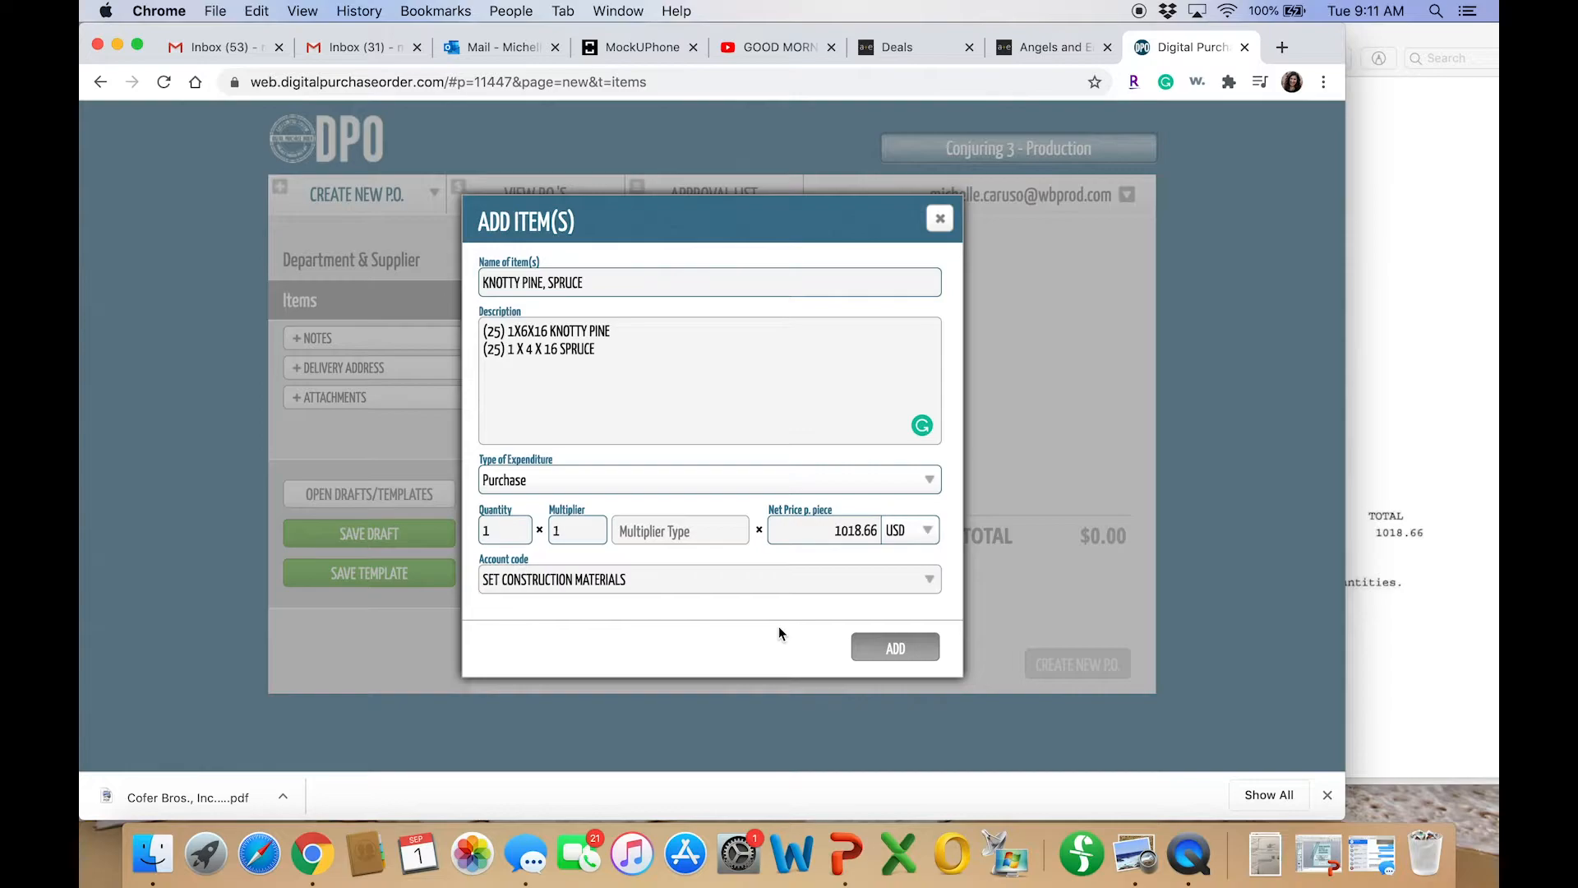
{"action": "left_click", "coordinate": [894, 647]}
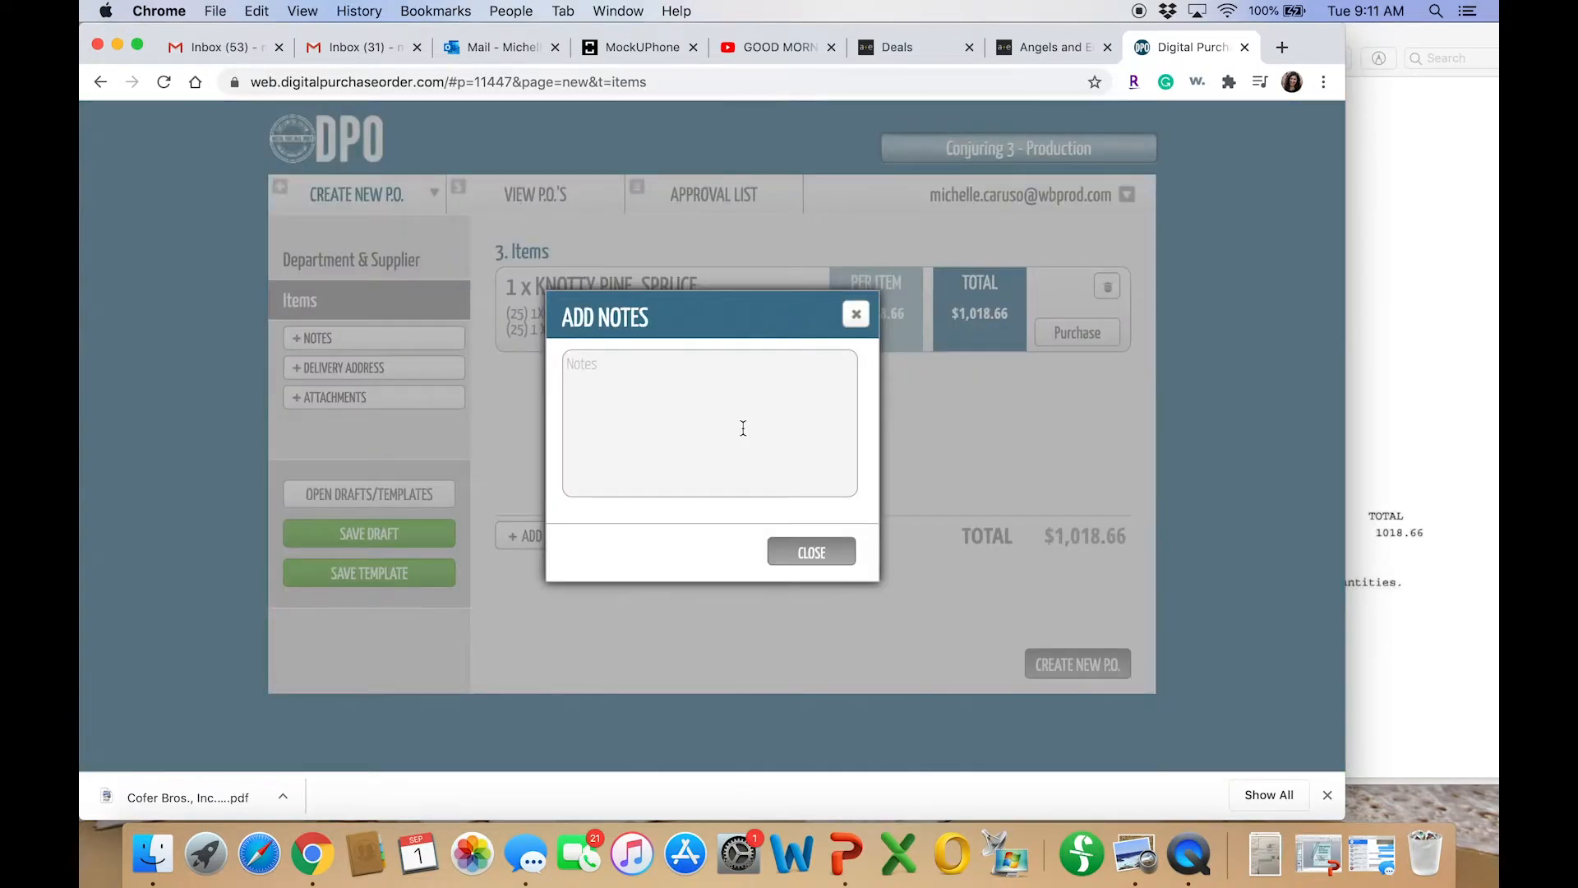
Enter the PO note 'SET 003' and 'INT KASTNER' on two lines
{"action": "type", "text": "SET"}
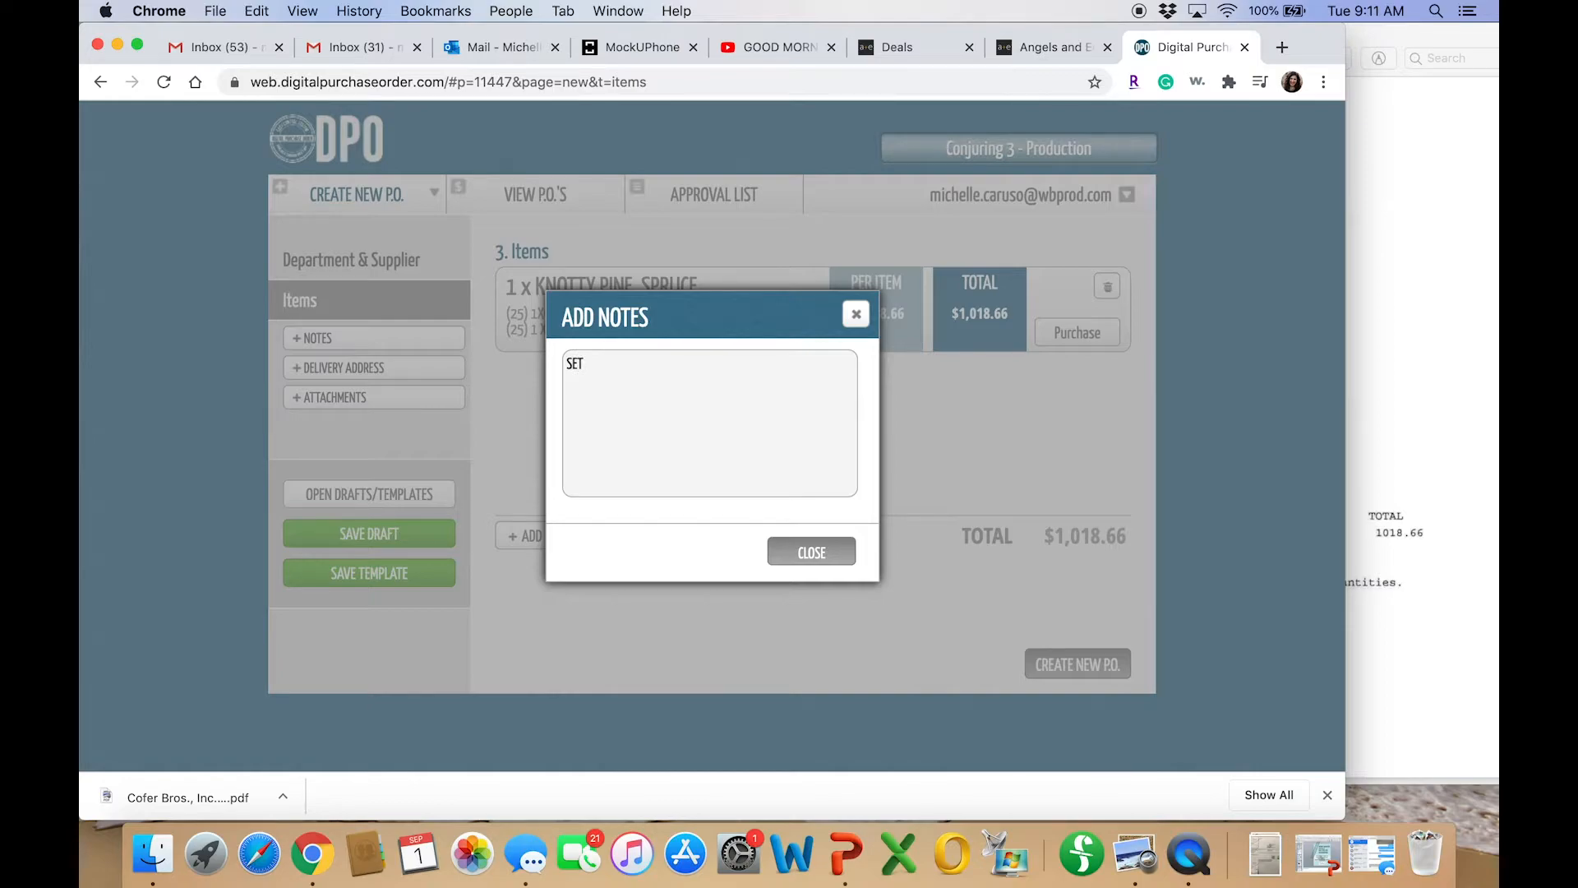
{"action": "type", "text": "003"}
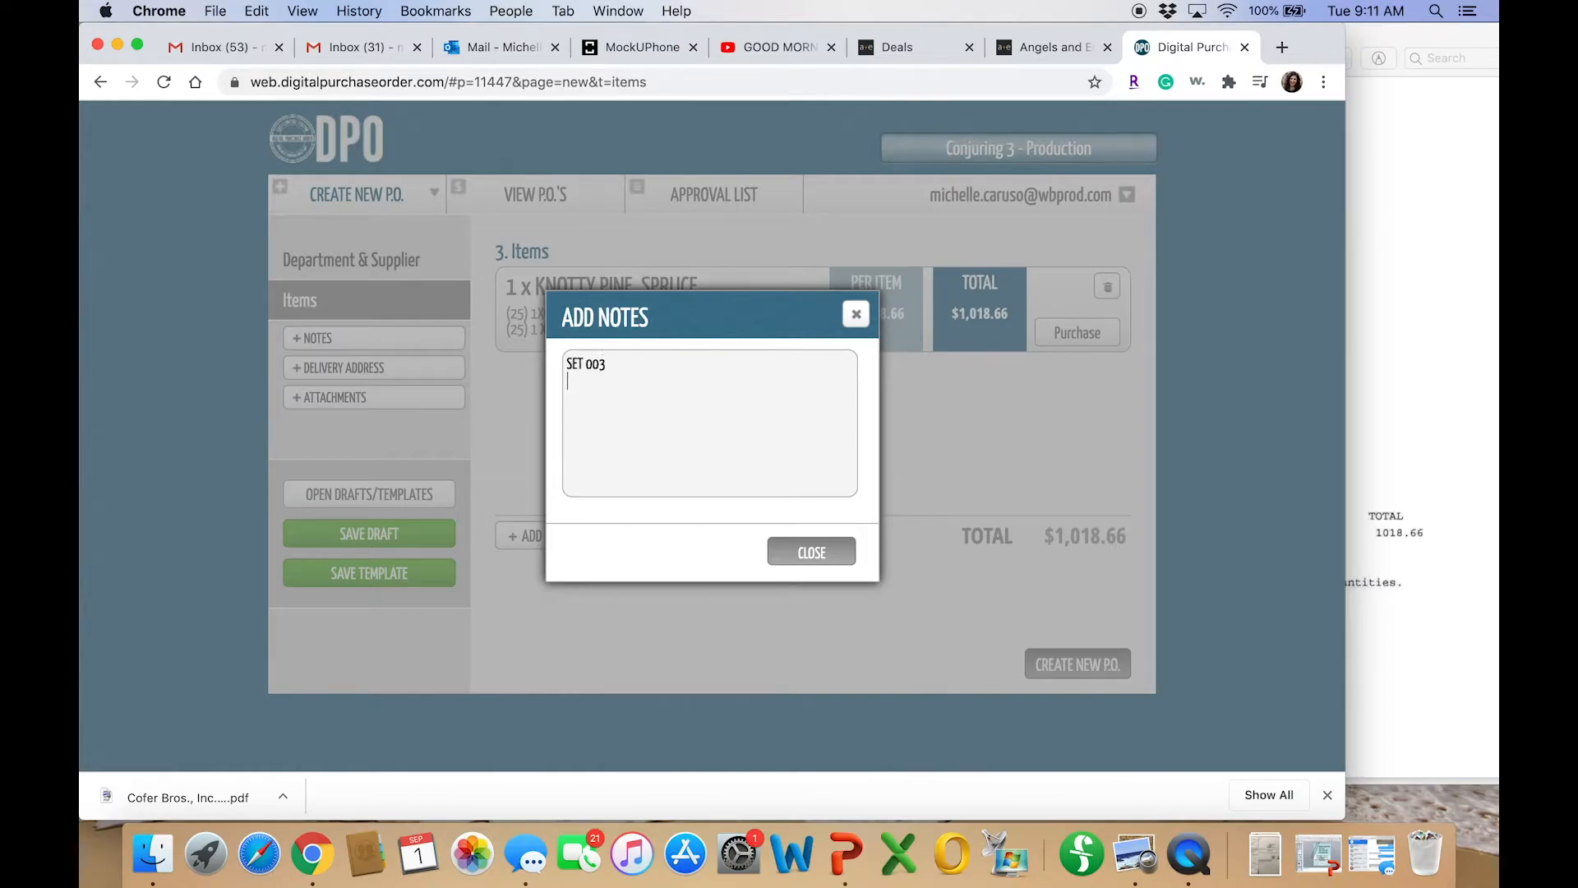
{"action": "type", "text": "INT"}
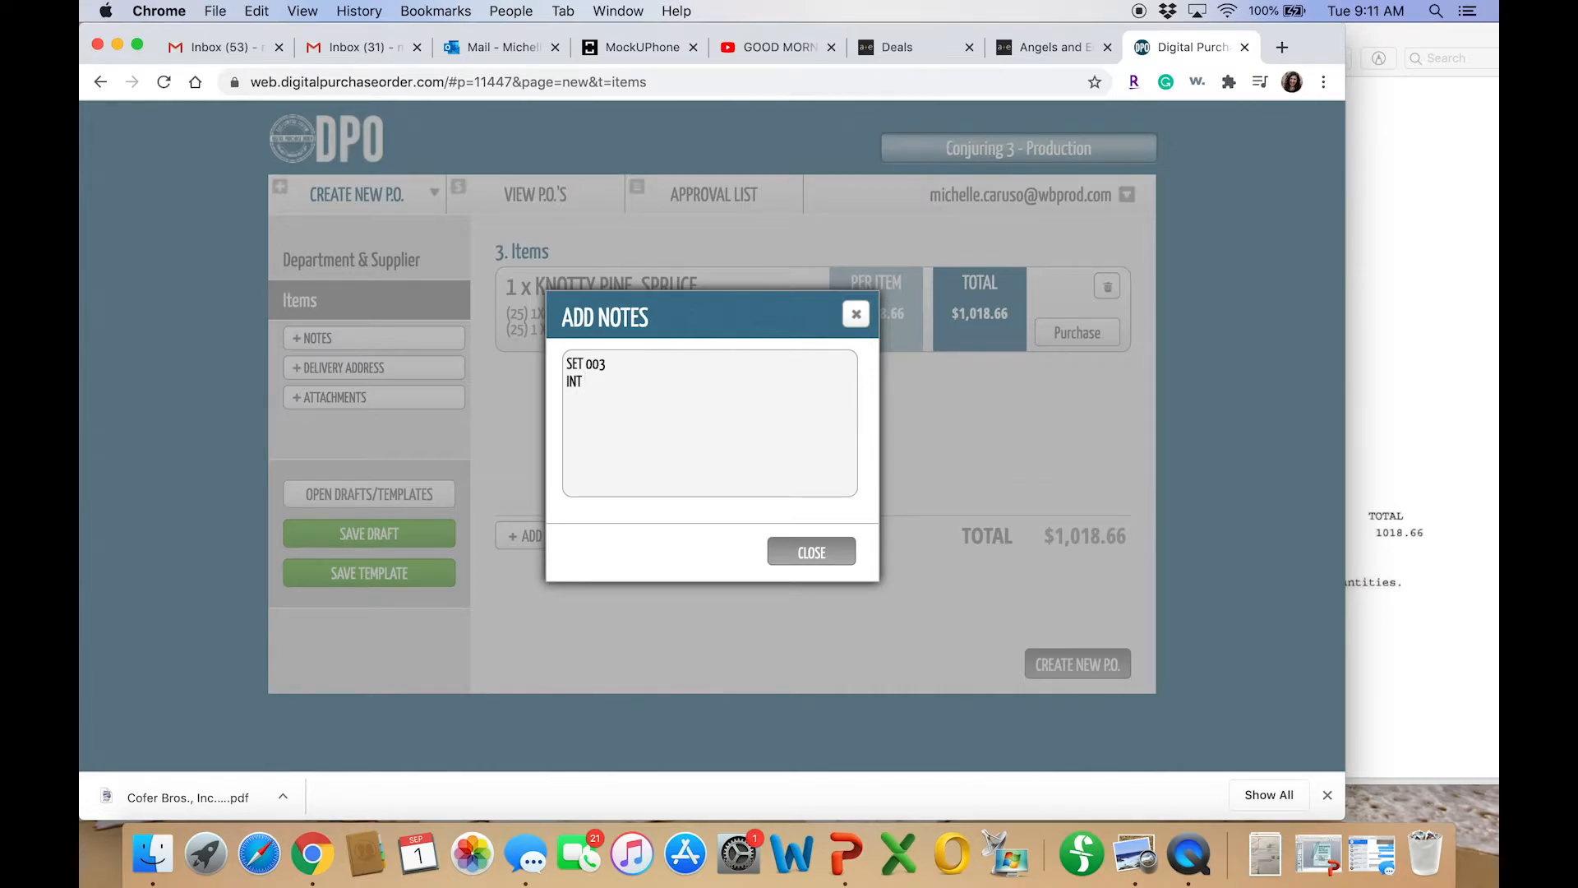
{"action": "type", "text": "KASTNER"}
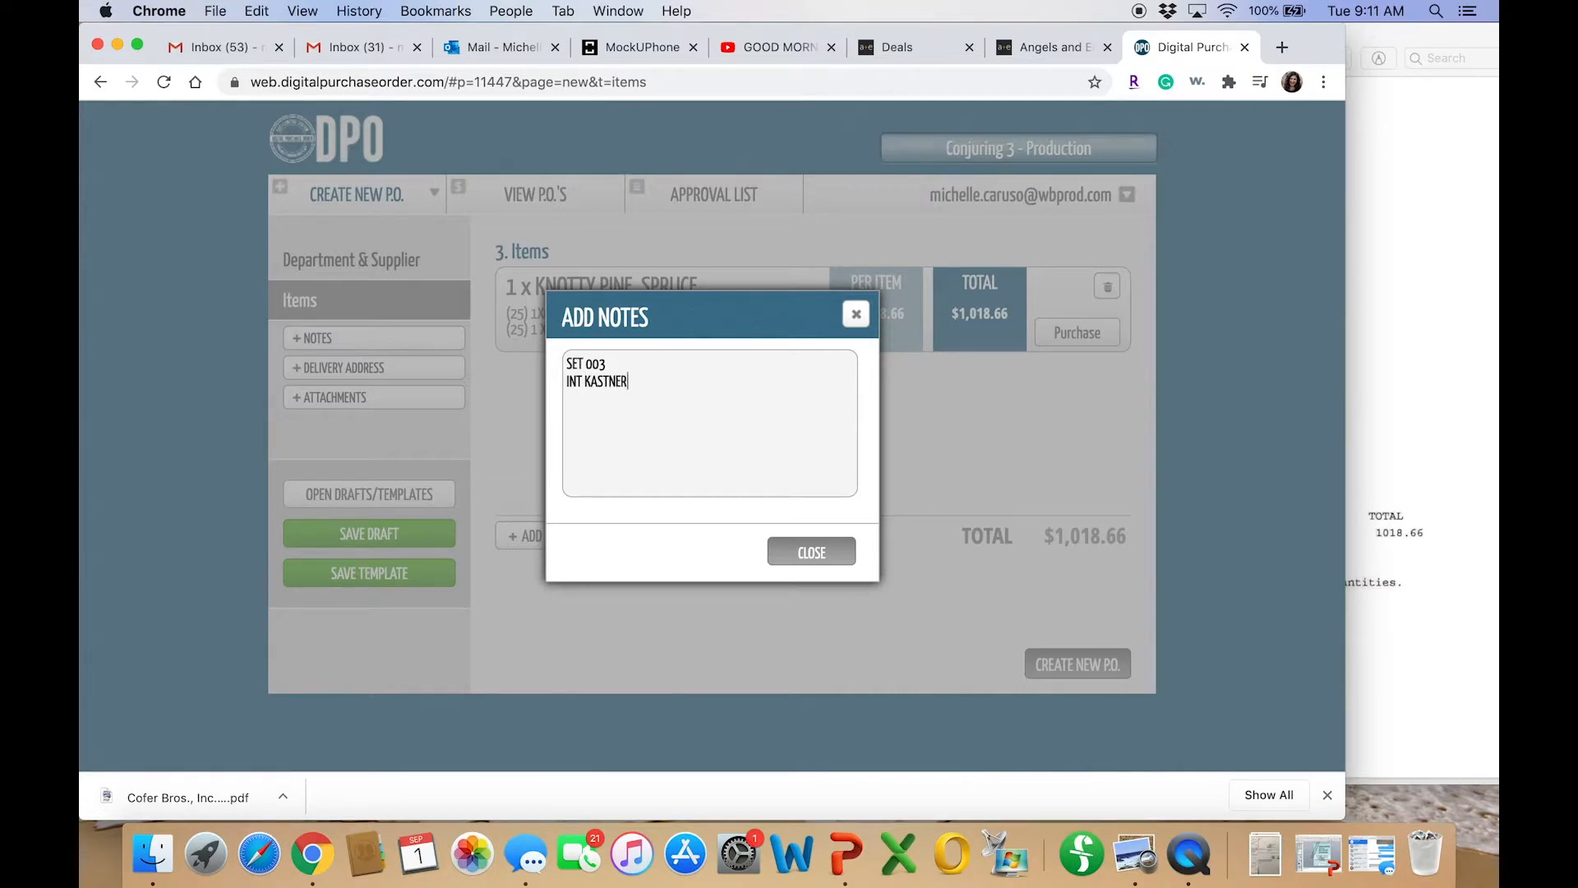
{"action": "mouse_move", "coordinate": [790, 544]}
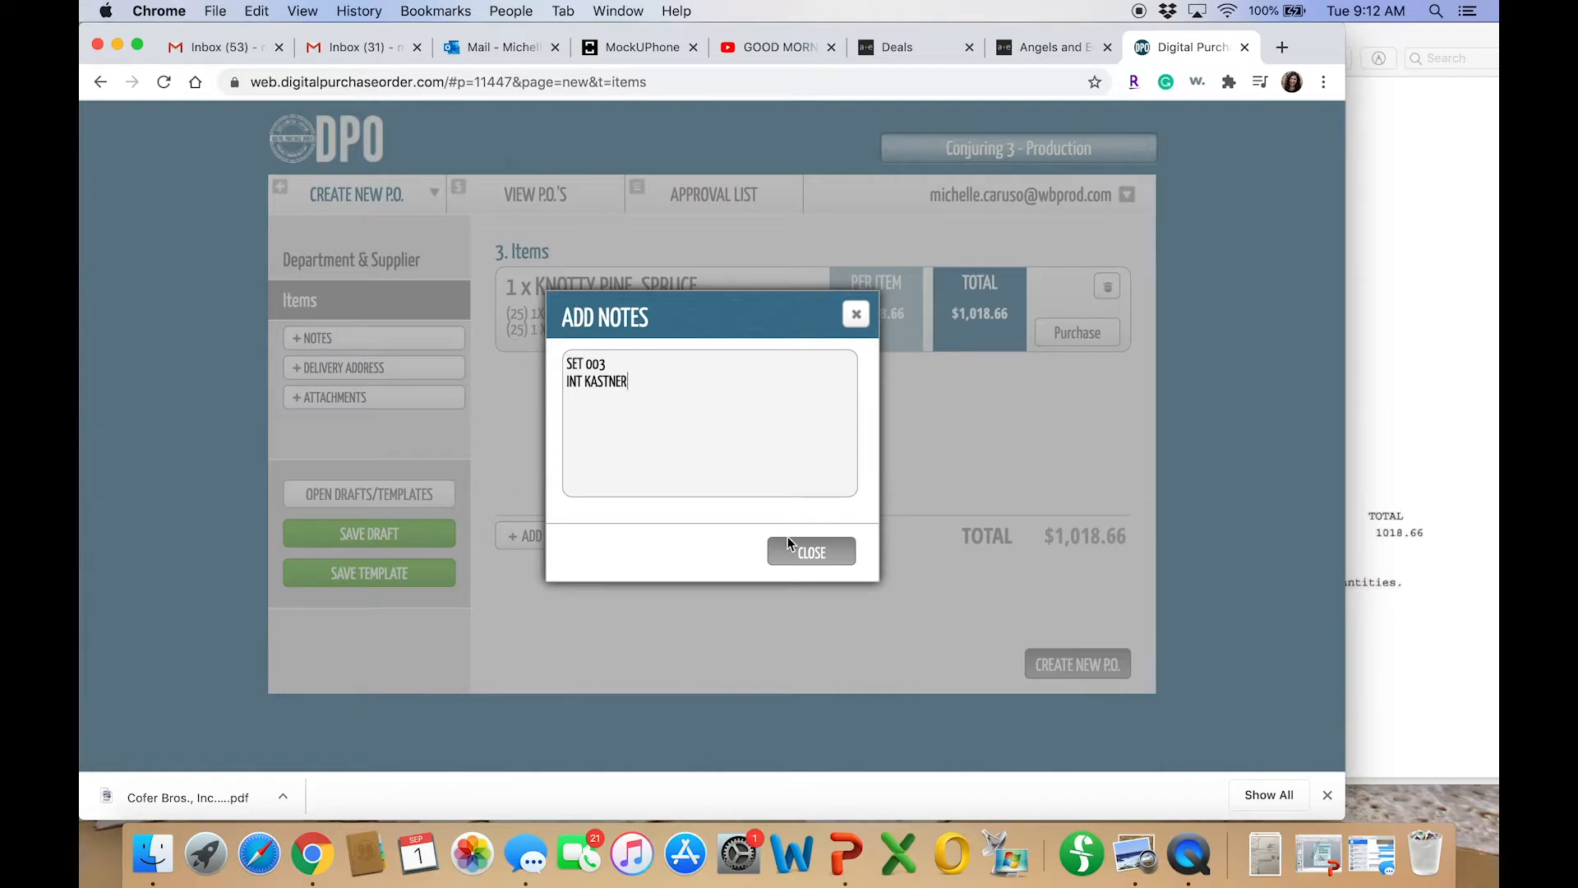
{"action": "mouse_move", "coordinate": [796, 560]}
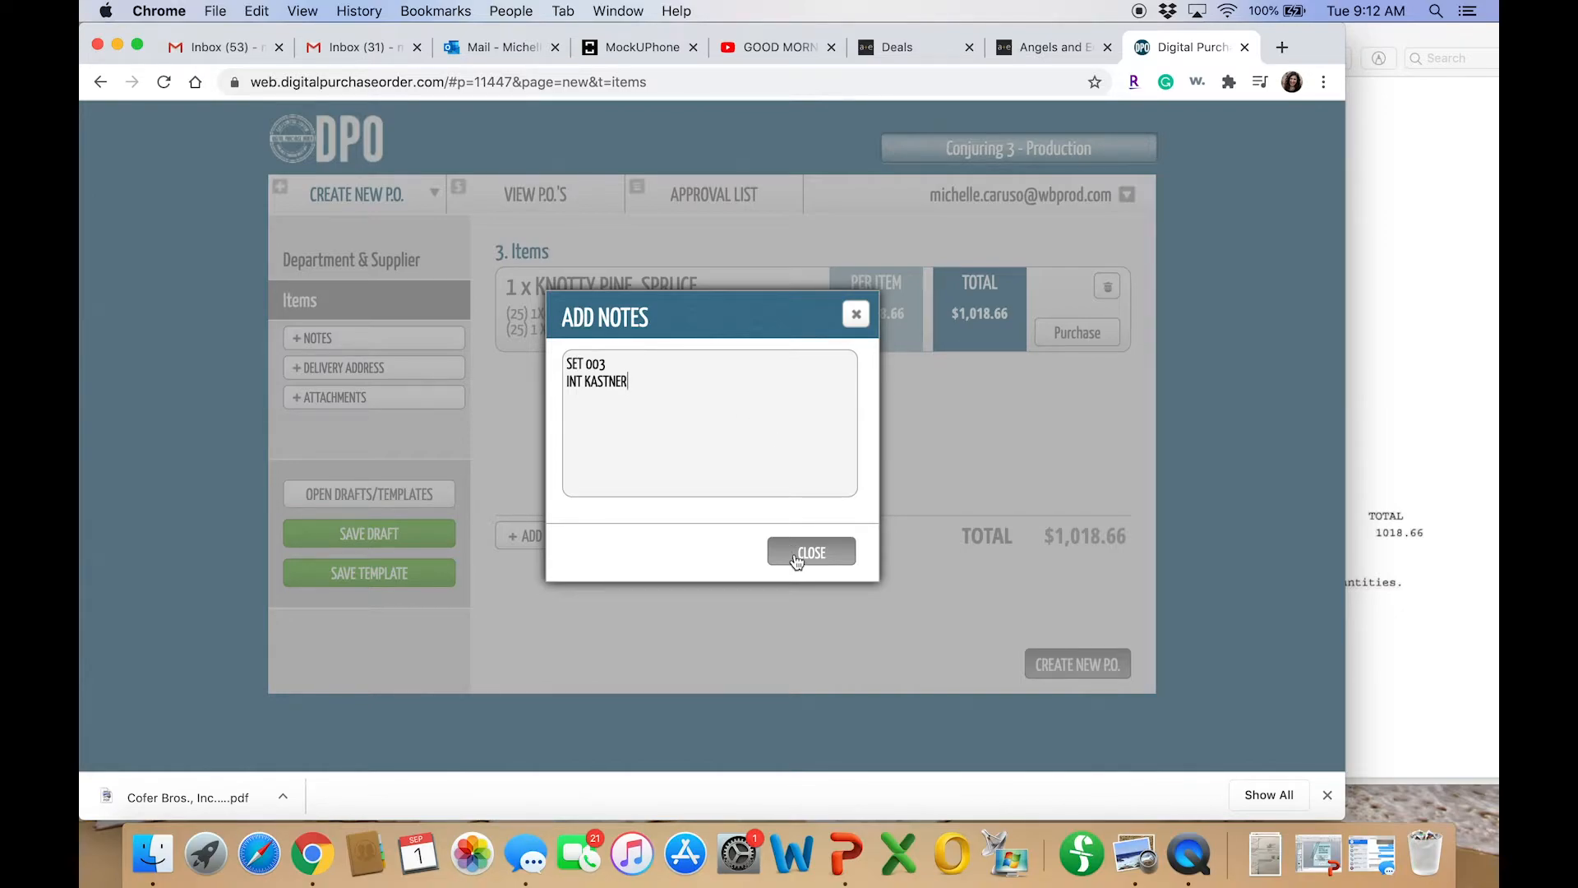
Attach the downloaded Cofer Bros. quote PDF to the purchase order
{"action": "left_click", "coordinate": [812, 552]}
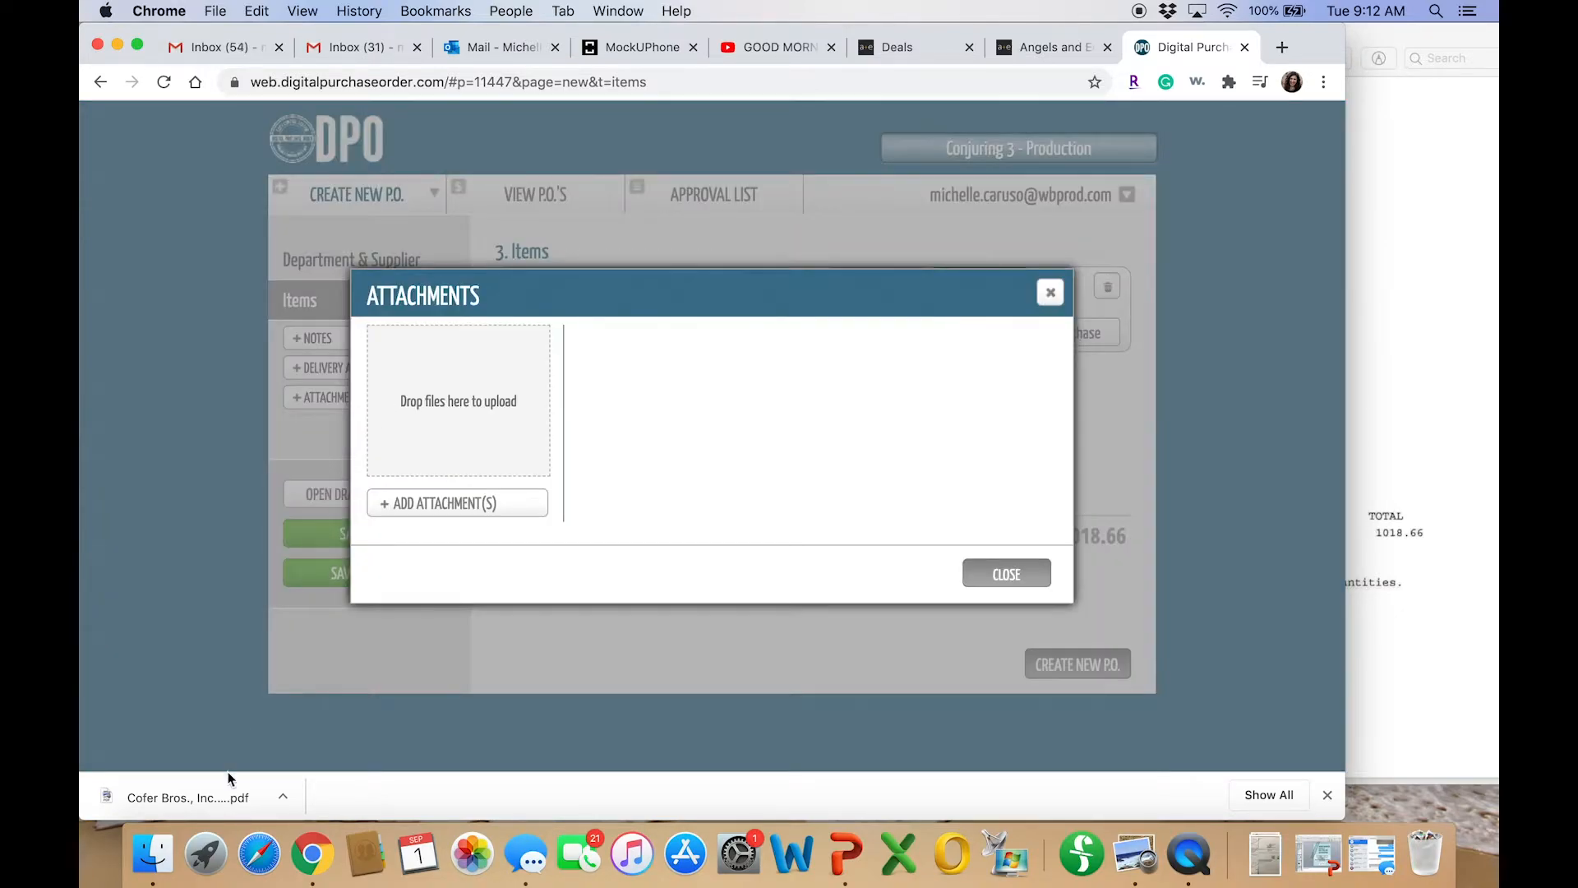
{"action": "left_click", "coordinate": [443, 503]}
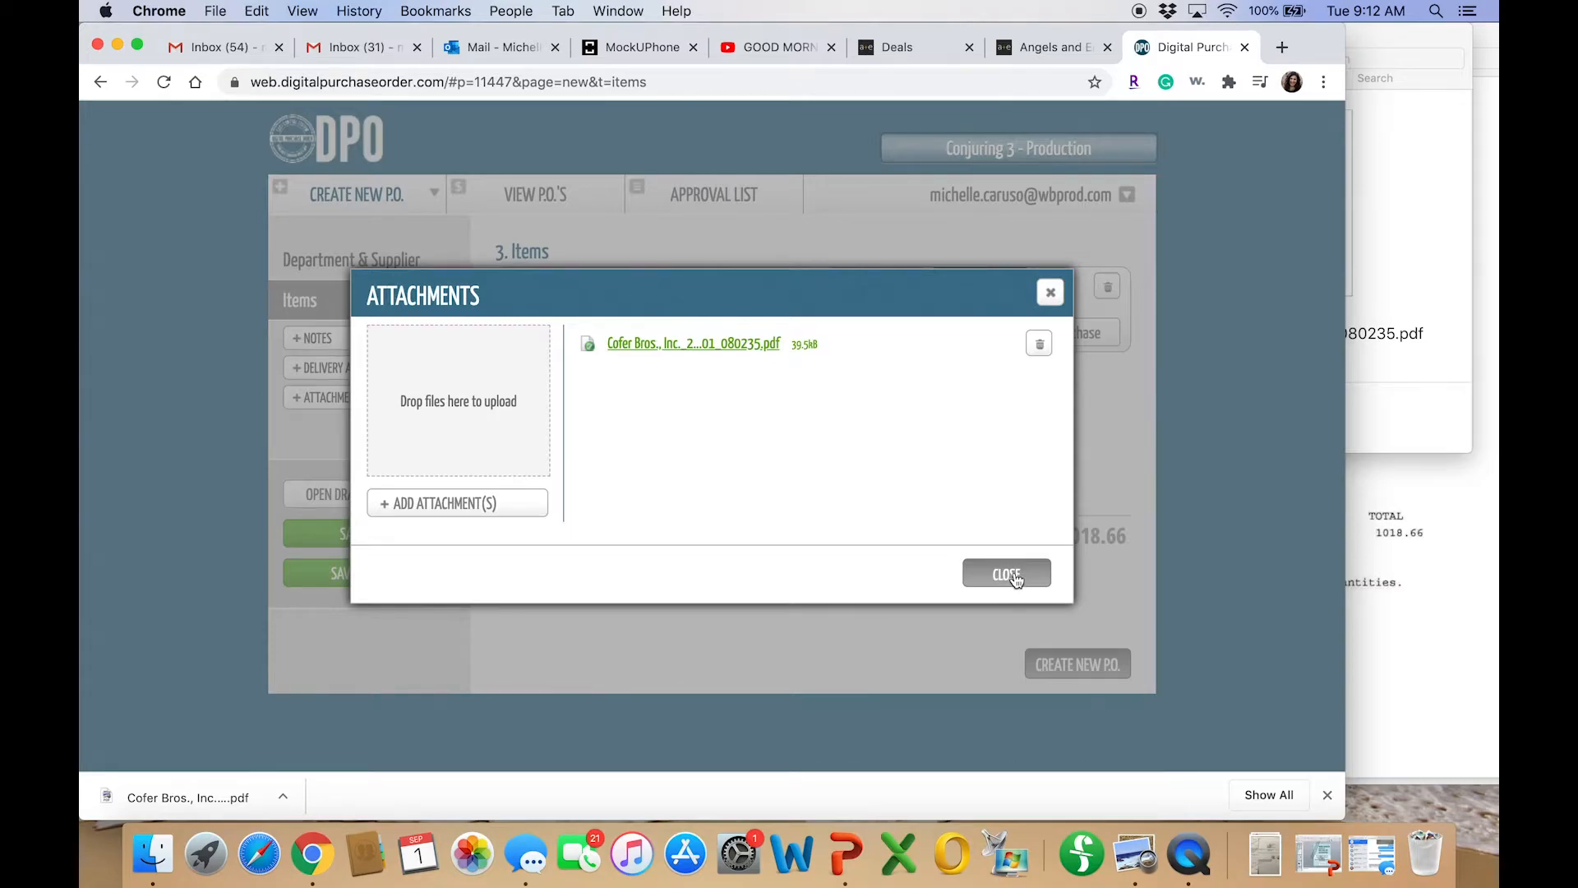
{"action": "left_click", "coordinate": [1005, 573]}
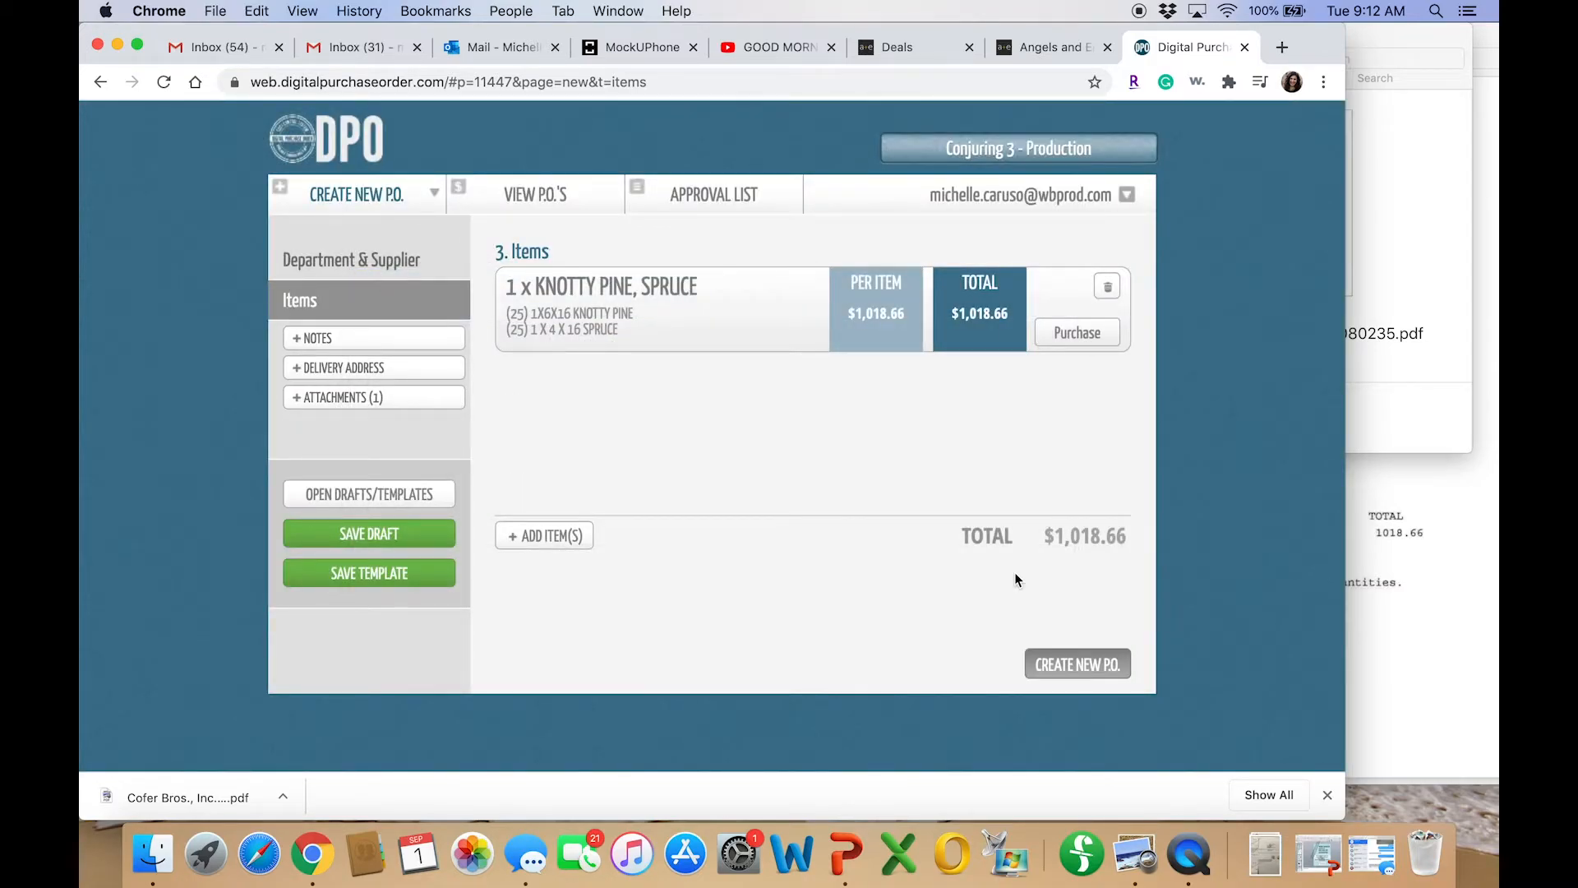
Submit the PO as C3R2767 and return to the purchase order list
{"action": "left_click", "coordinate": [1076, 663]}
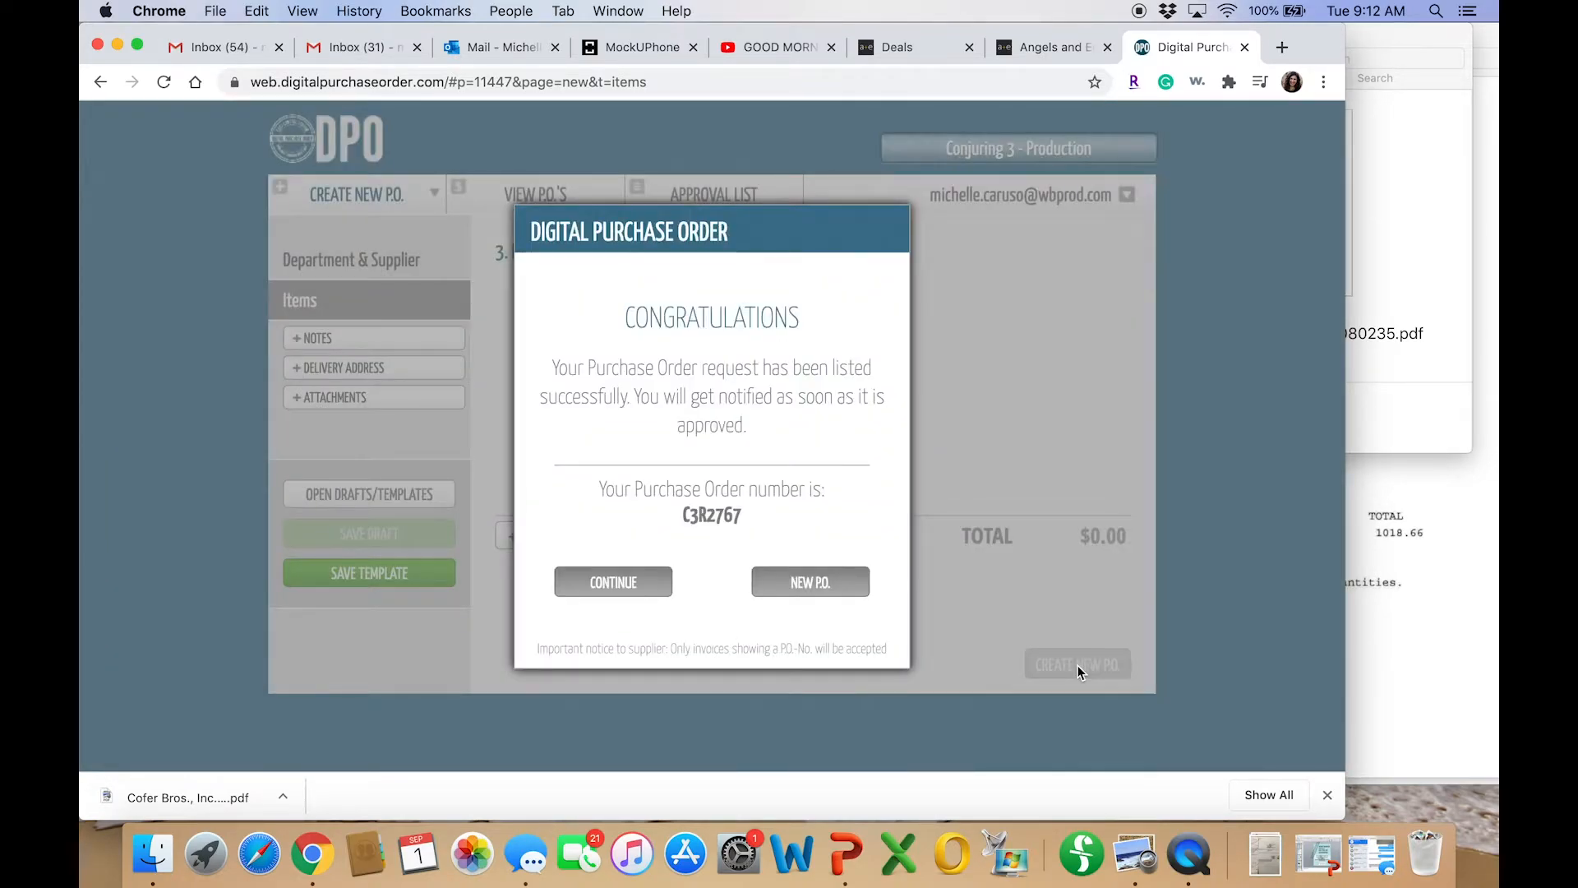
{"action": "mouse_move", "coordinate": [613, 582]}
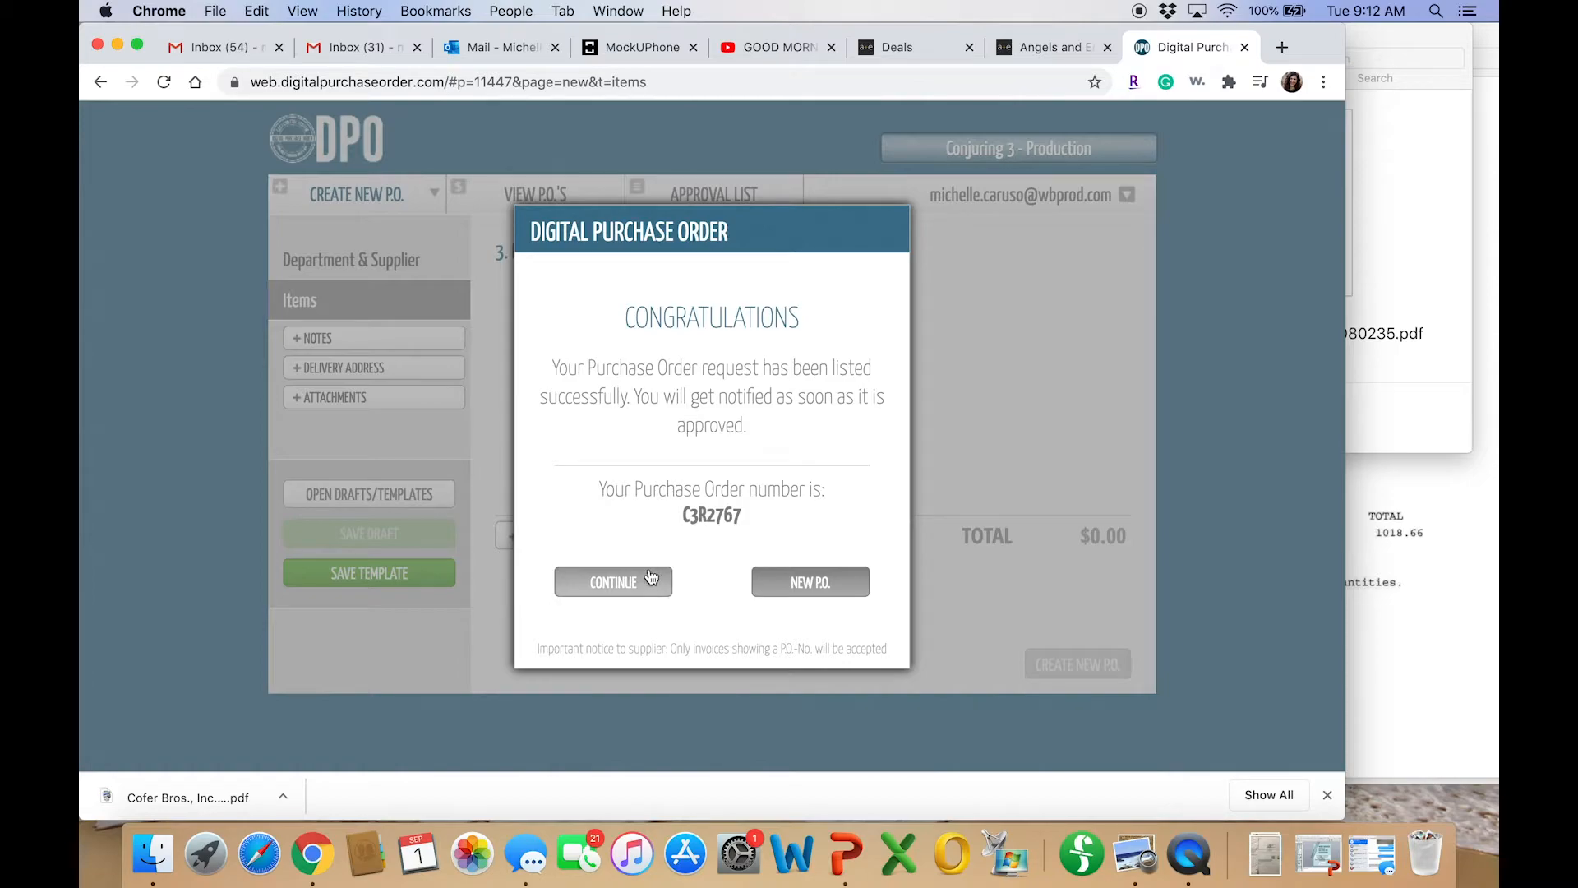
{"action": "mouse_move", "coordinate": [756, 538]}
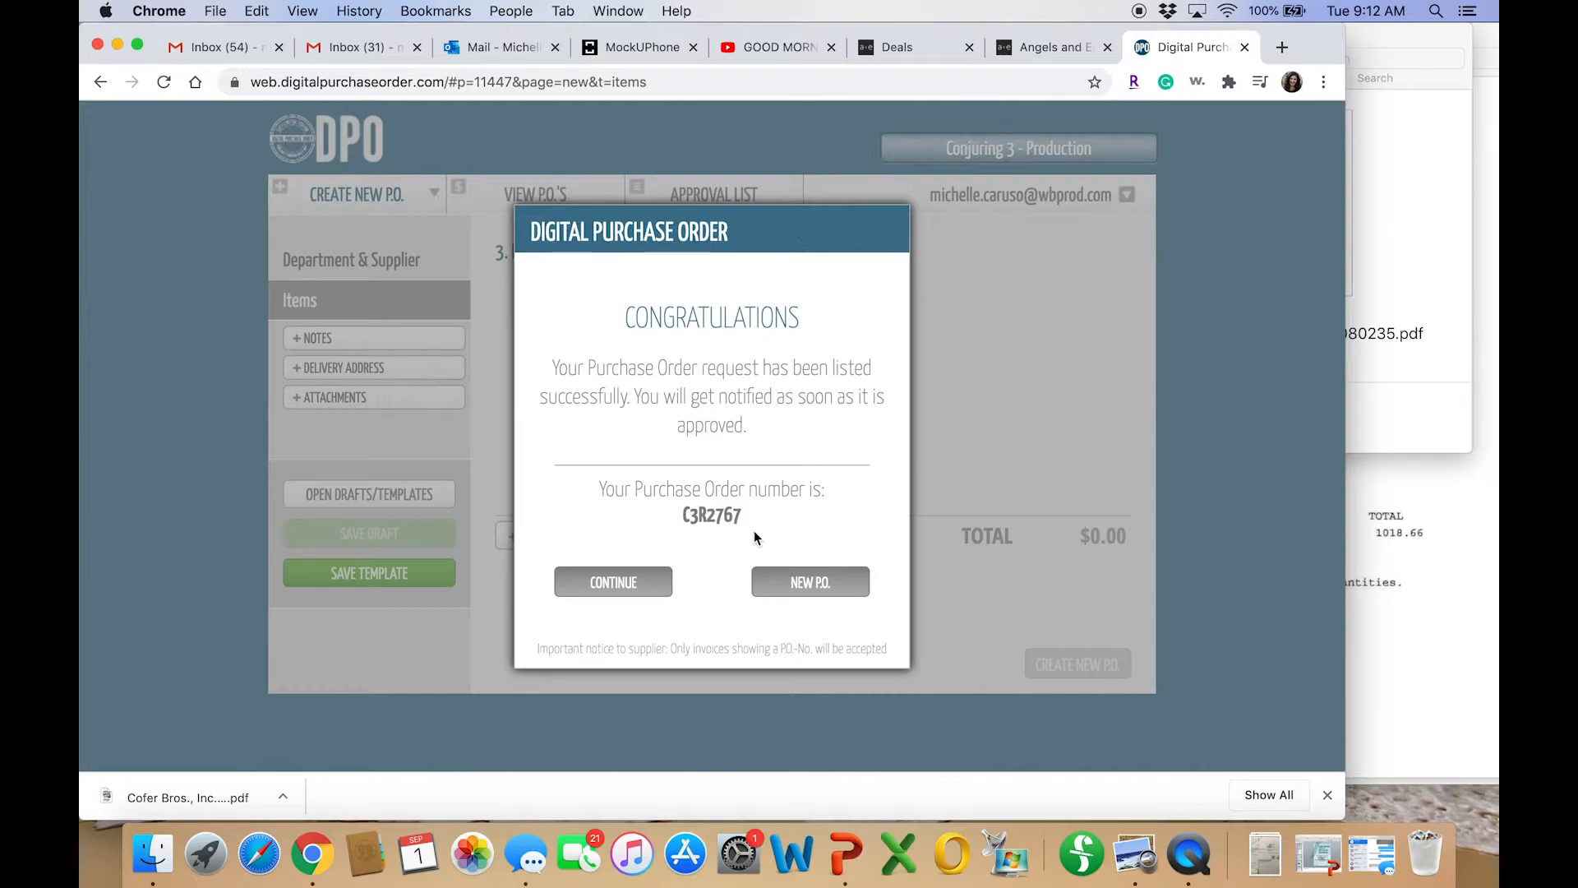
{"action": "left_click", "coordinate": [612, 582]}
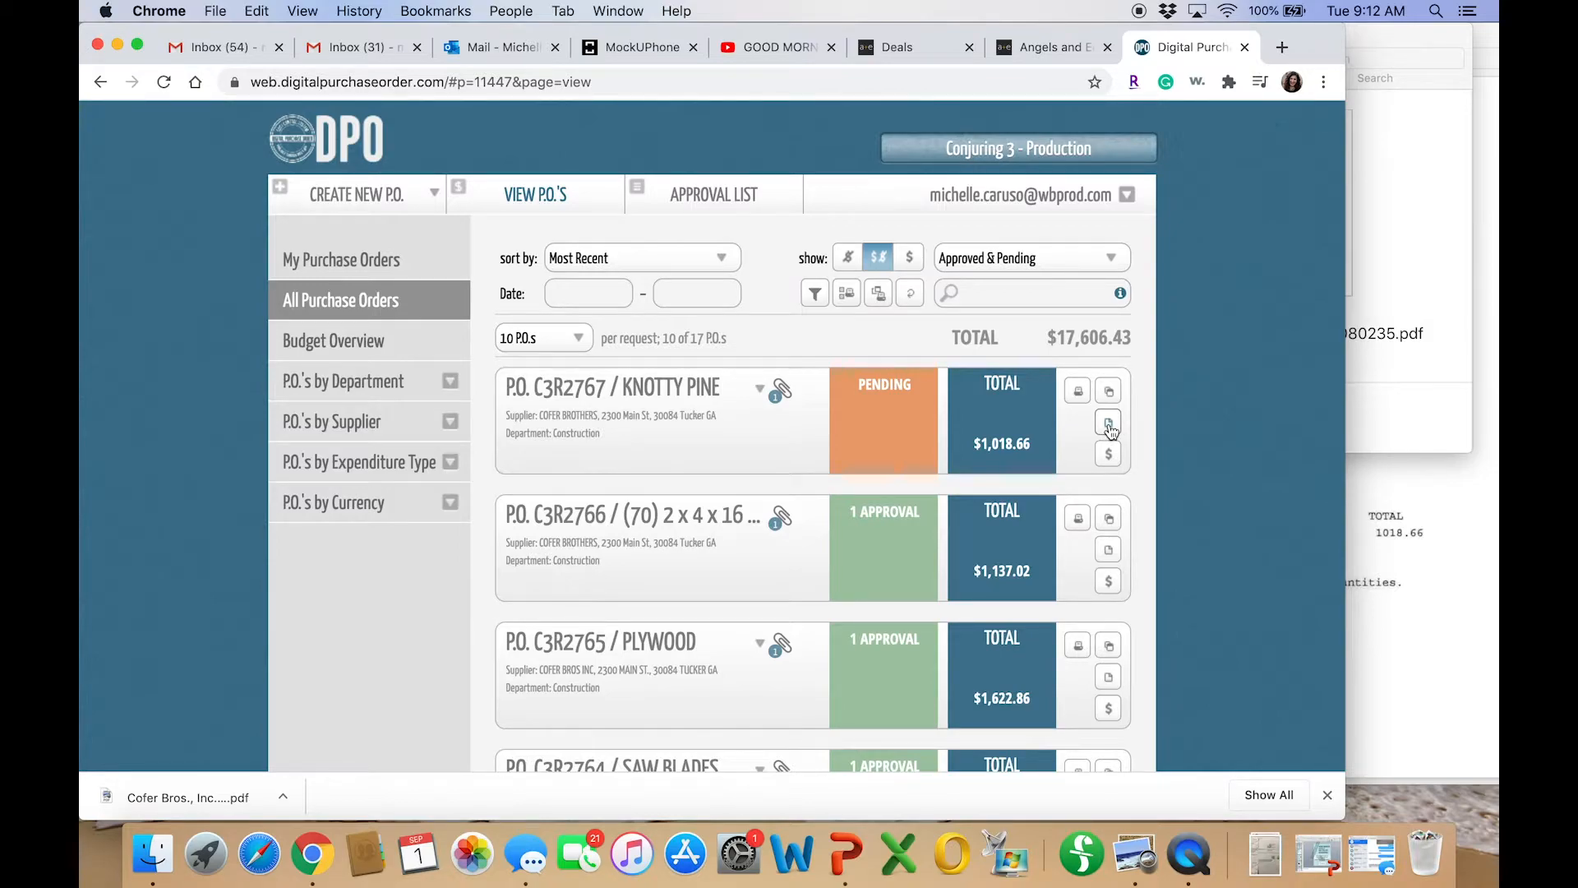
Export purchase order C3R2767 as p-o-2767.pdf
{"action": "left_click", "coordinate": [1107, 422]}
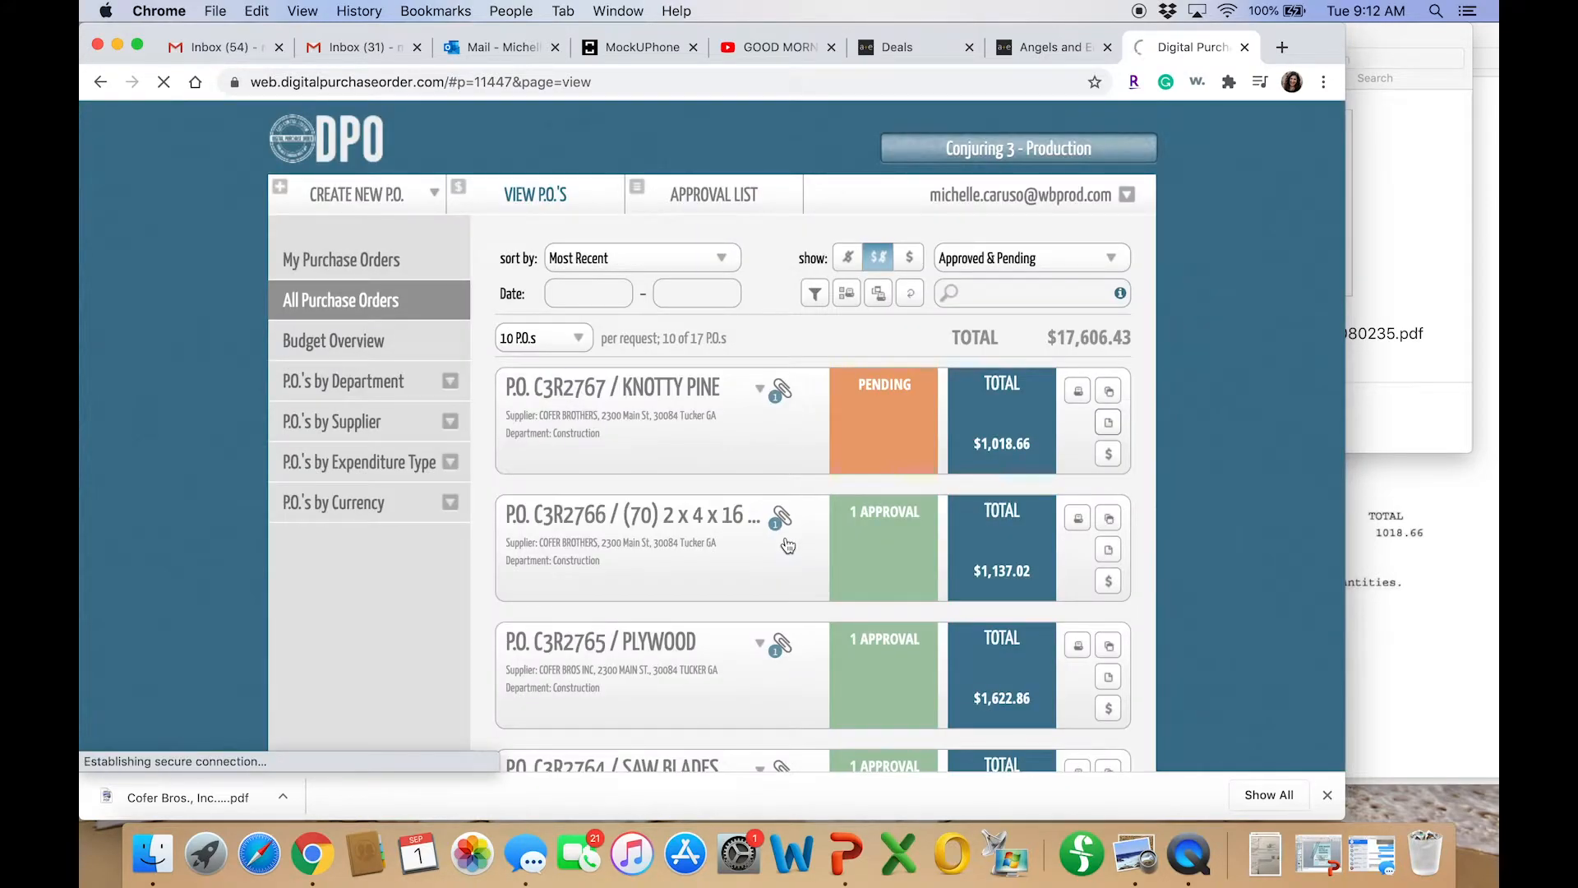
{"action": "right_click", "coordinate": [186, 797]}
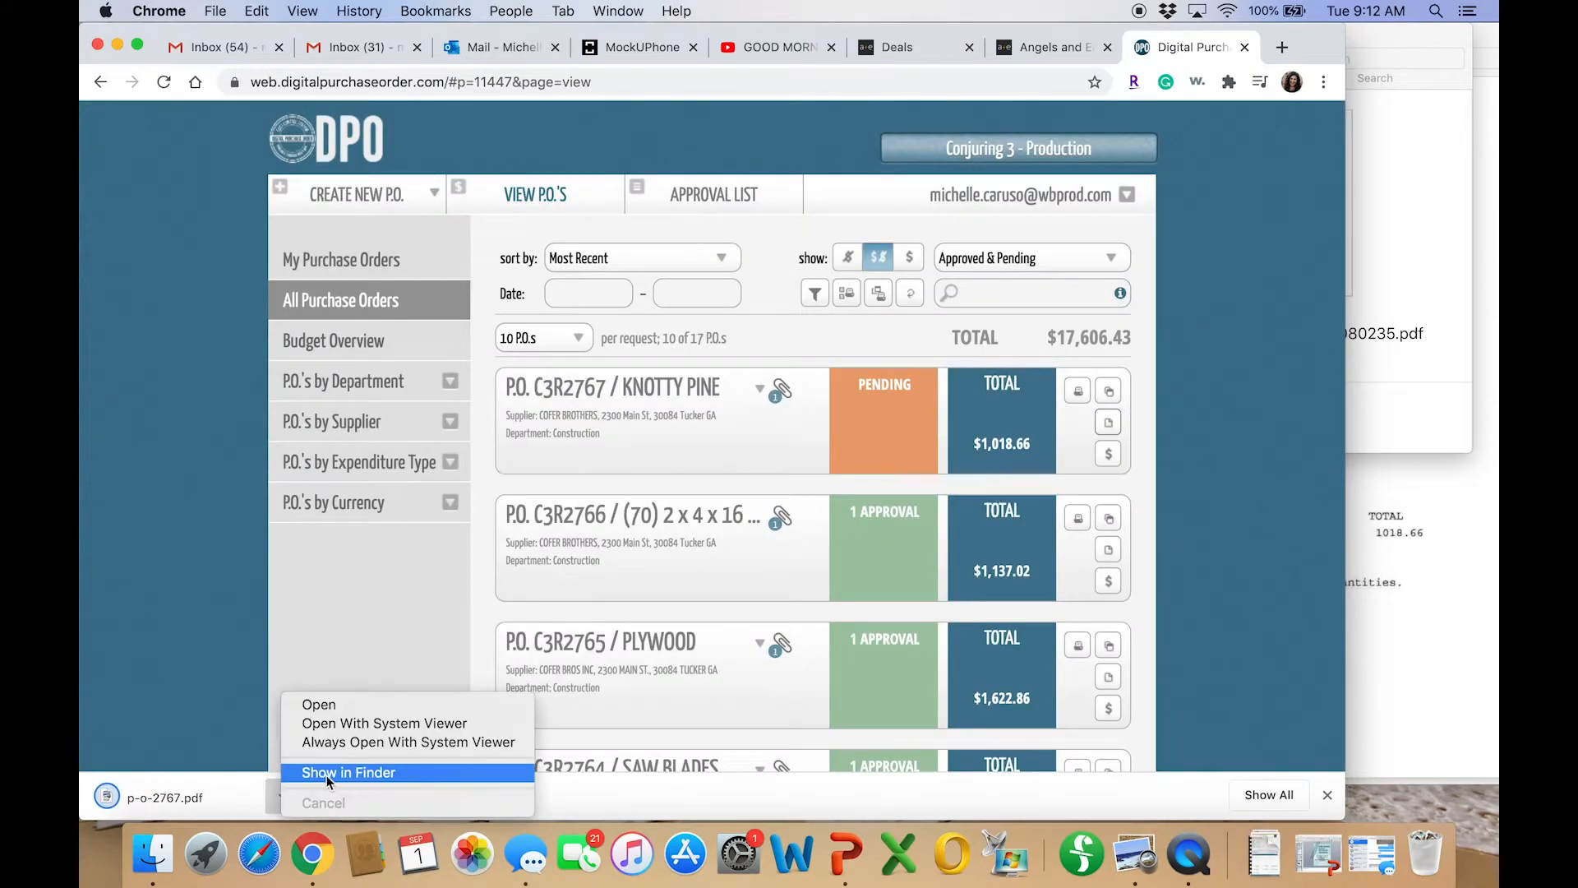
Move p-o-2767.pdf from Downloads into the 5 SCANS > POs folder
{"action": "left_click", "coordinate": [349, 772]}
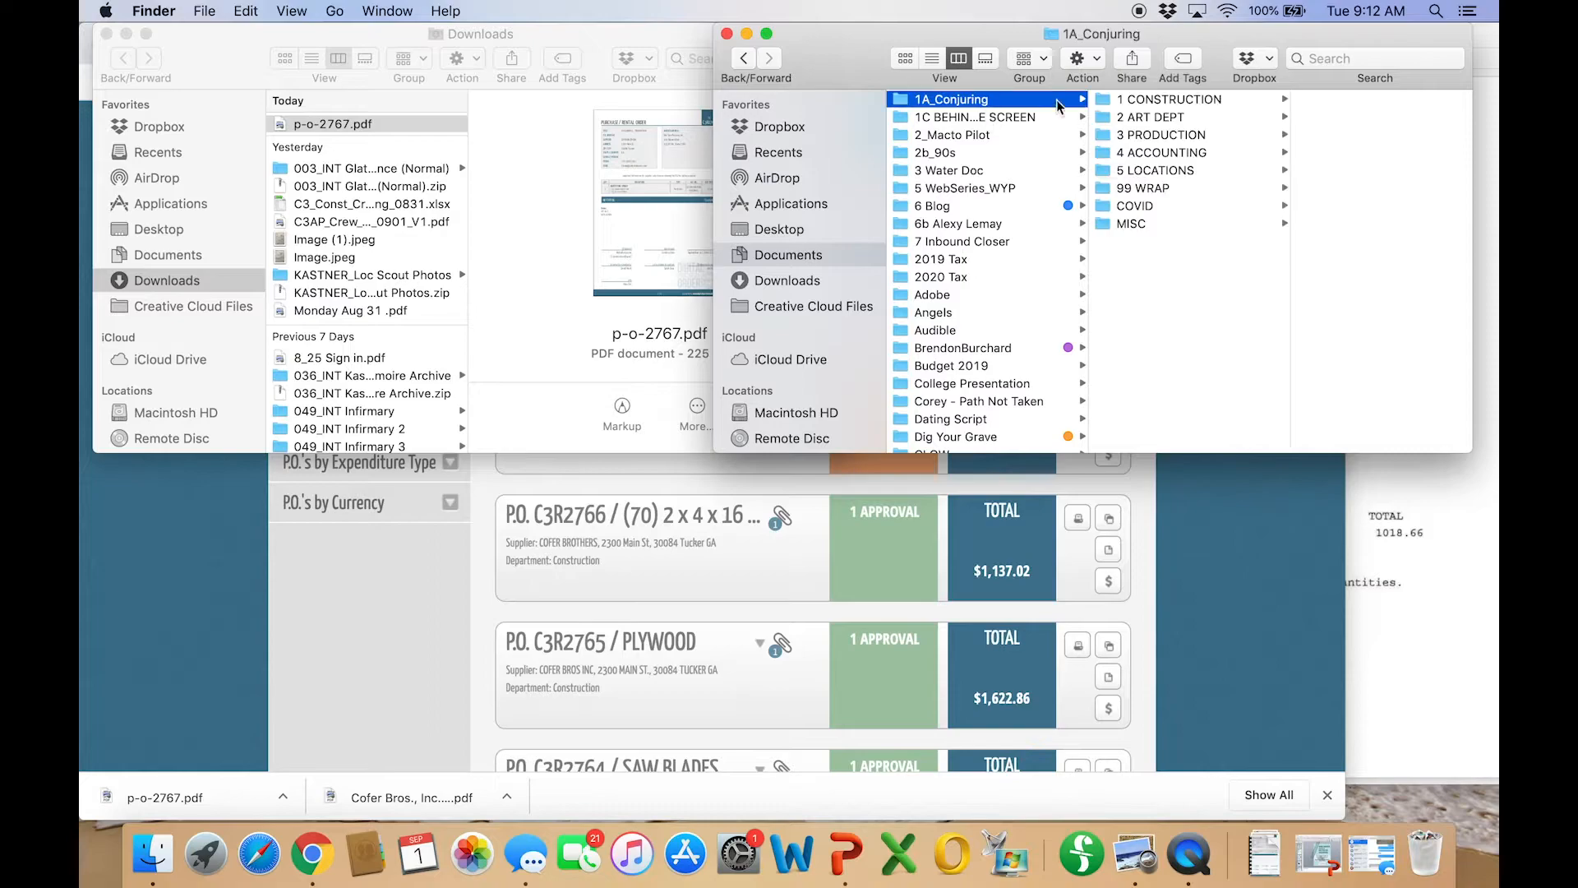
{"action": "left_click", "coordinate": [1169, 98]}
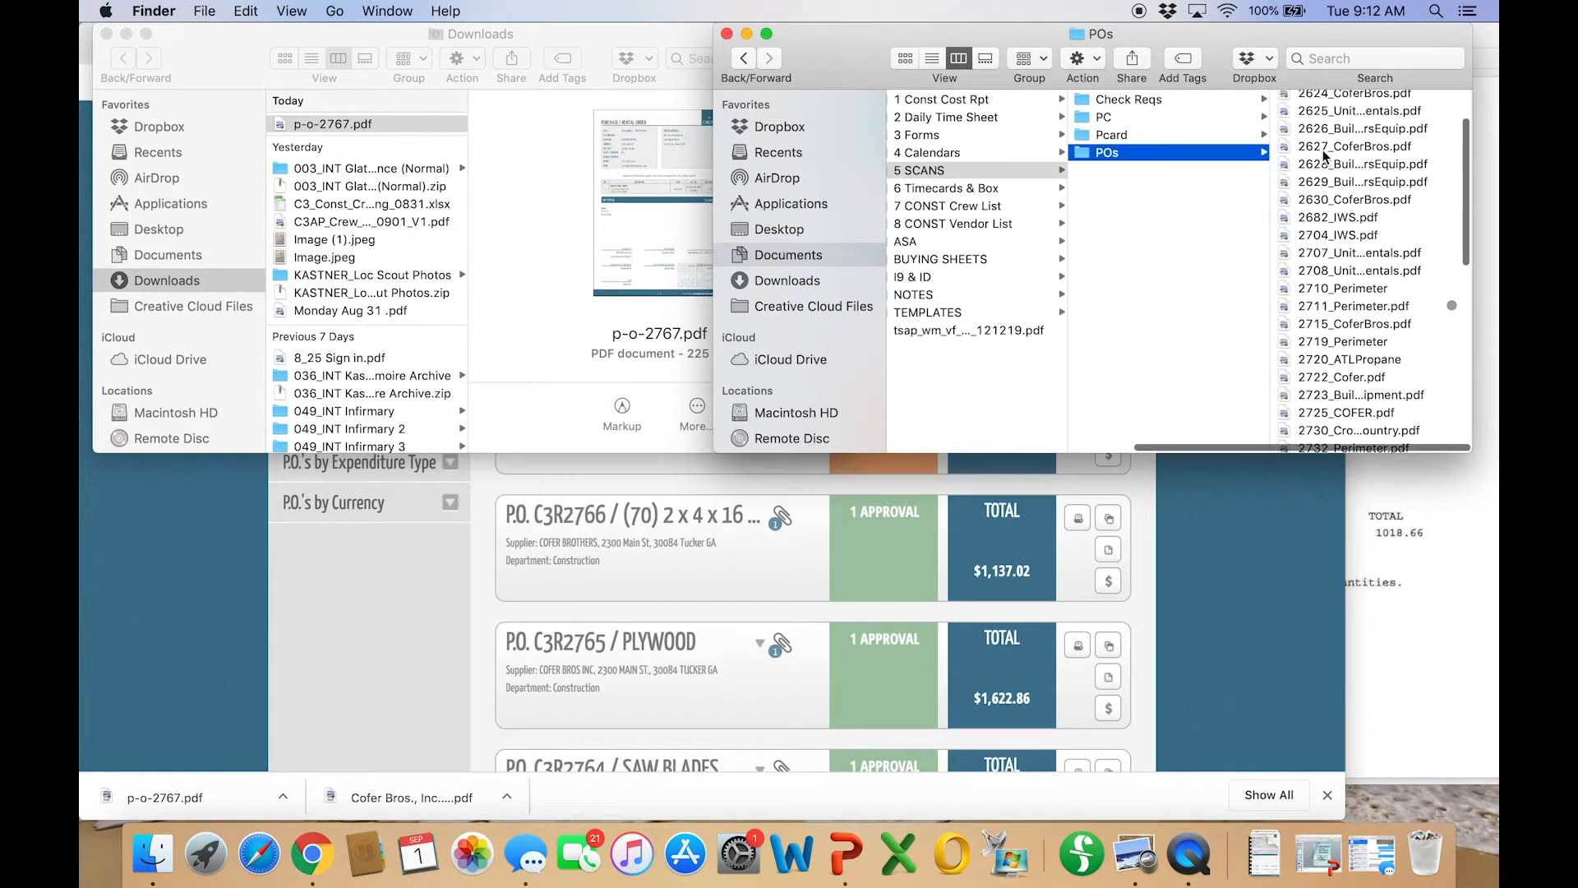
{"action": "scroll", "scroll_direction": "down", "scroll_amount": 3}
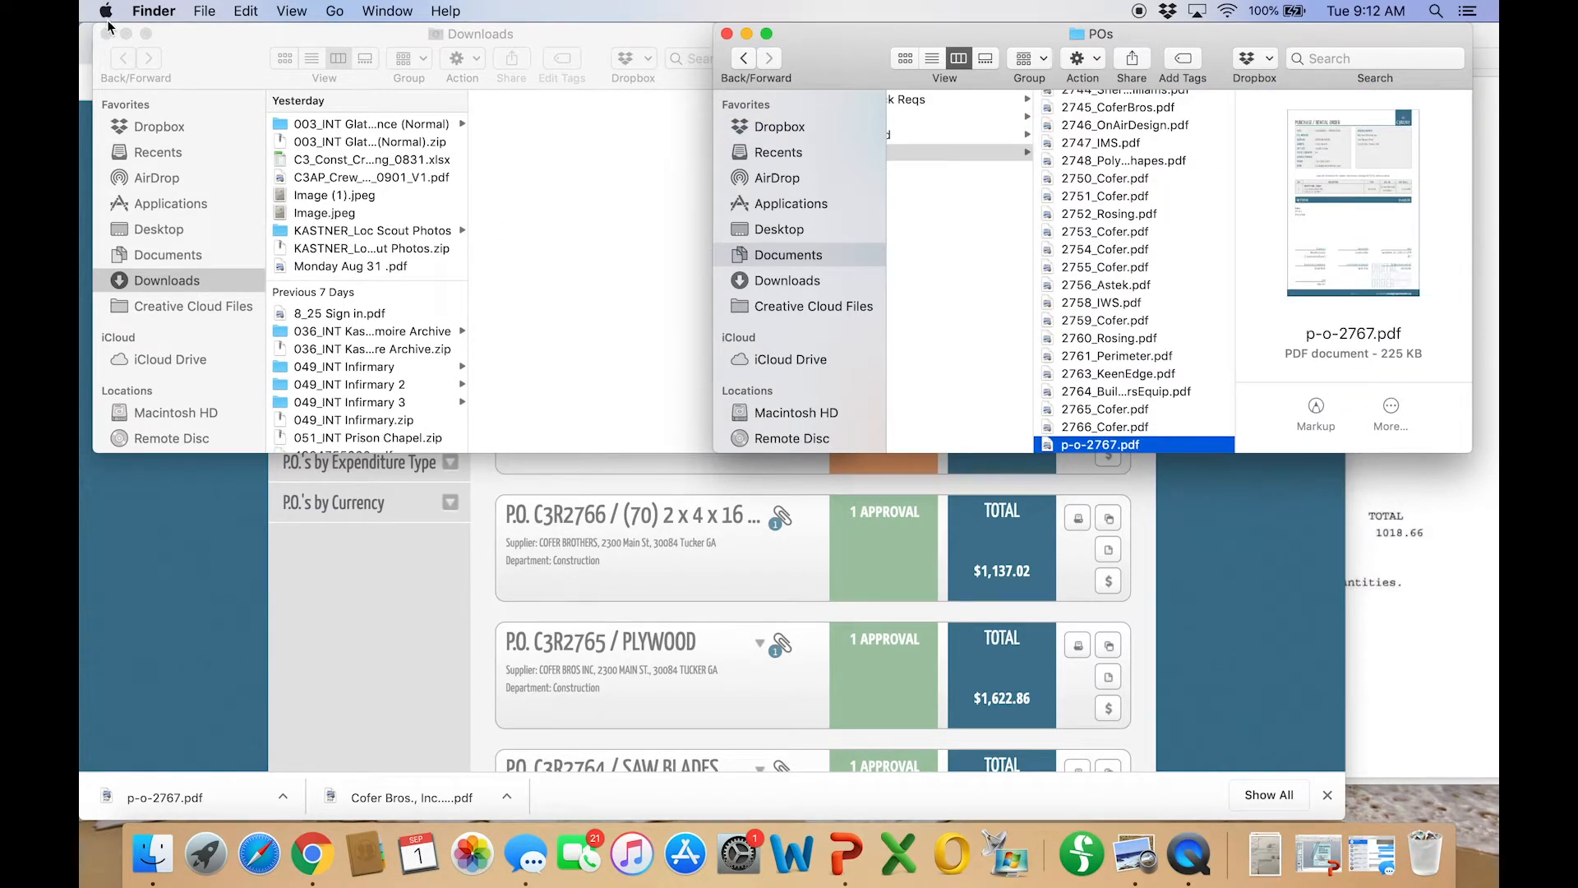
{"action": "left_click", "coordinate": [109, 32]}
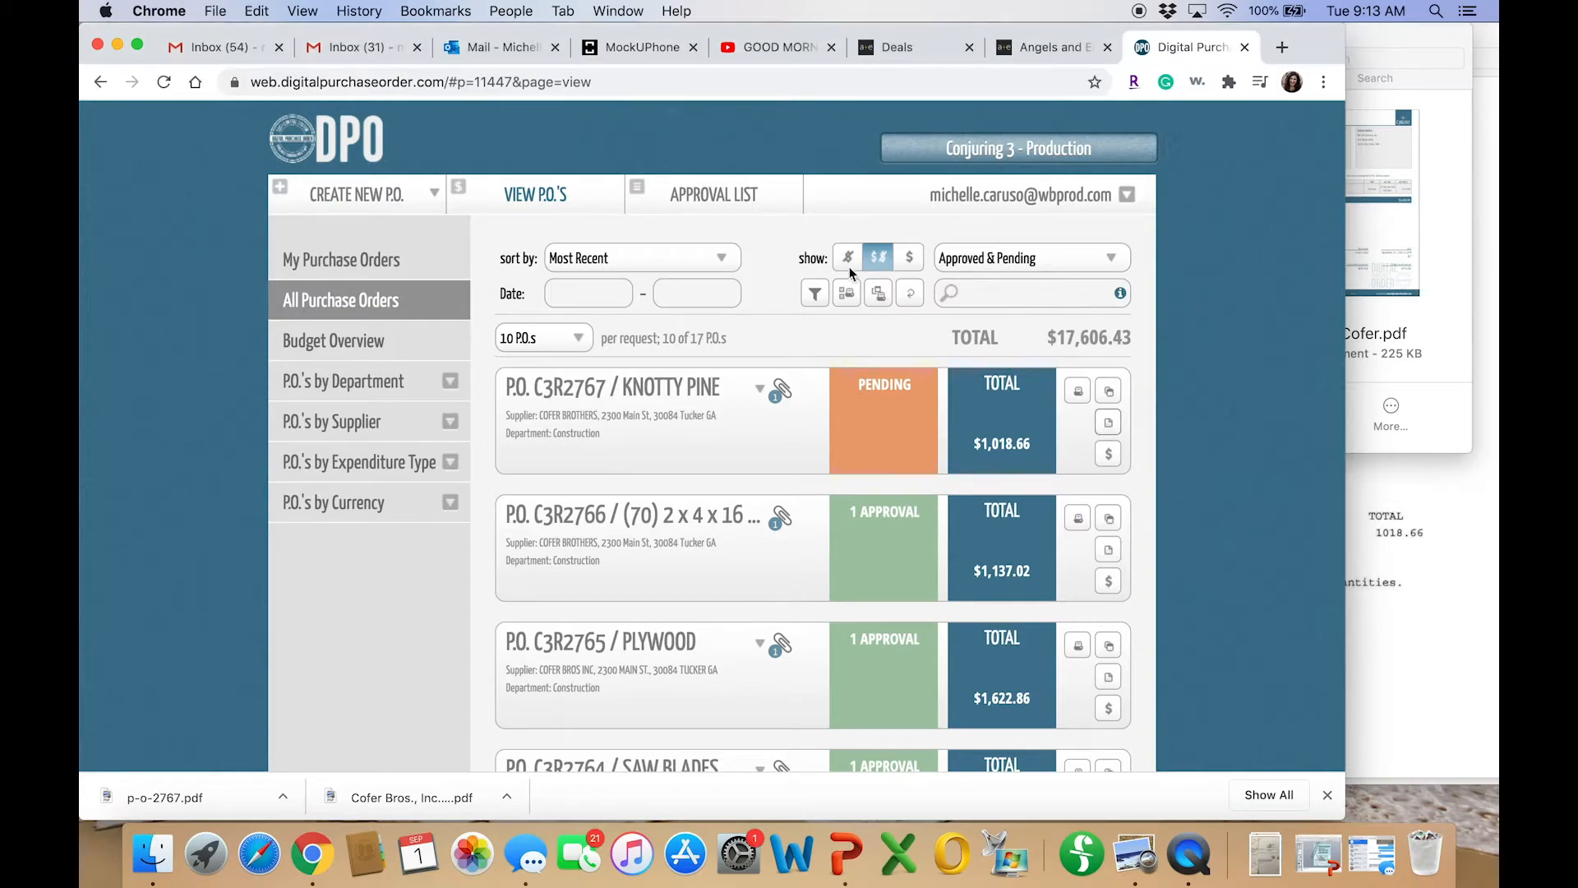
Open purchase order C3R2767's details showing pending status, $1,018.66 item and attachment
{"action": "left_click", "coordinate": [611, 386]}
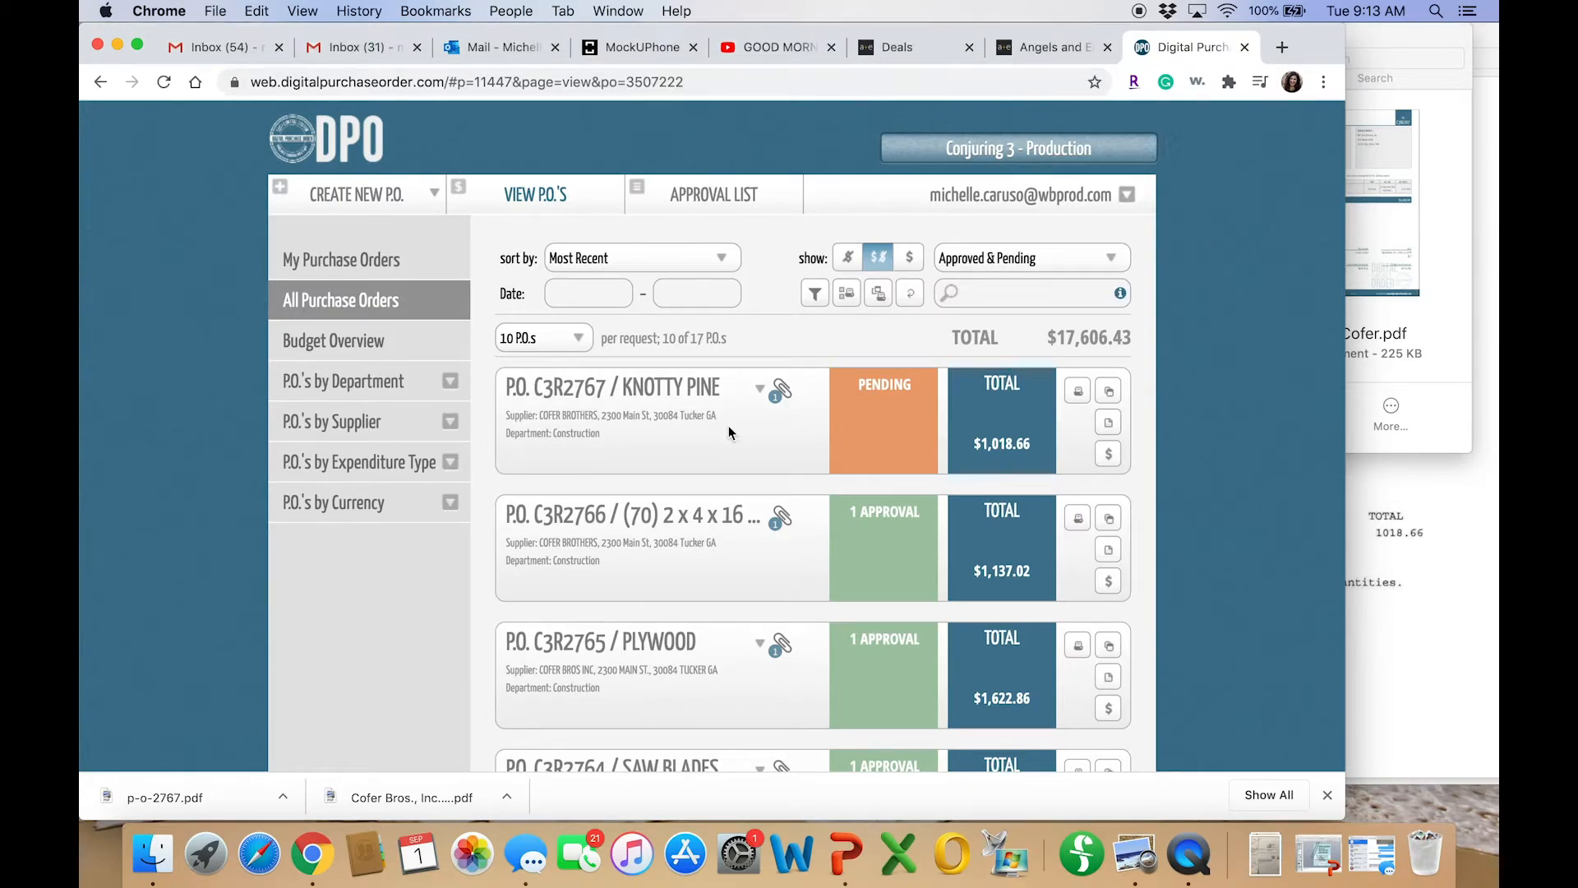
{"action": "left_click", "coordinate": [612, 386]}
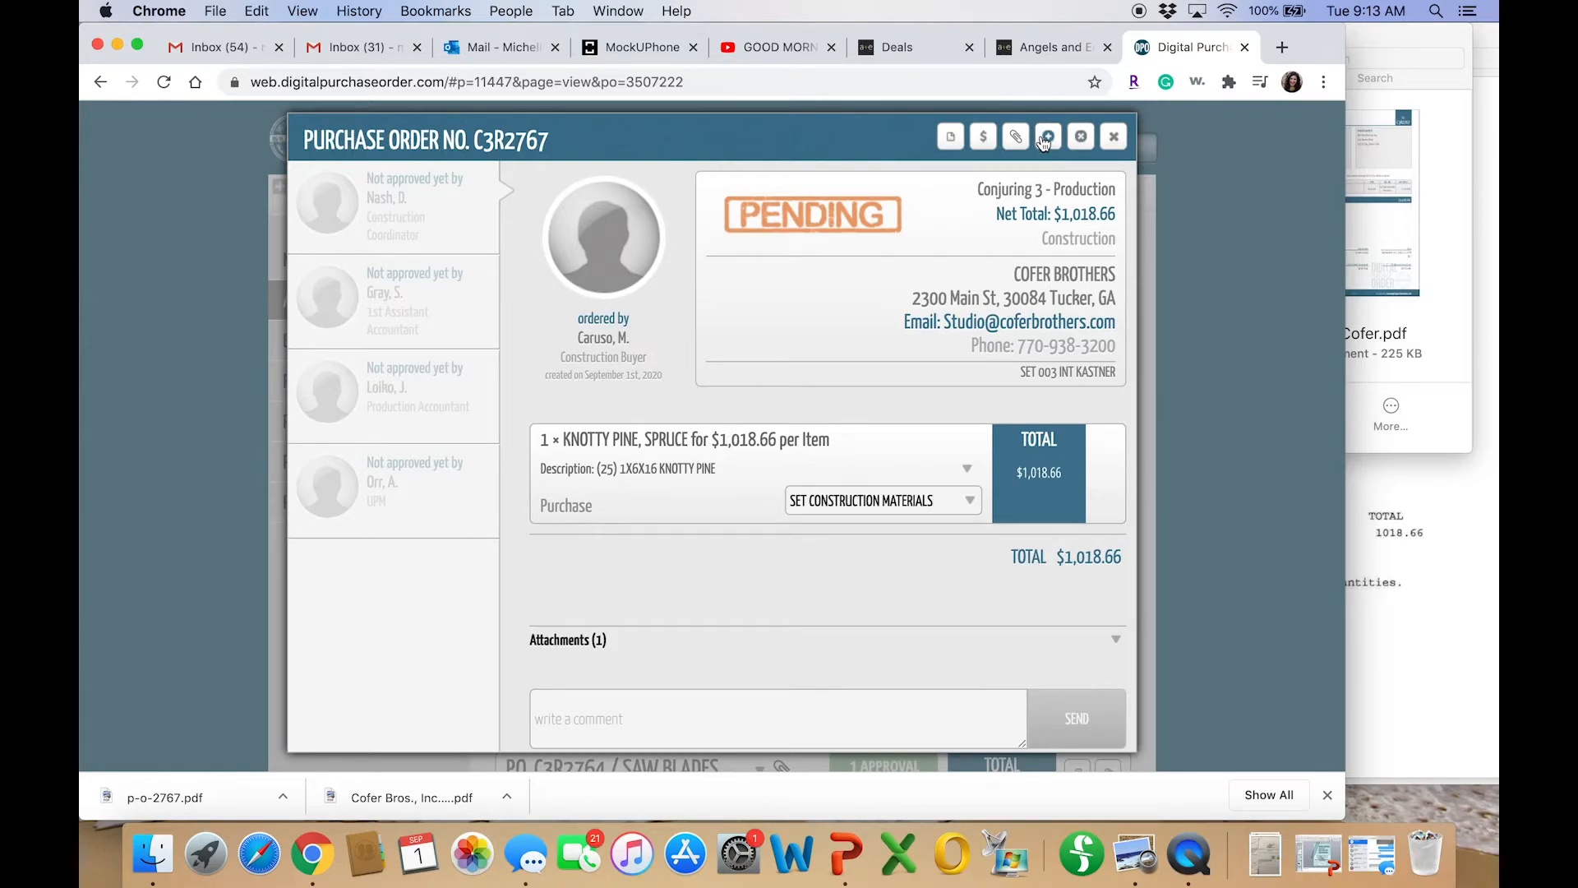
{"action": "mouse_move", "coordinate": [1046, 135]}
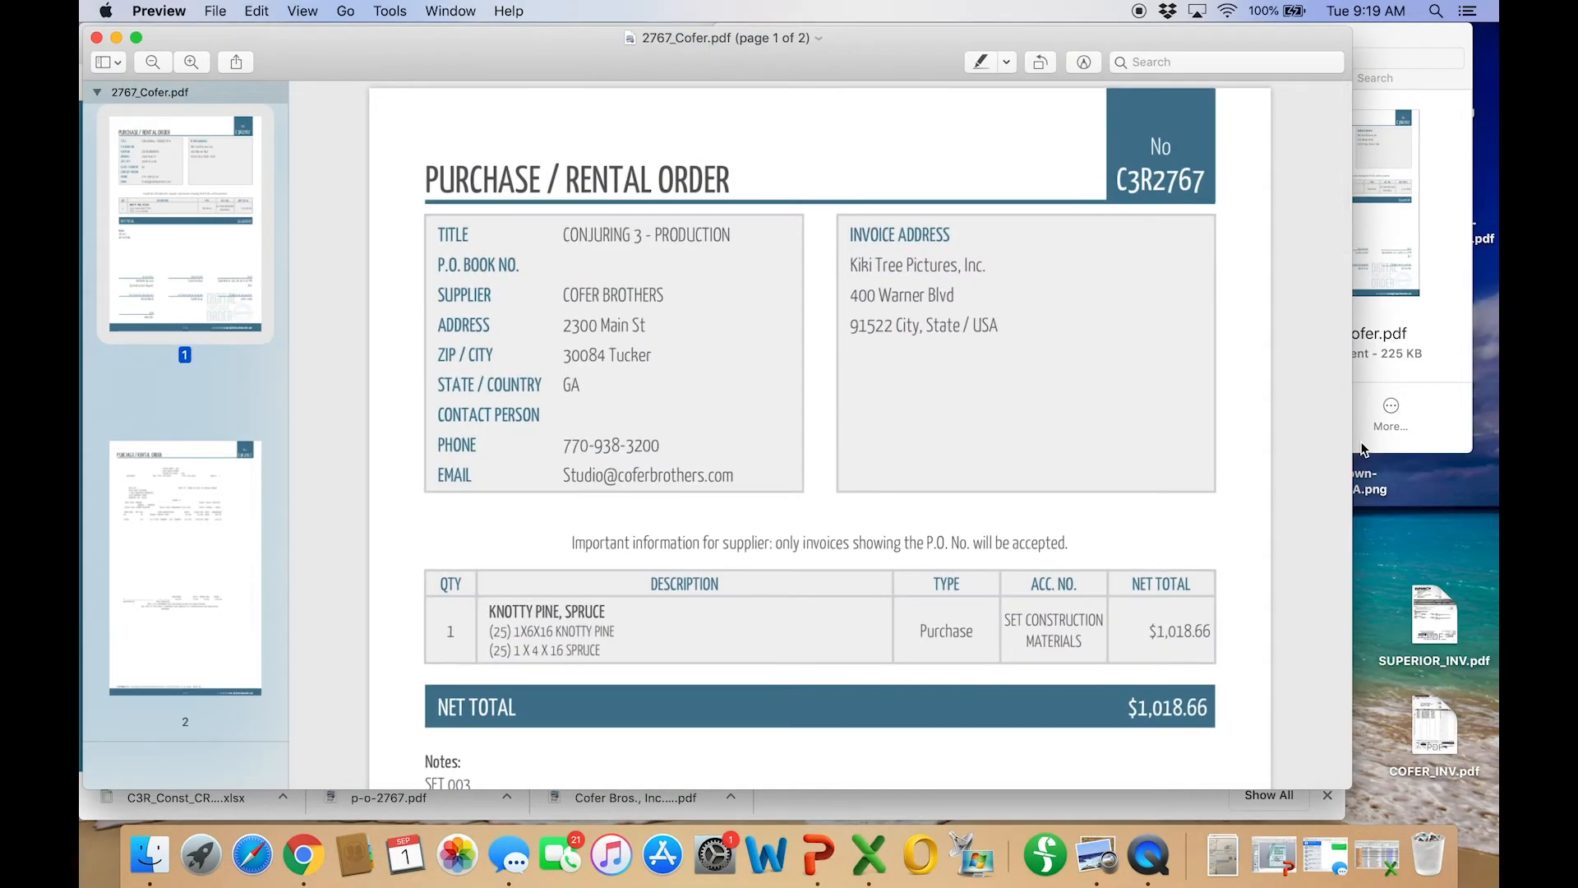
{"action": "mouse_move", "coordinate": [660, 301]}
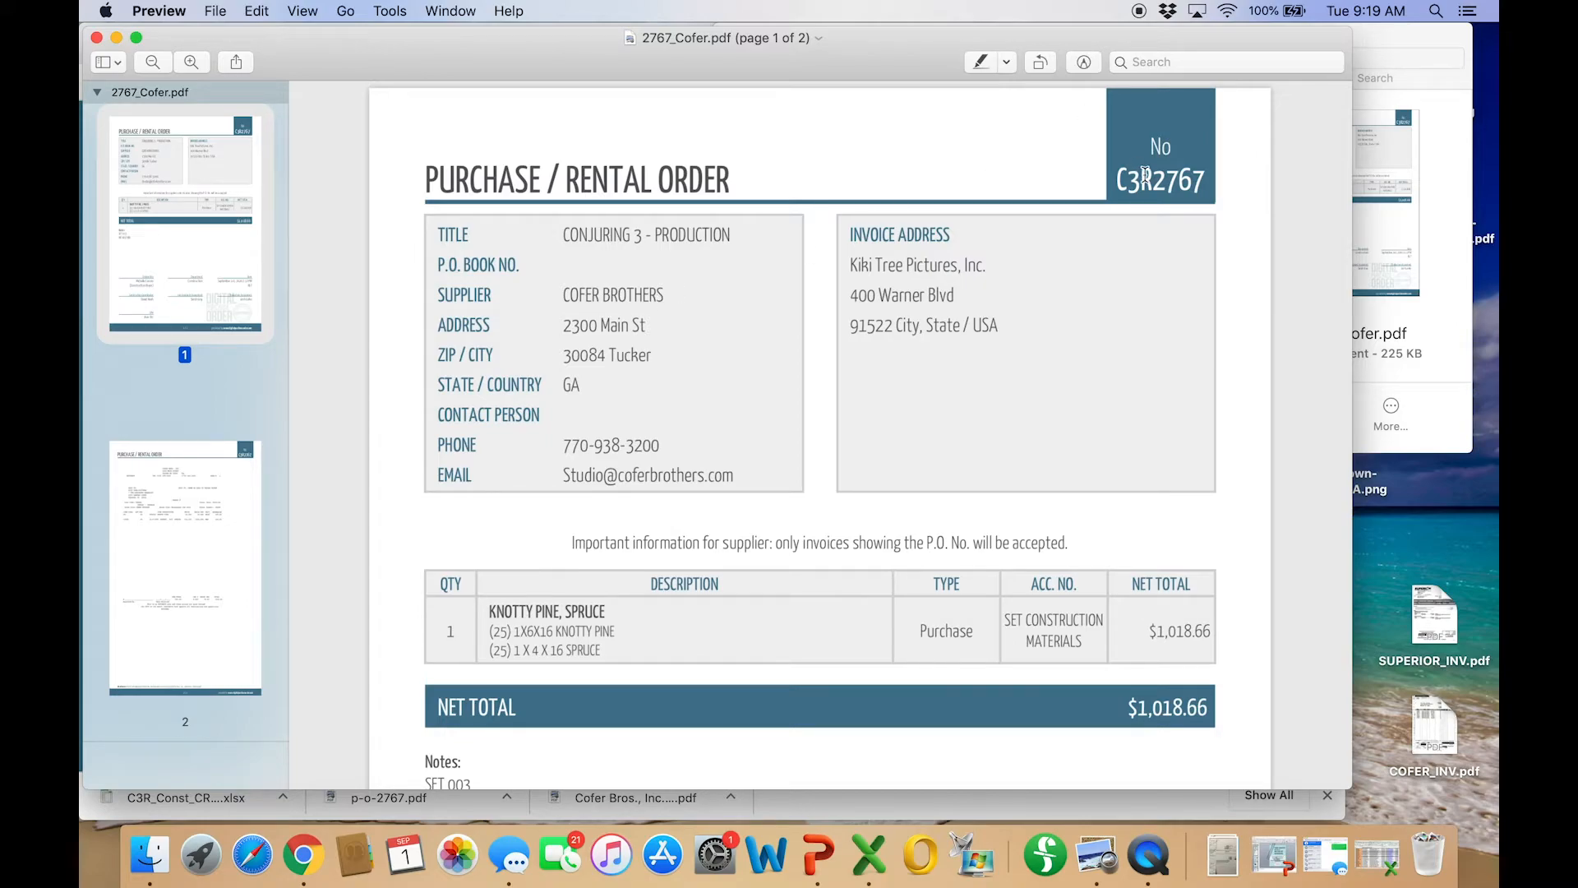
Scroll through page 1 and the Cofer Bros estimate on page 2 of 2767_Cofer.pdf
{"action": "scroll", "scroll_direction": "down", "scroll_amount": 3}
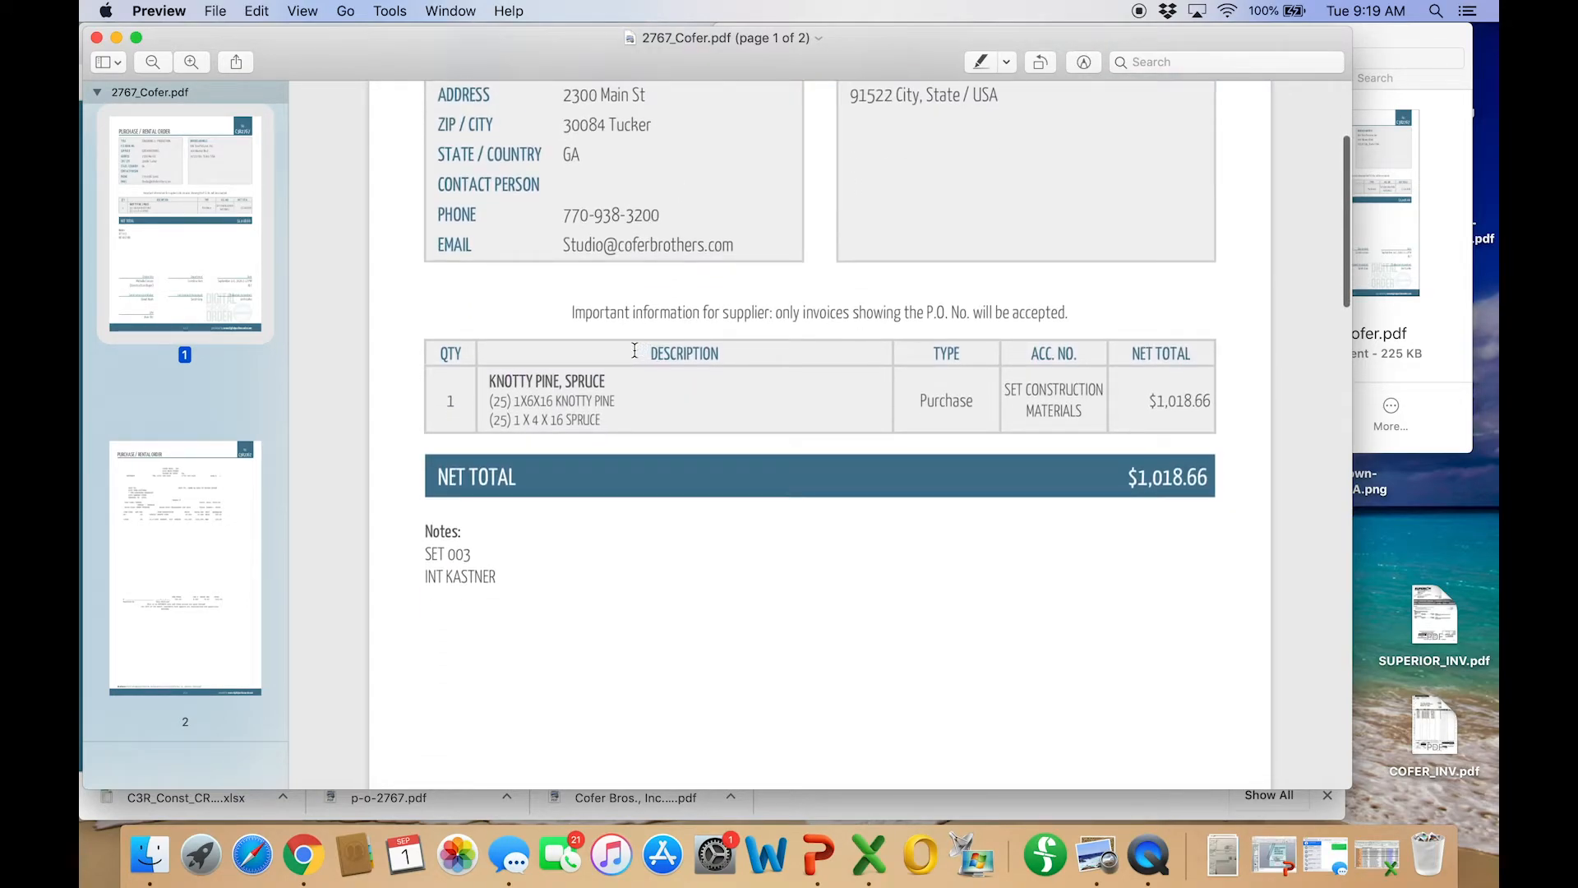
{"action": "mouse_move", "coordinate": [971, 453]}
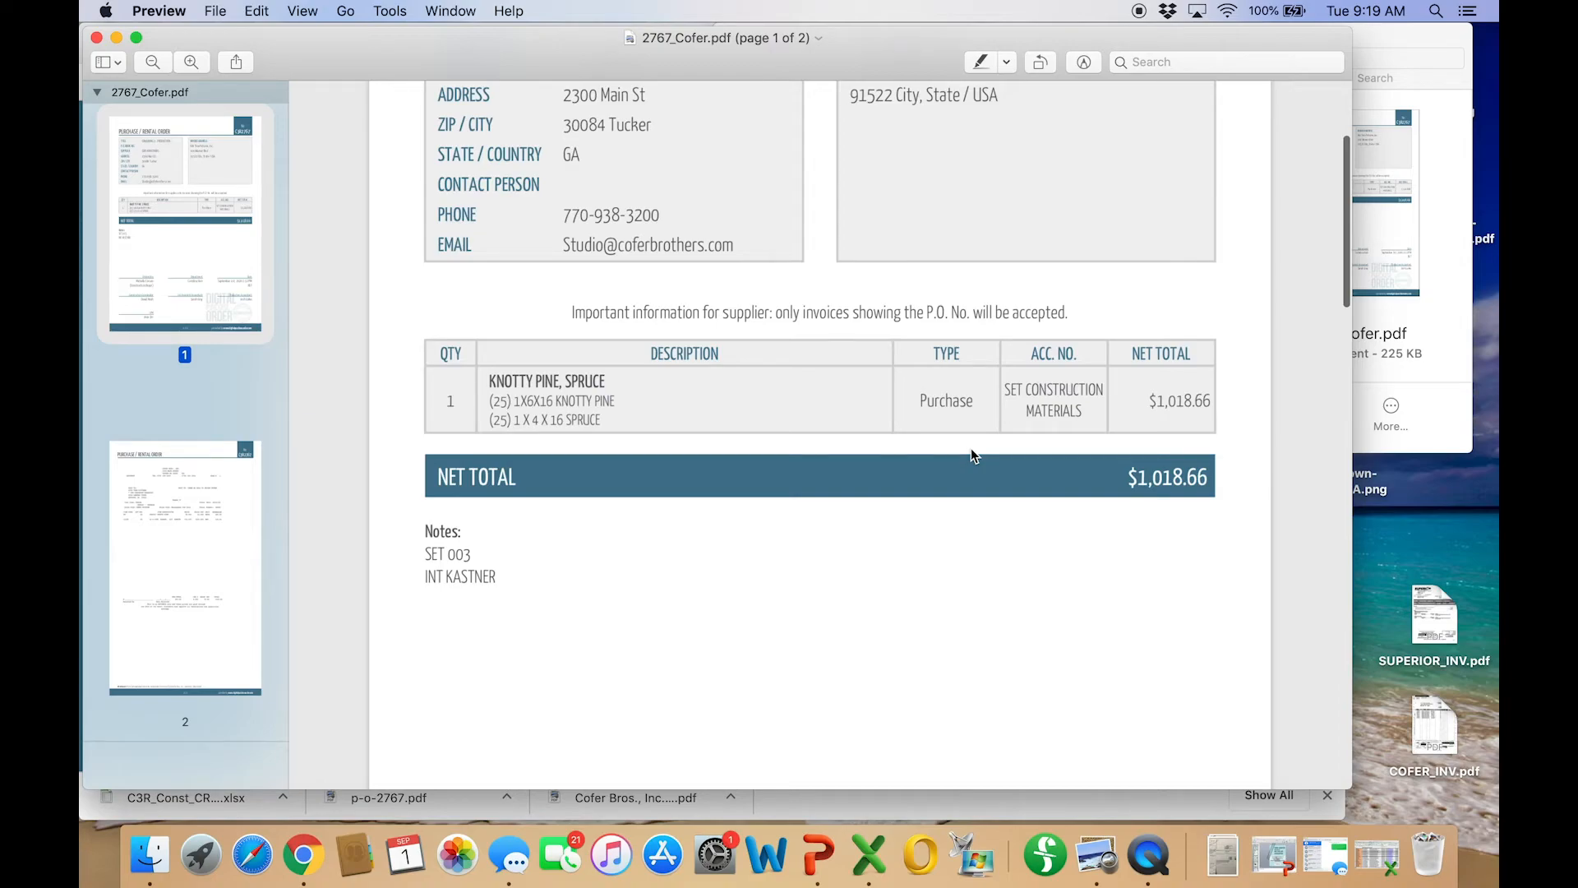
{"action": "scroll", "scroll_direction": "down", "scroll_amount": 3}
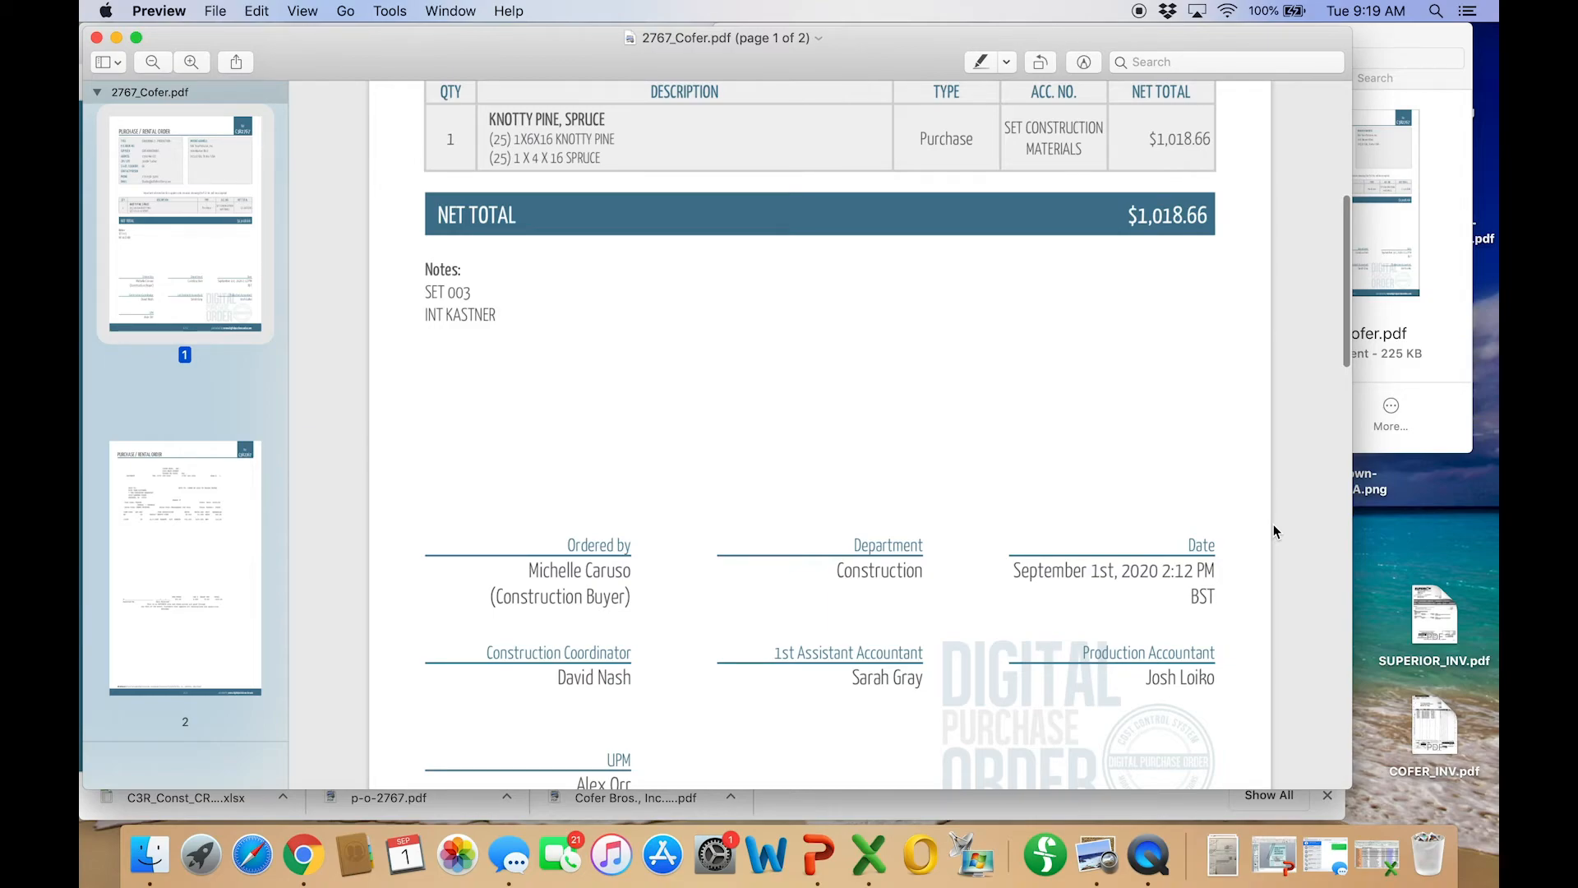
{"action": "scroll", "scroll_direction": "down", "scroll_amount": 3}
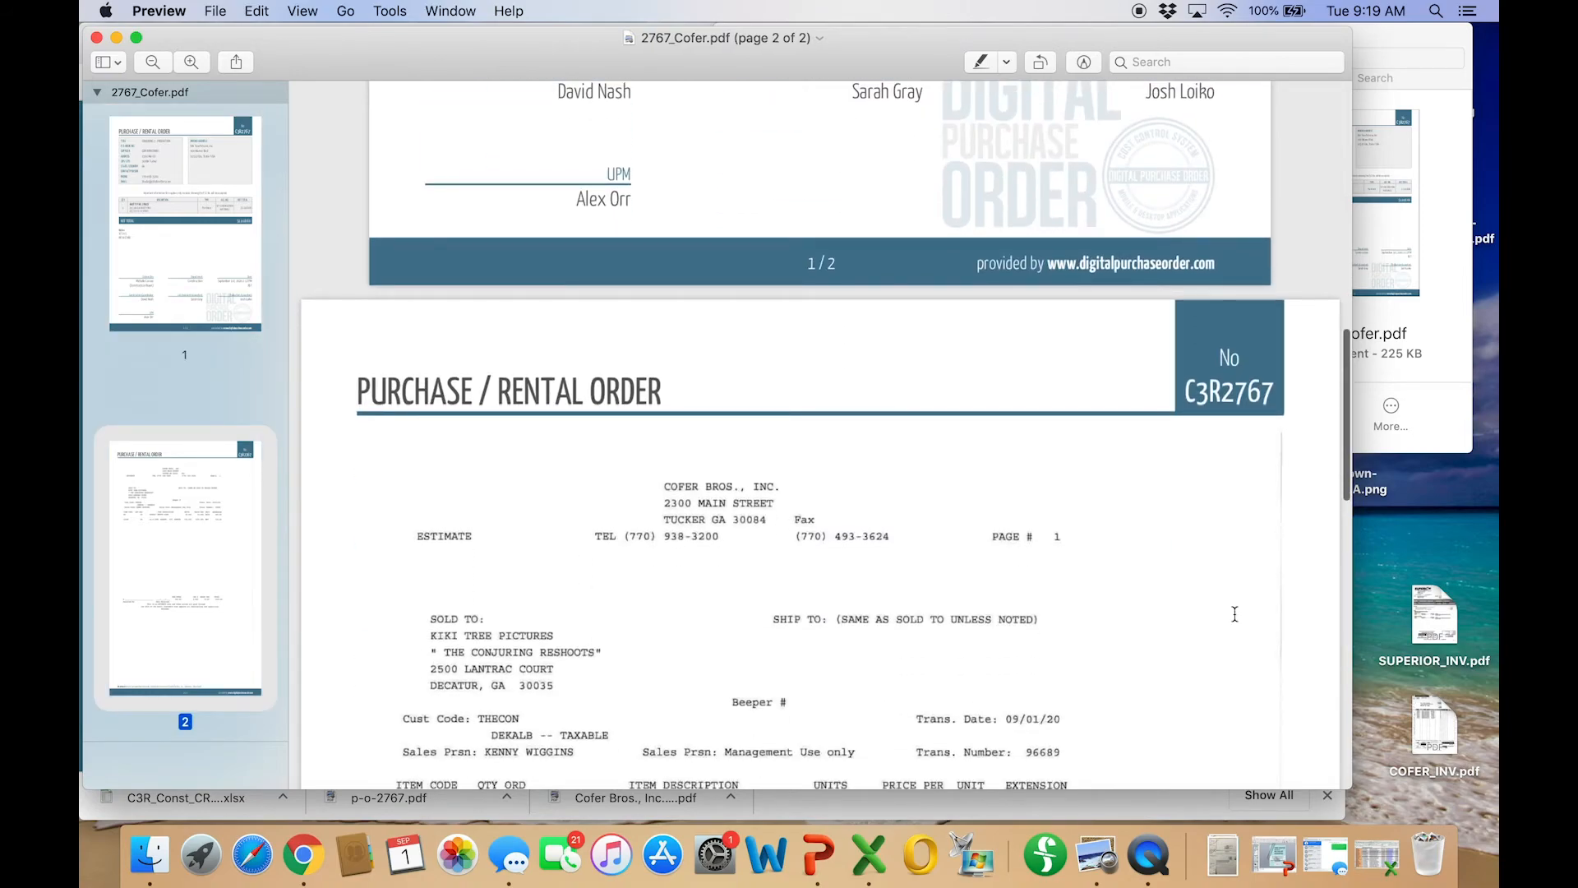
{"action": "scroll", "scroll_direction": "down", "scroll_amount": 3}
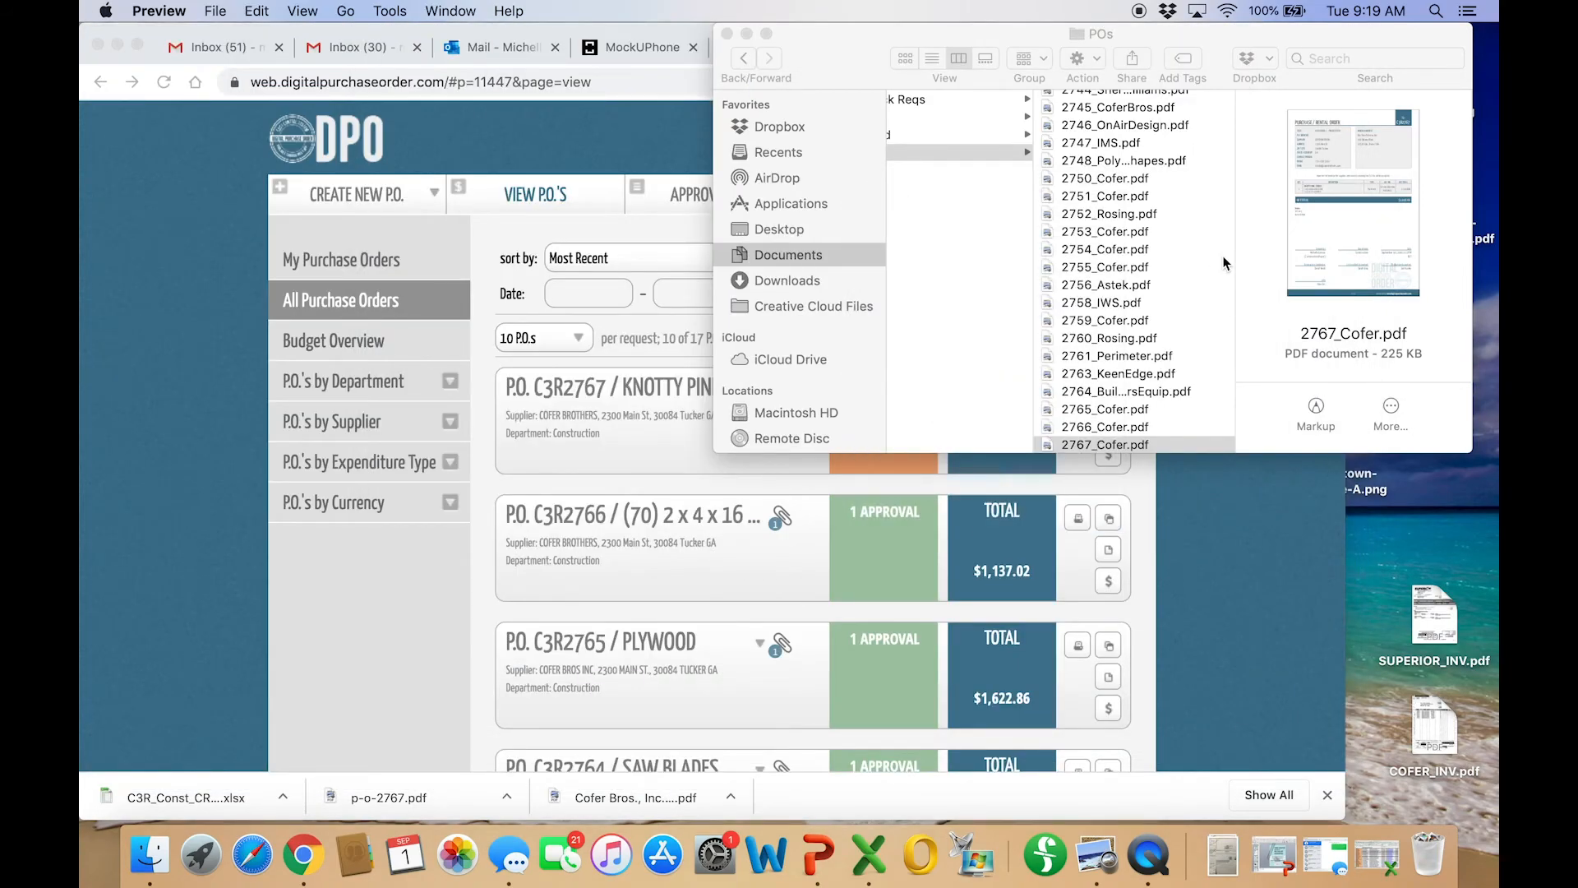
{"action": "mouse_move", "coordinate": [1228, 293]}
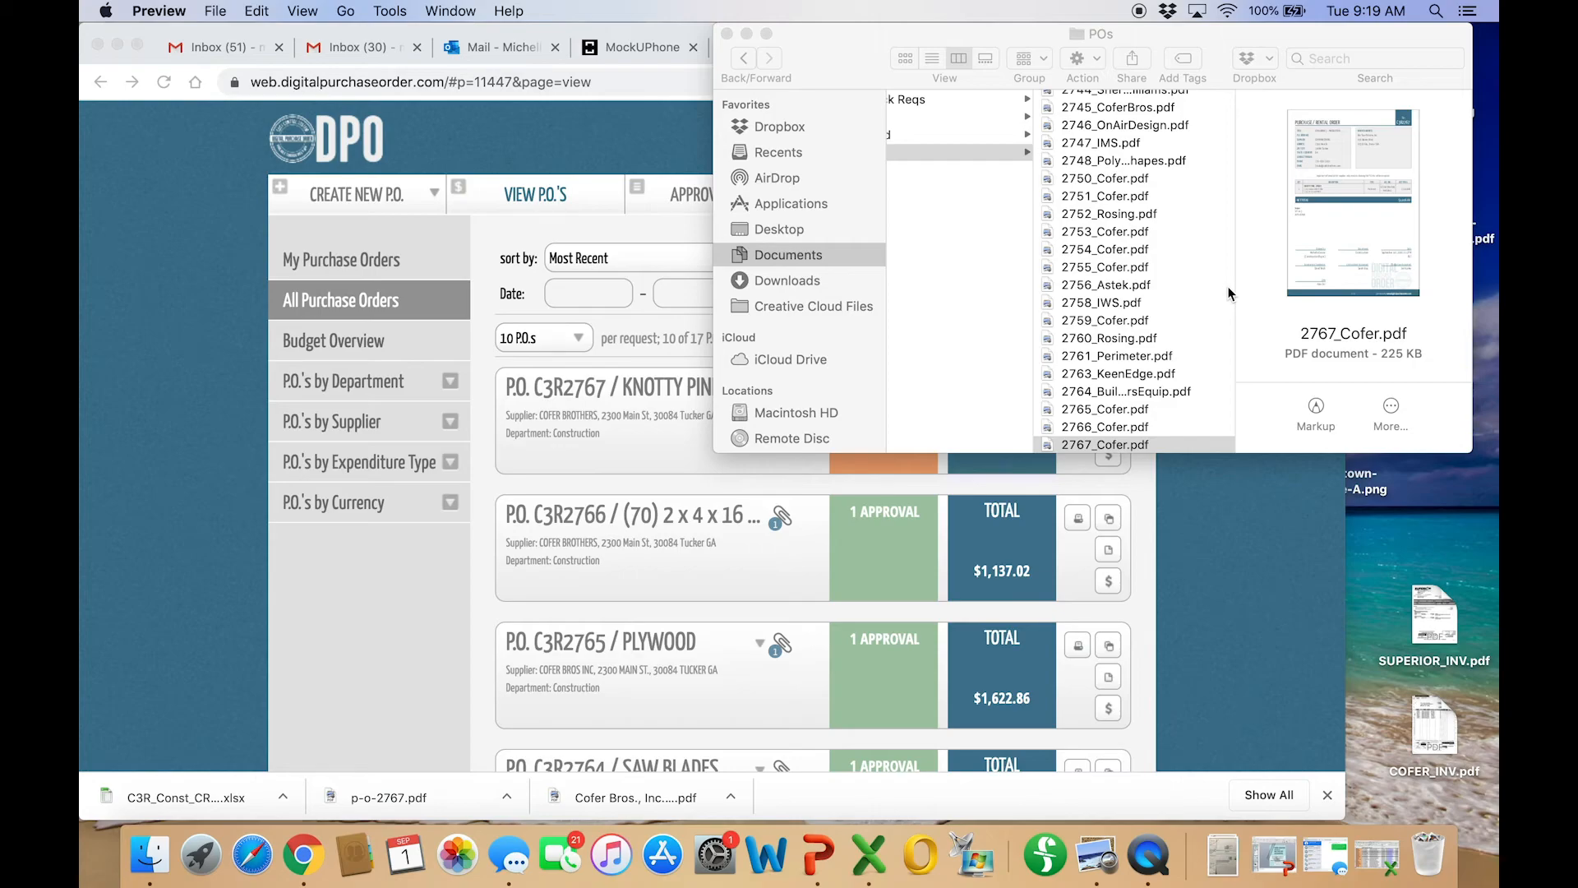
Open 2761_Perimeter.pdf from the POs folder, showing the $37.35 Perimeter Office Products order
{"action": "left_click", "coordinate": [1117, 355]}
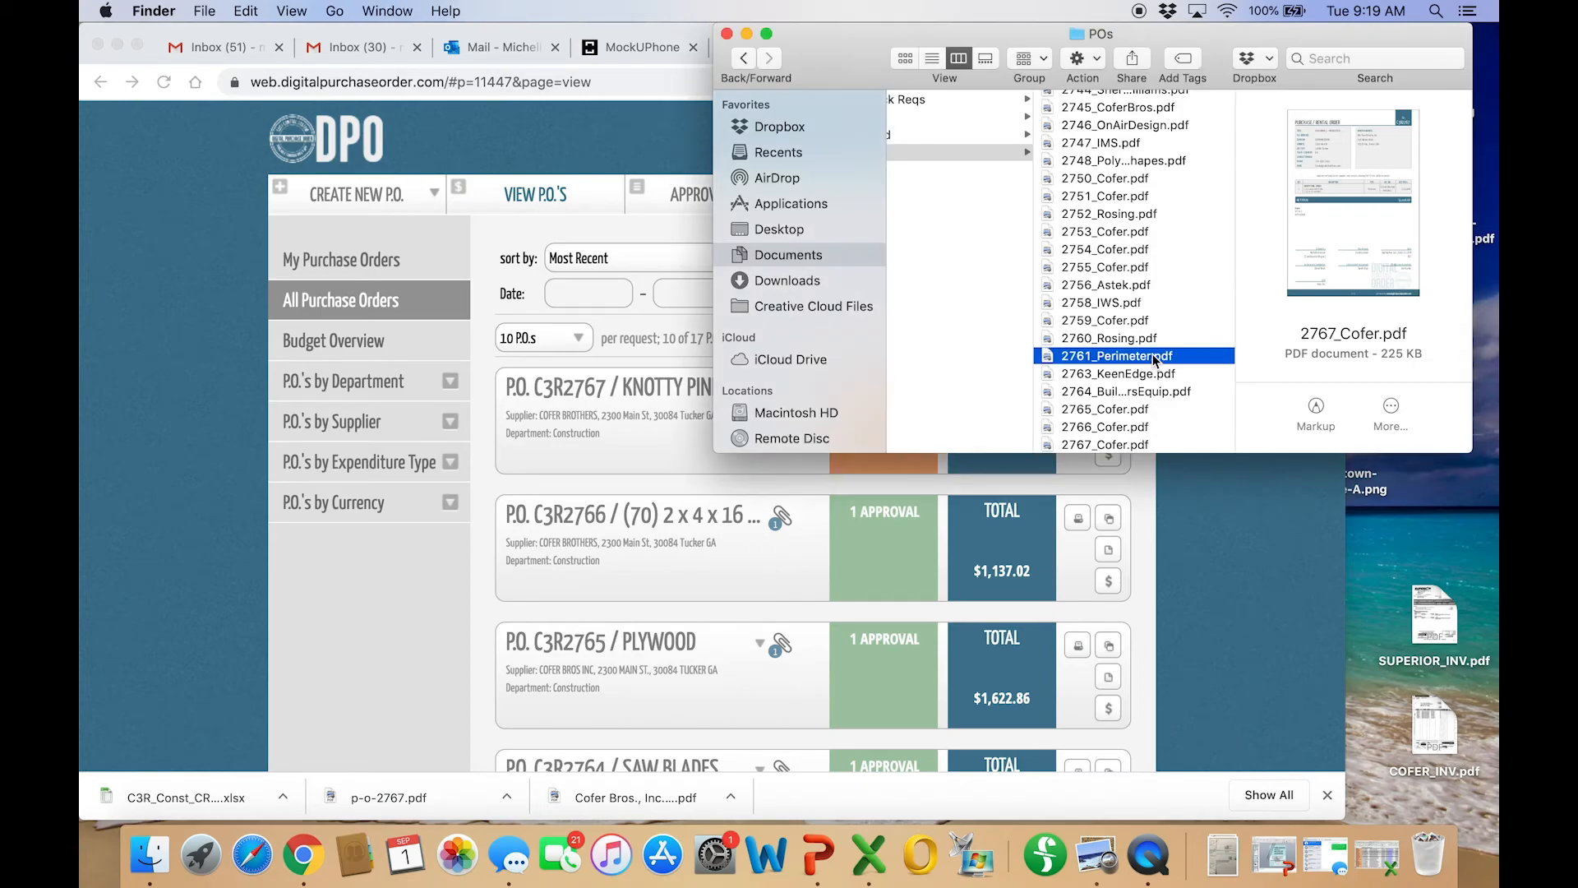
{"action": "double_click", "coordinate": [1120, 355]}
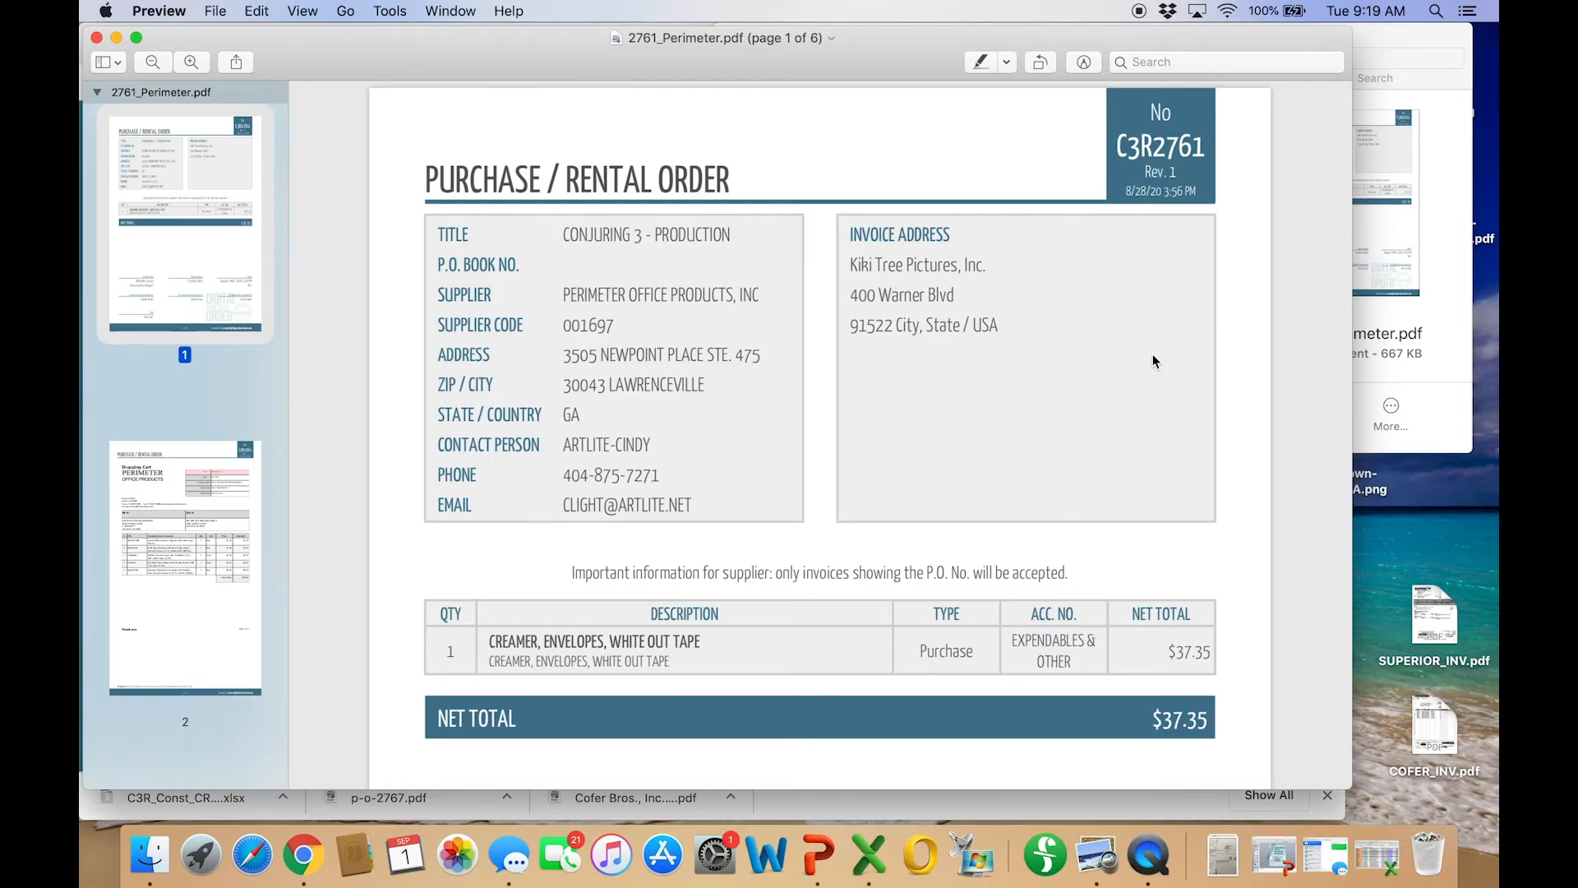
{"action": "mouse_move", "coordinate": [676, 270]}
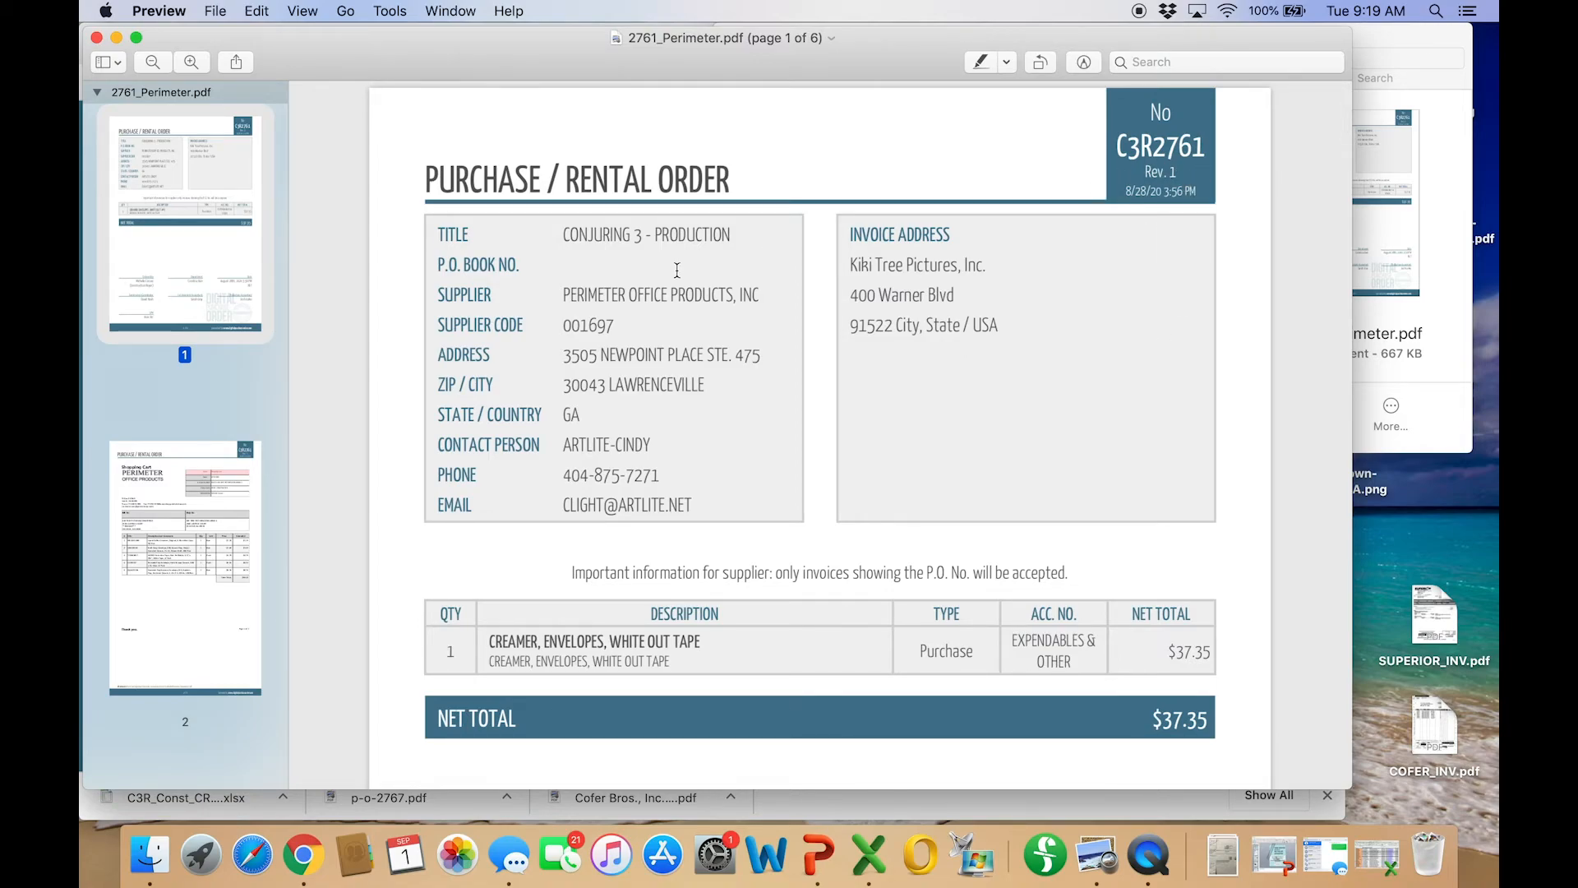
{"action": "scroll", "scroll_direction": "down", "scroll_amount": 3}
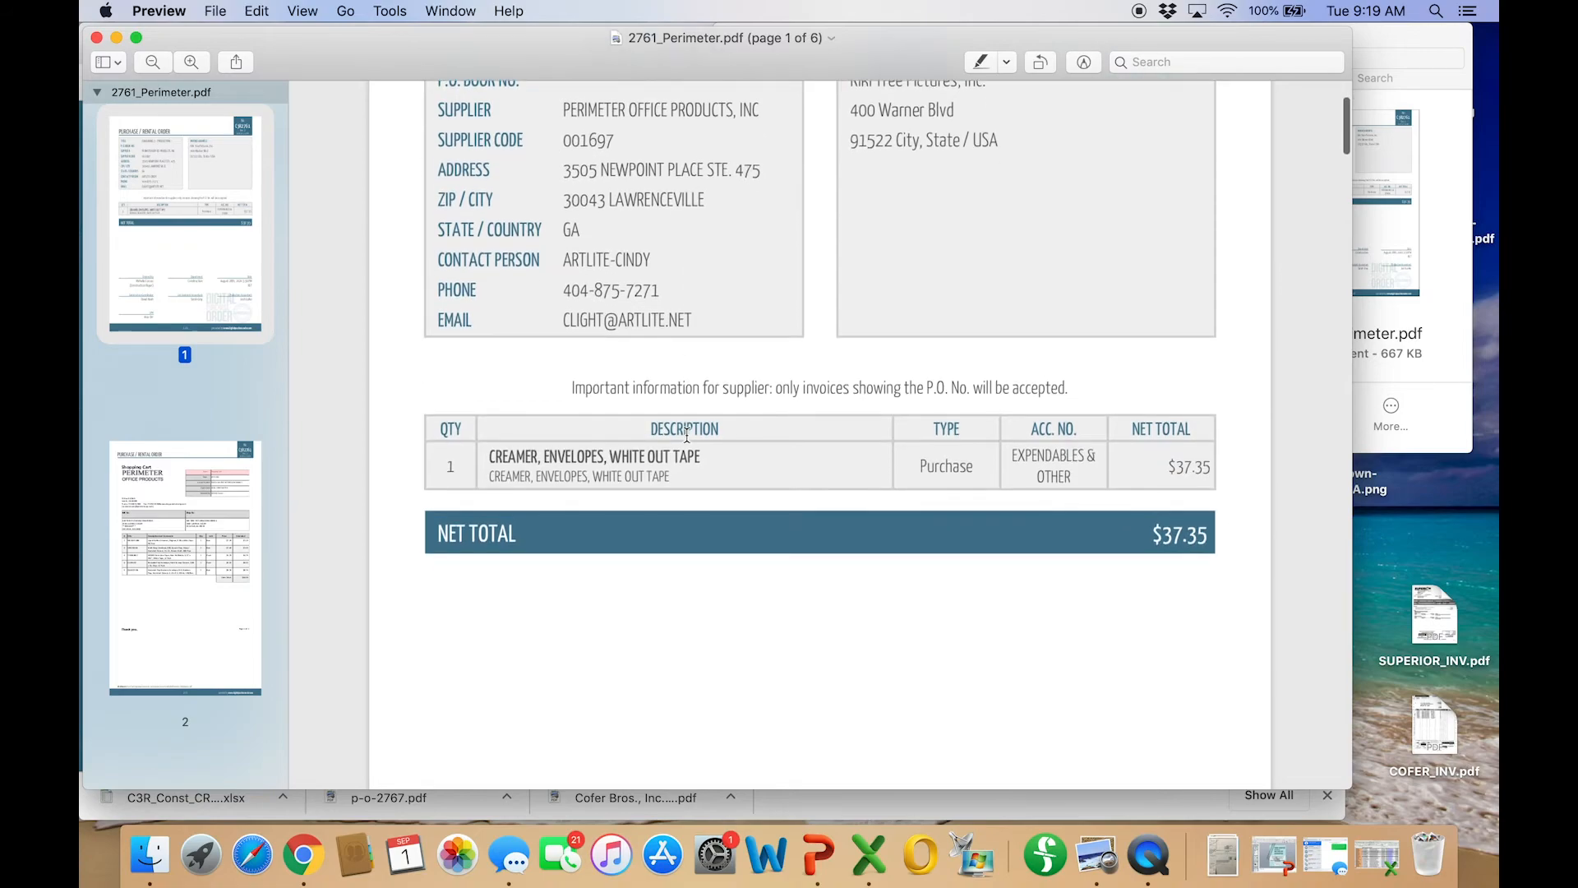
{"action": "scroll", "scroll_direction": "down", "scroll_amount": 3}
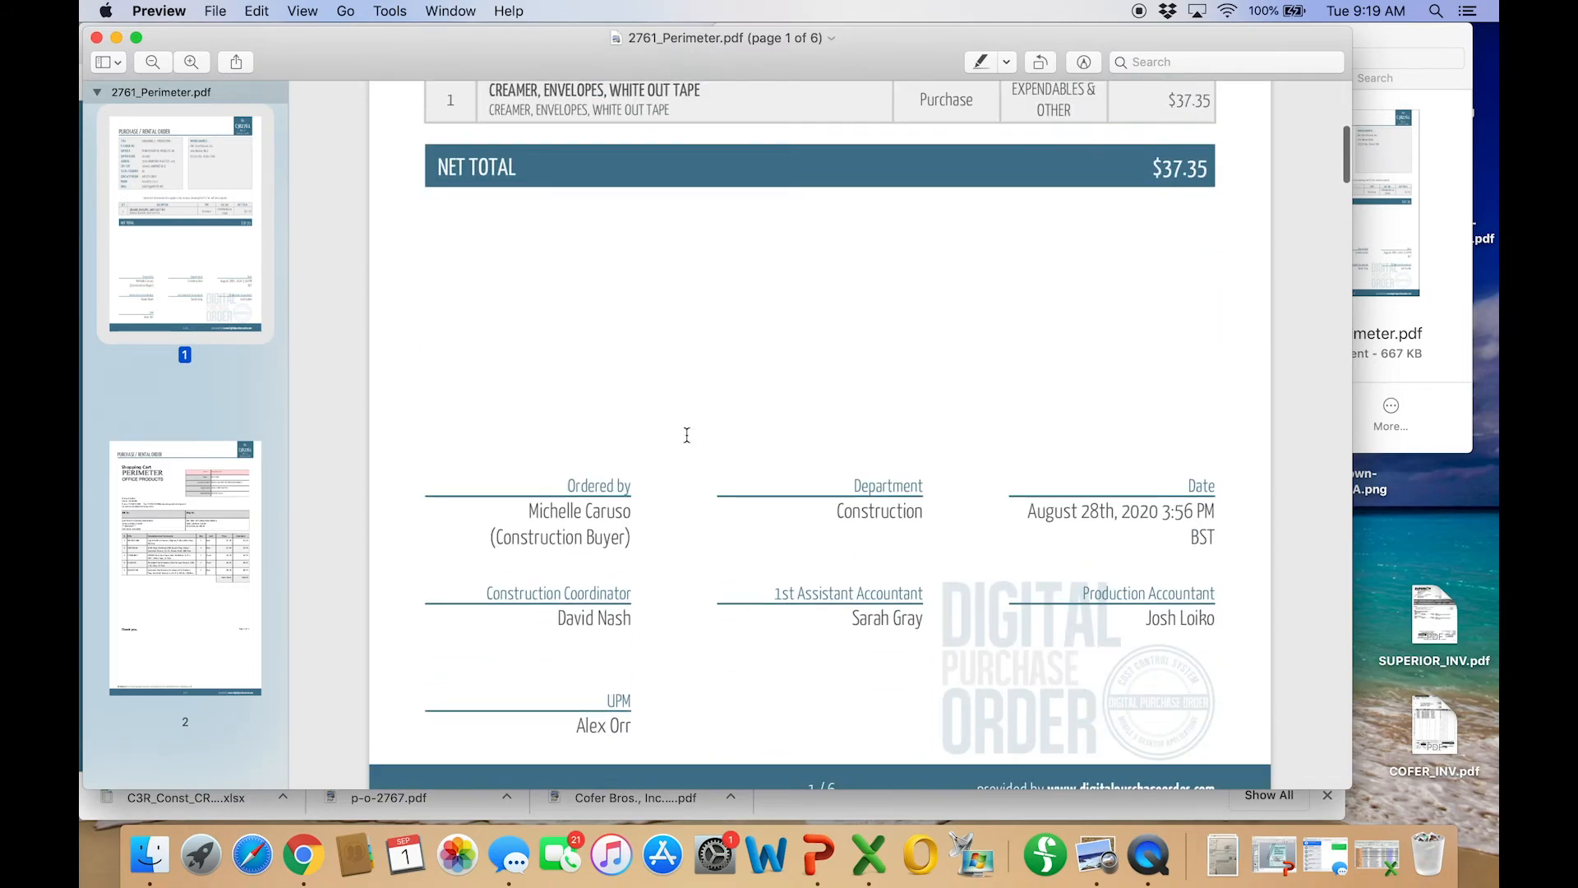
{"action": "scroll", "scroll_direction": "up", "scroll_amount": 3}
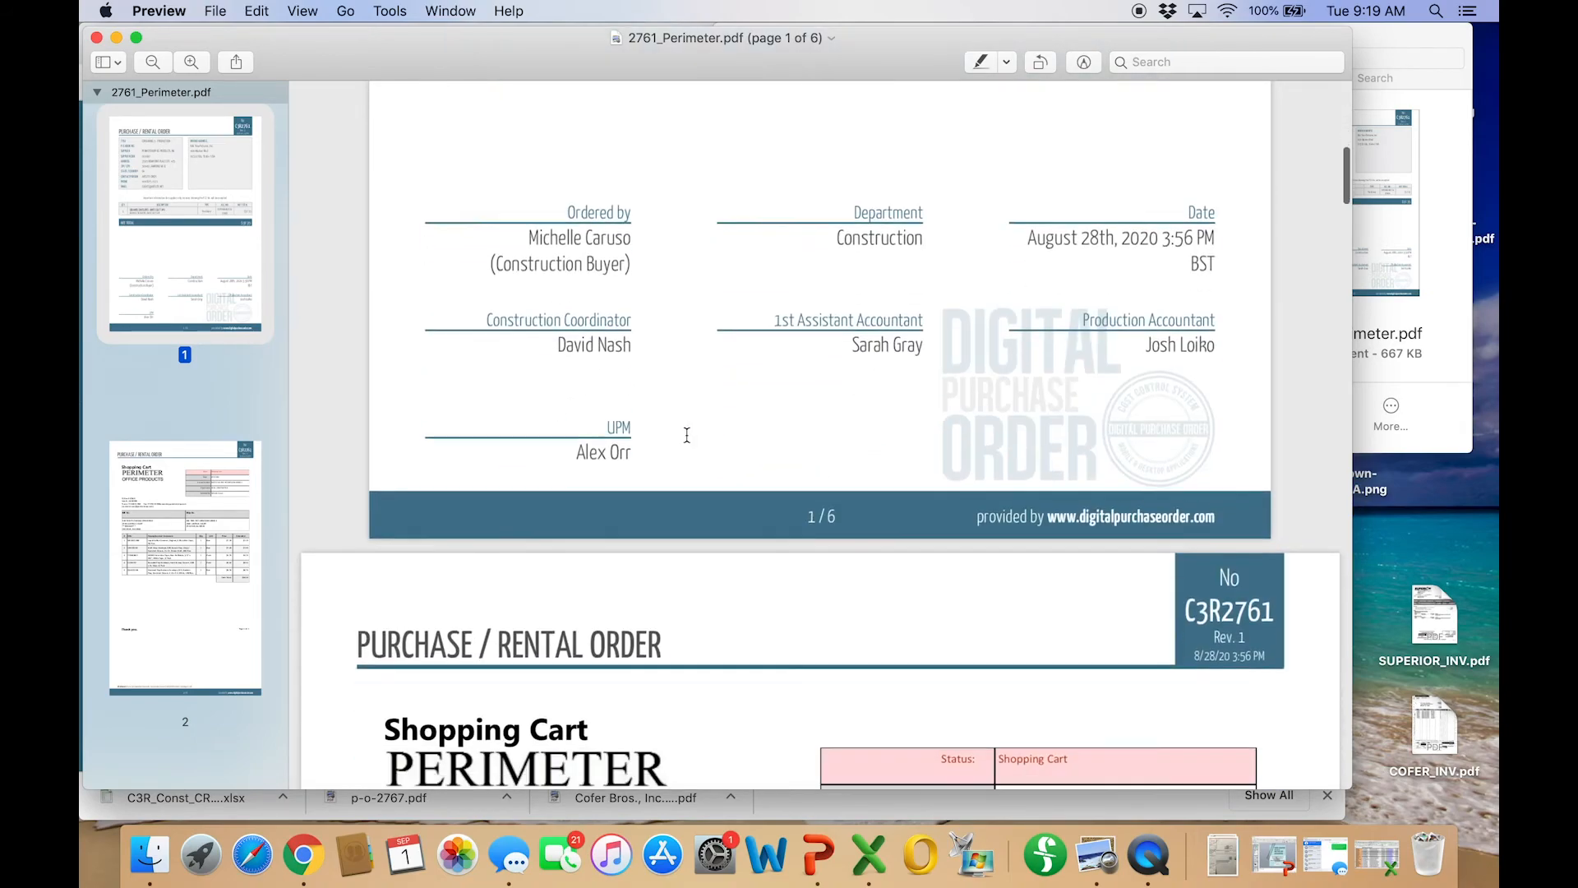
{"action": "scroll", "scroll_direction": "down", "scroll_amount": 3}
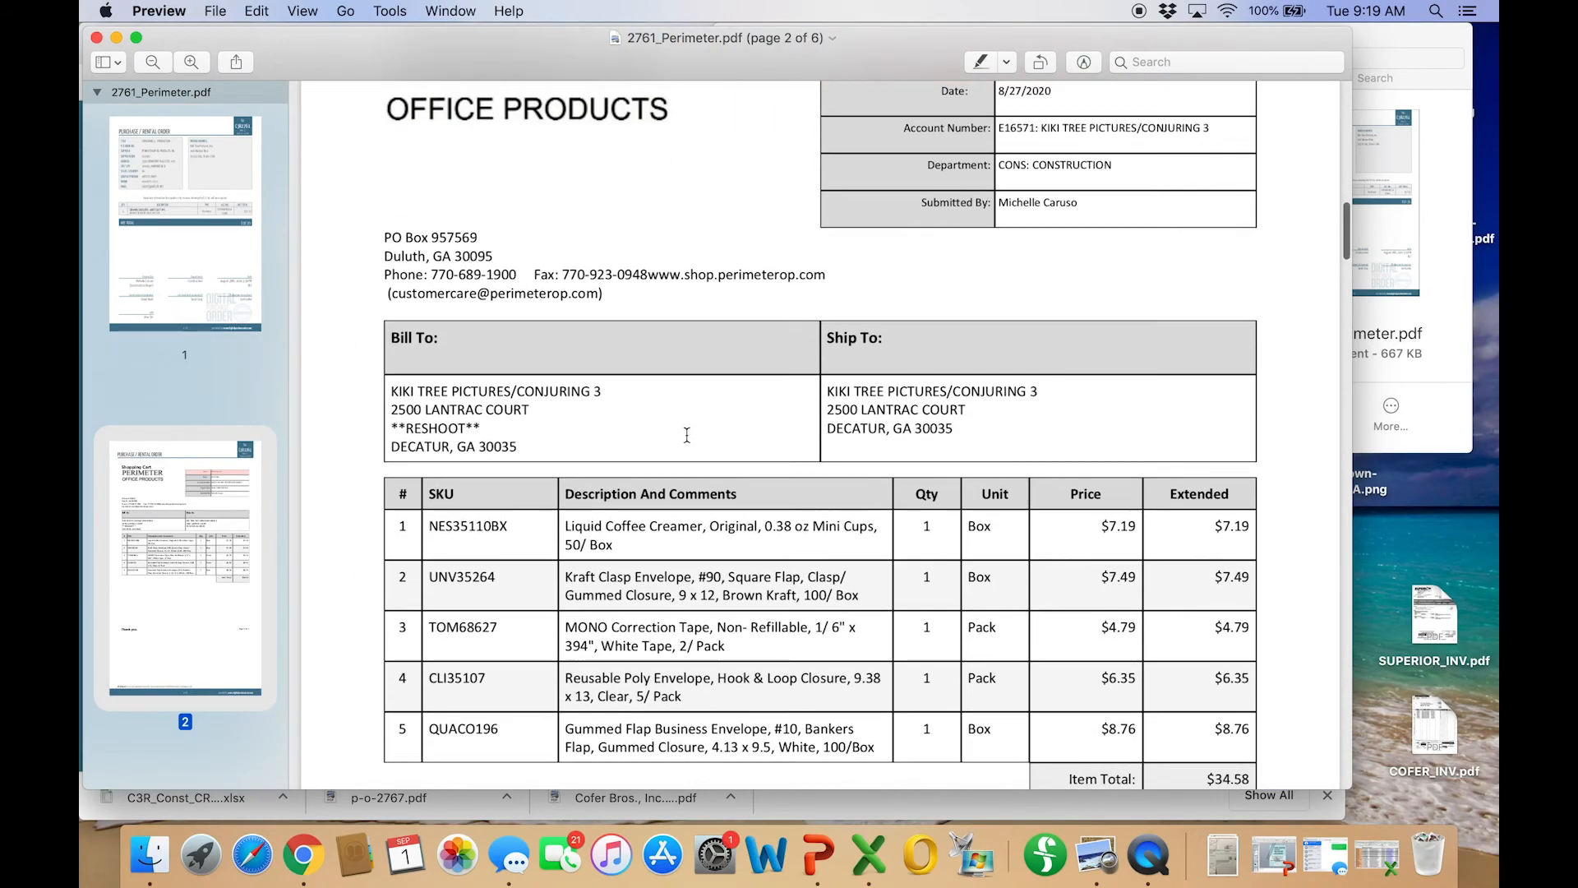
{"action": "scroll", "scroll_direction": "down", "scroll_amount": 3}
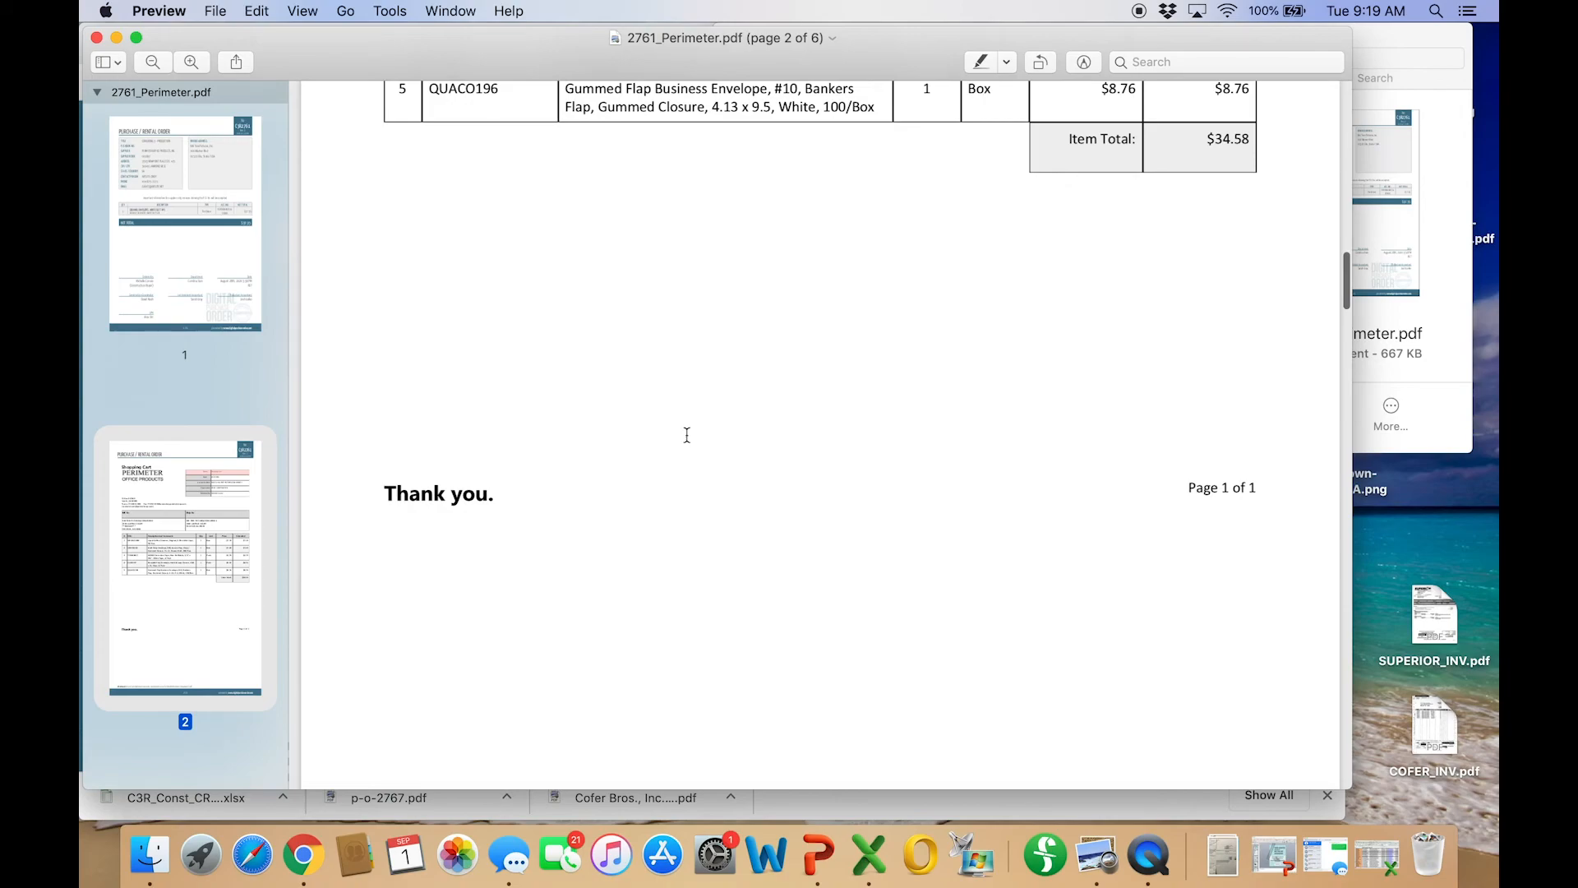
{"action": "scroll", "scroll_direction": "down", "scroll_amount": 3}
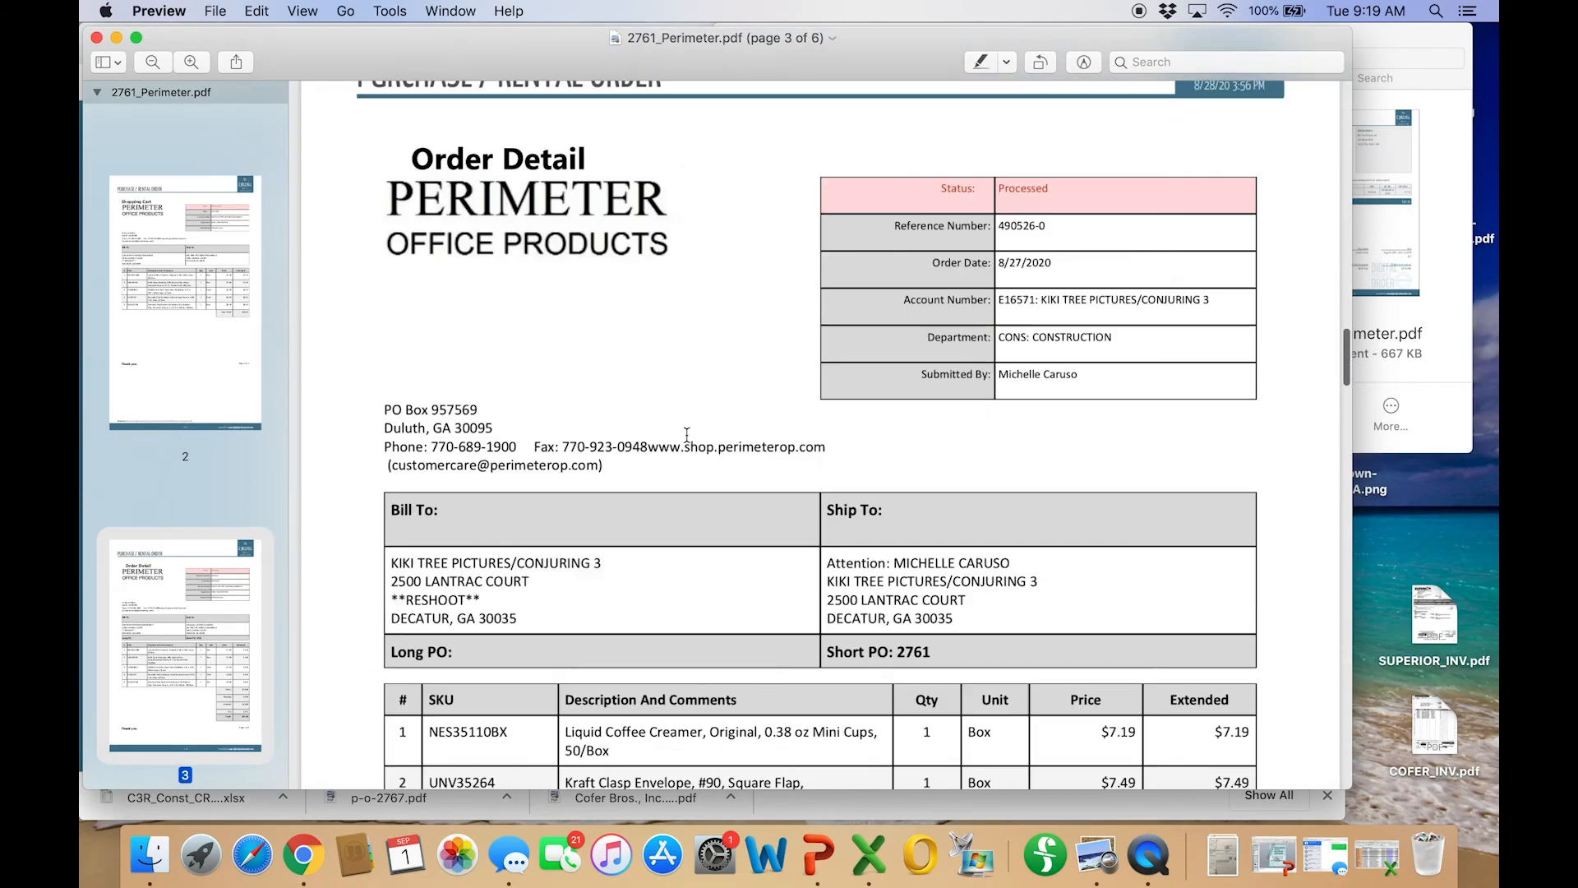
{"action": "scroll", "scroll_direction": "down", "scroll_amount": 3}
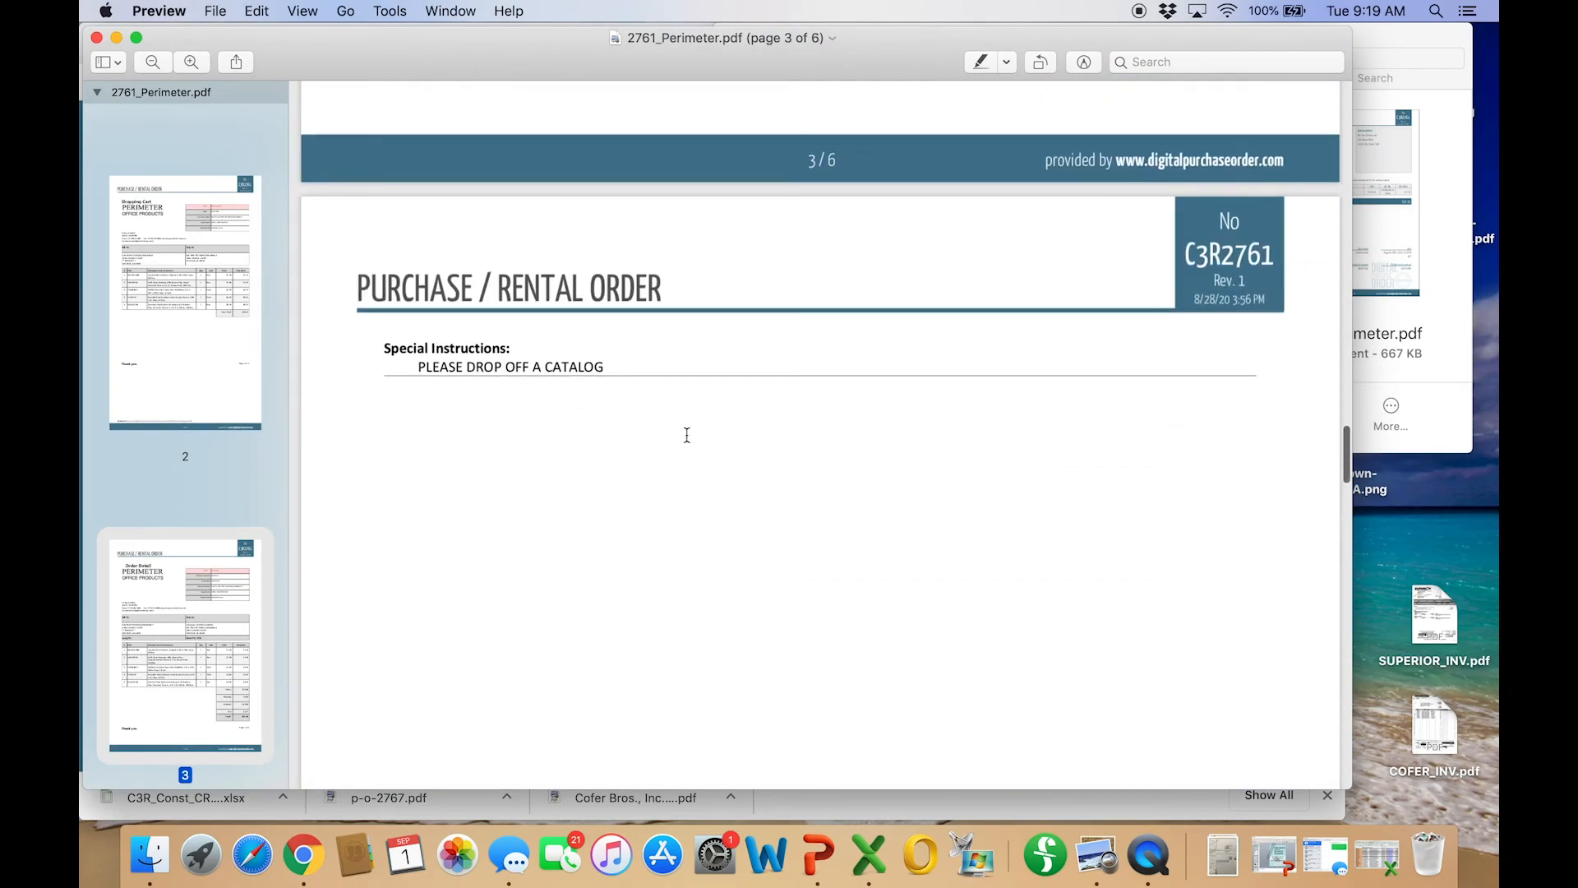
{"action": "scroll", "scroll_direction": "down", "scroll_amount": 3}
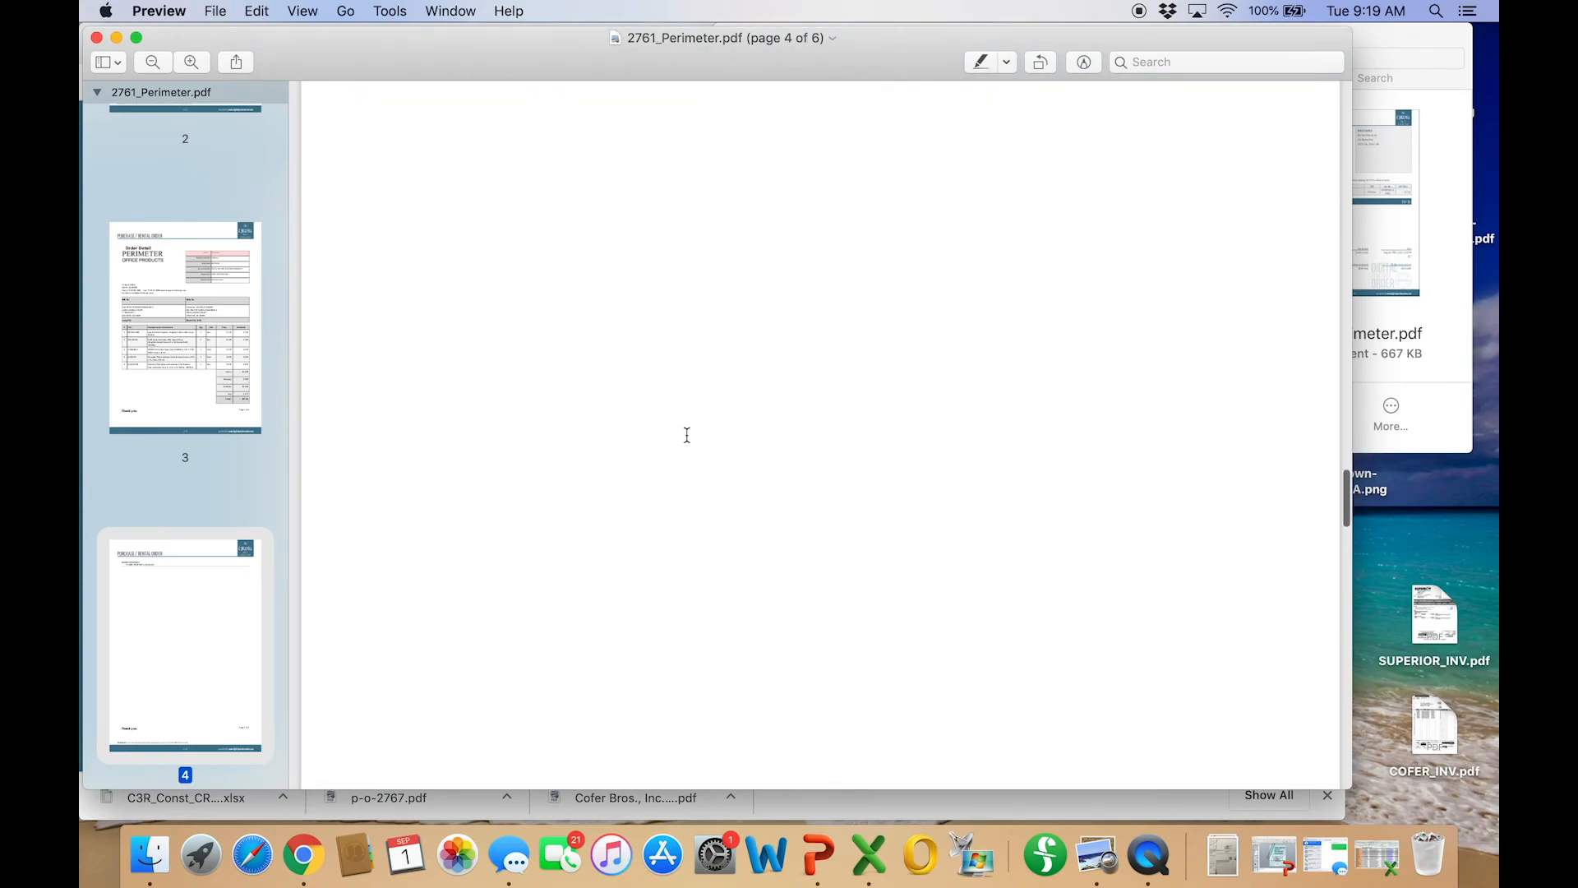
{"action": "scroll", "scroll_direction": "down", "scroll_amount": 3}
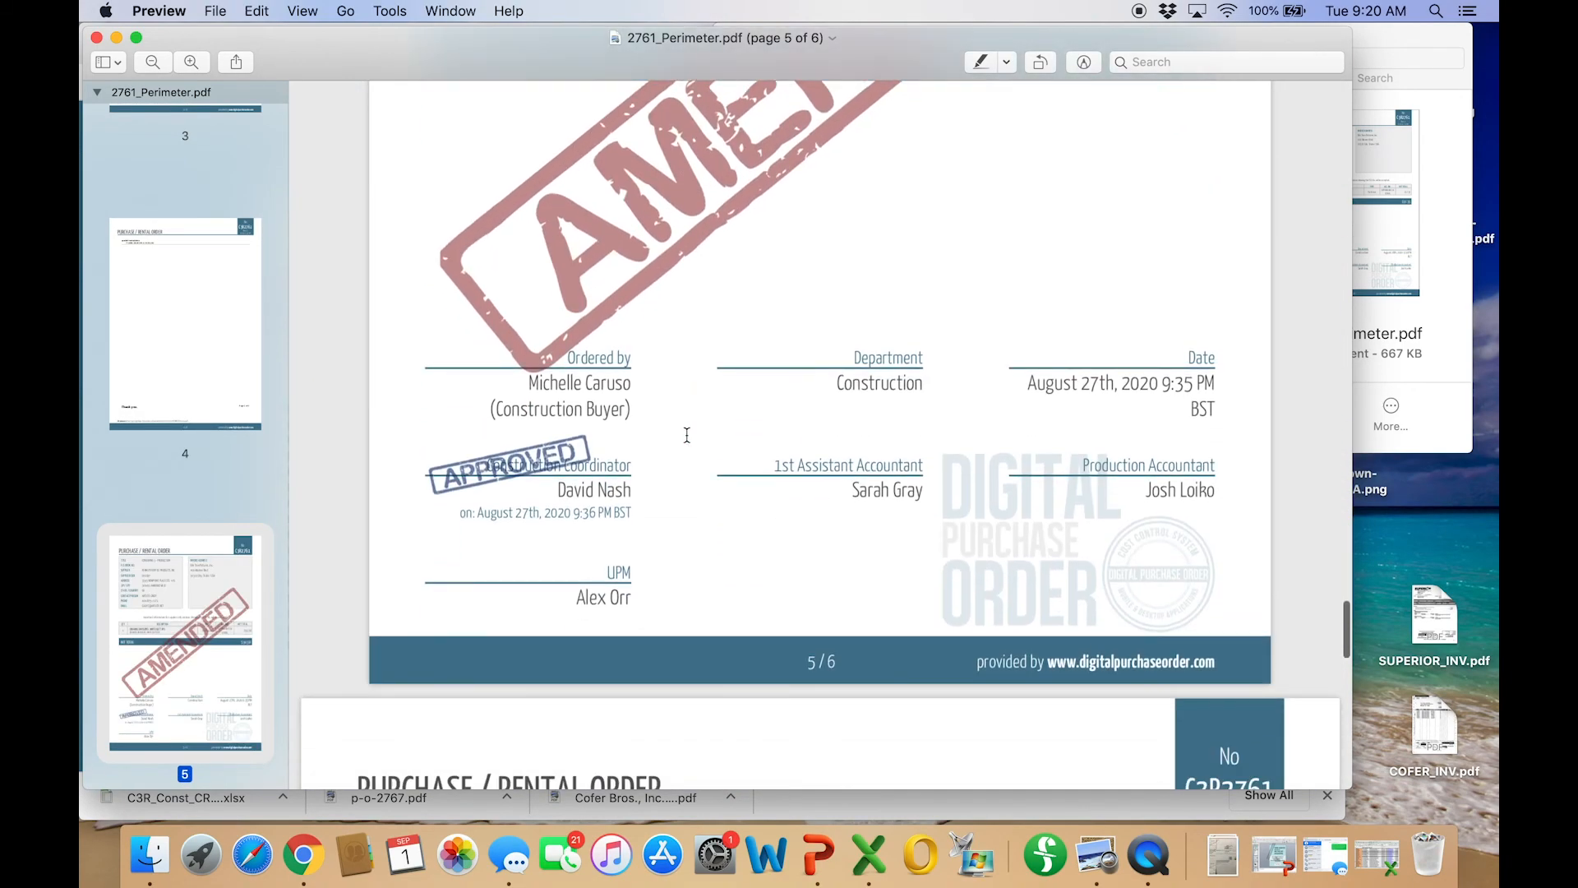
{"action": "scroll", "scroll_direction": "down", "scroll_amount": 3}
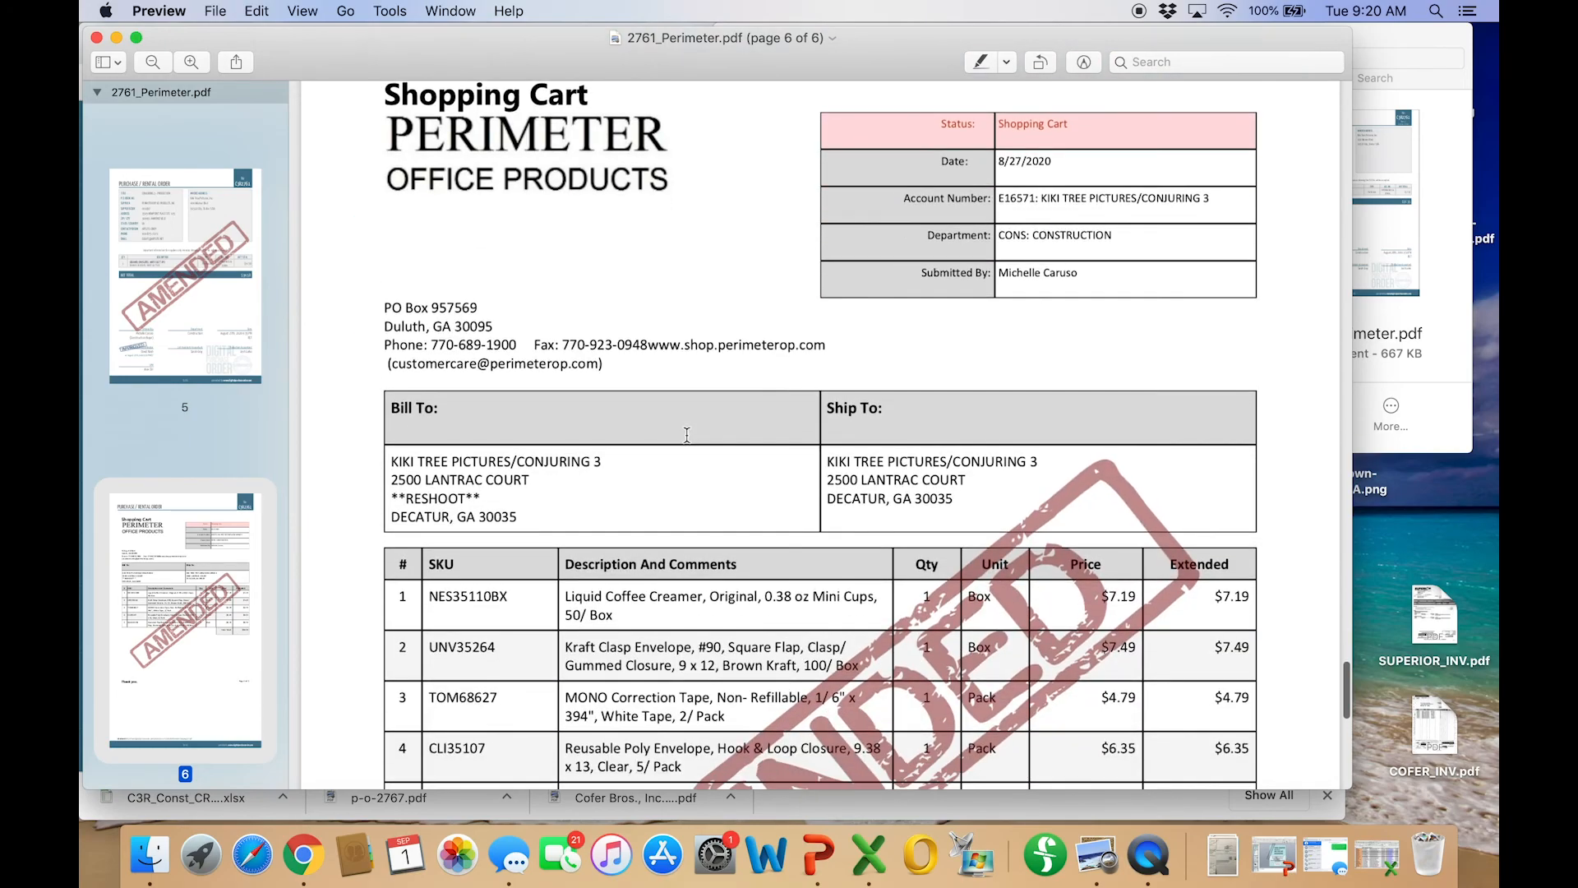
{"action": "scroll", "scroll_direction": "down", "scroll_amount": 3}
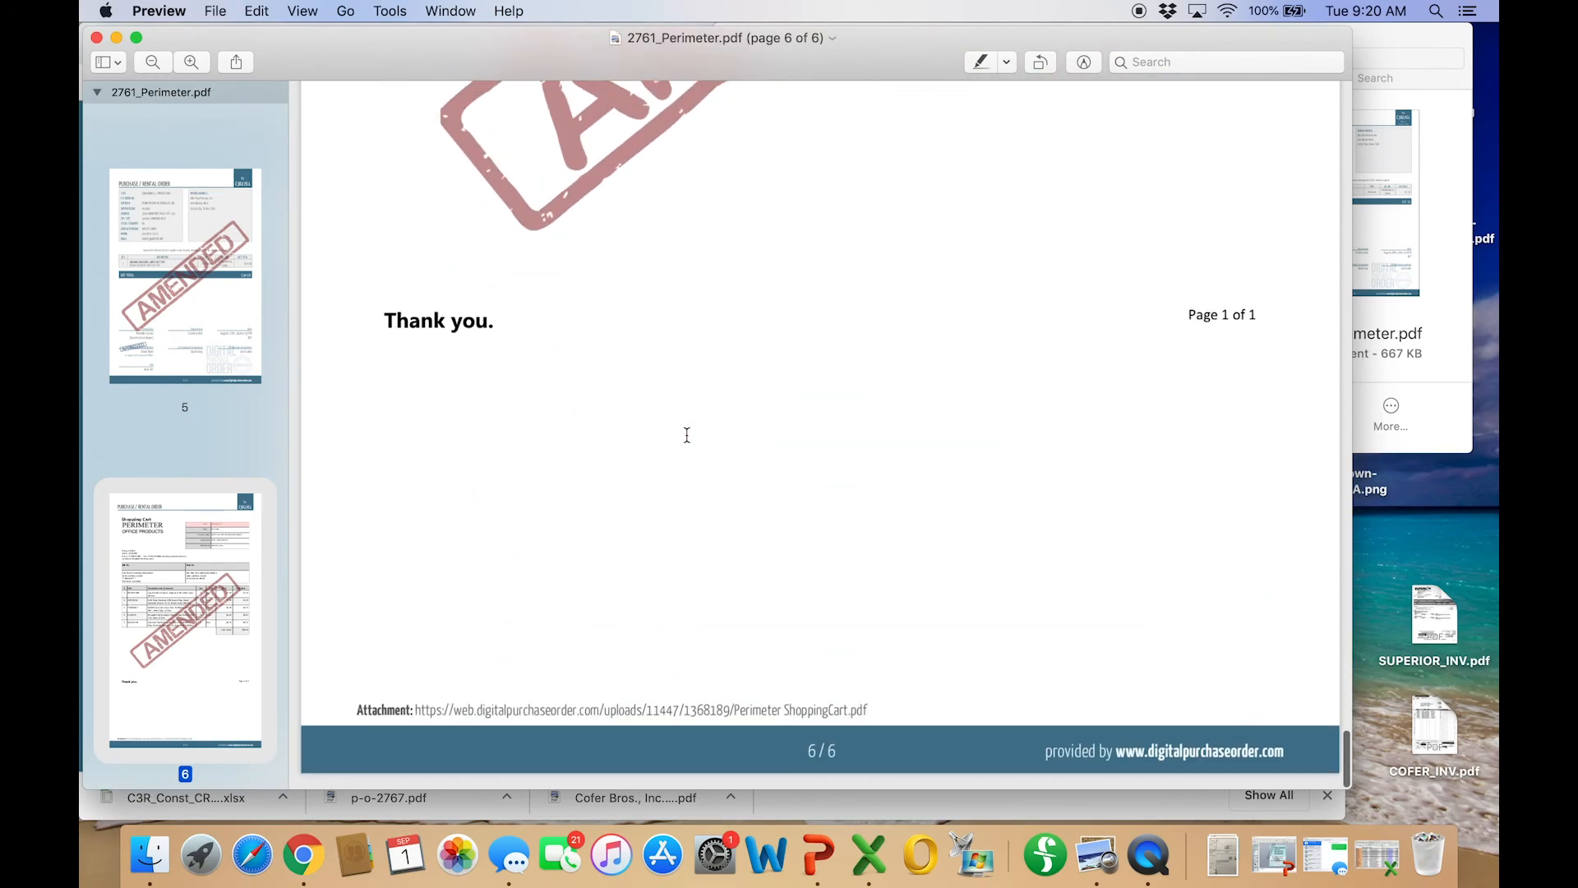
{"action": "scroll", "scroll_direction": "up", "scroll_amount": 3}
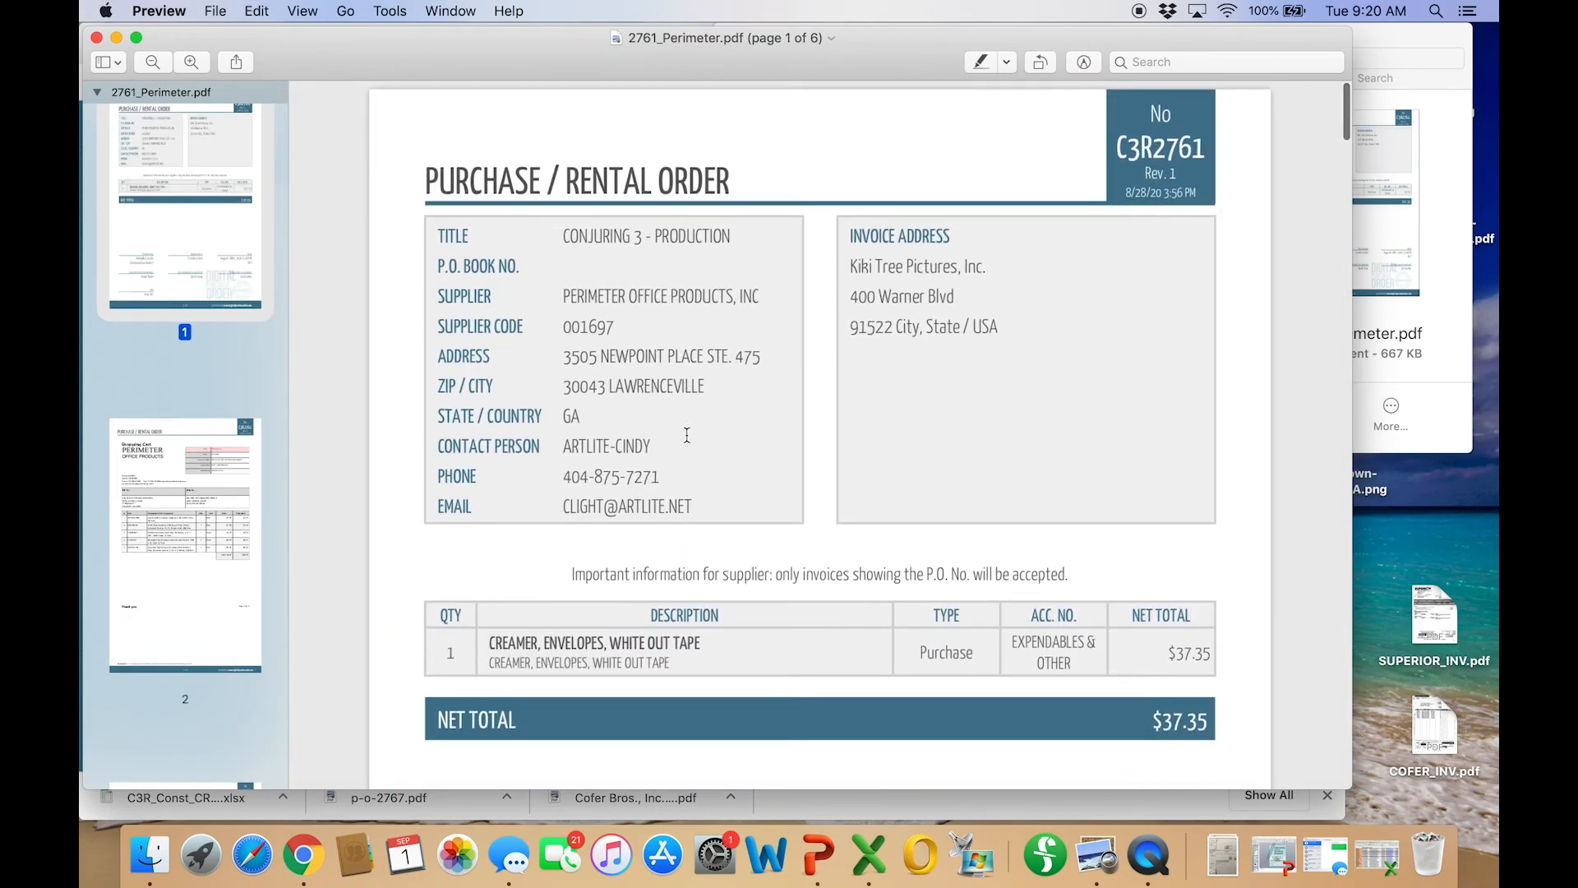
{"action": "mouse_move", "coordinate": [306, 140]}
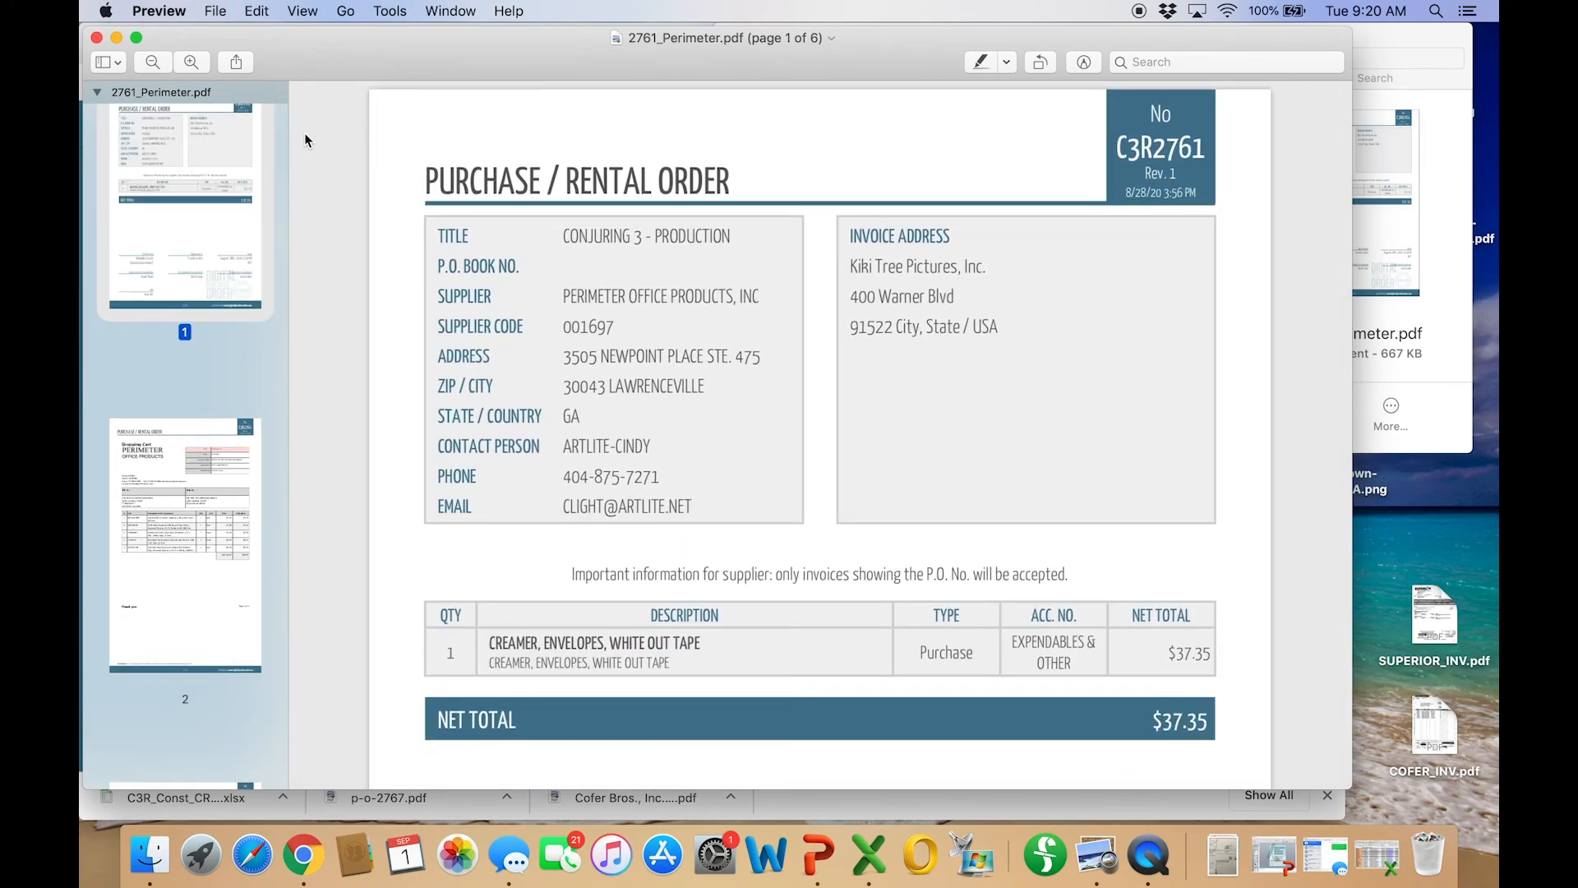